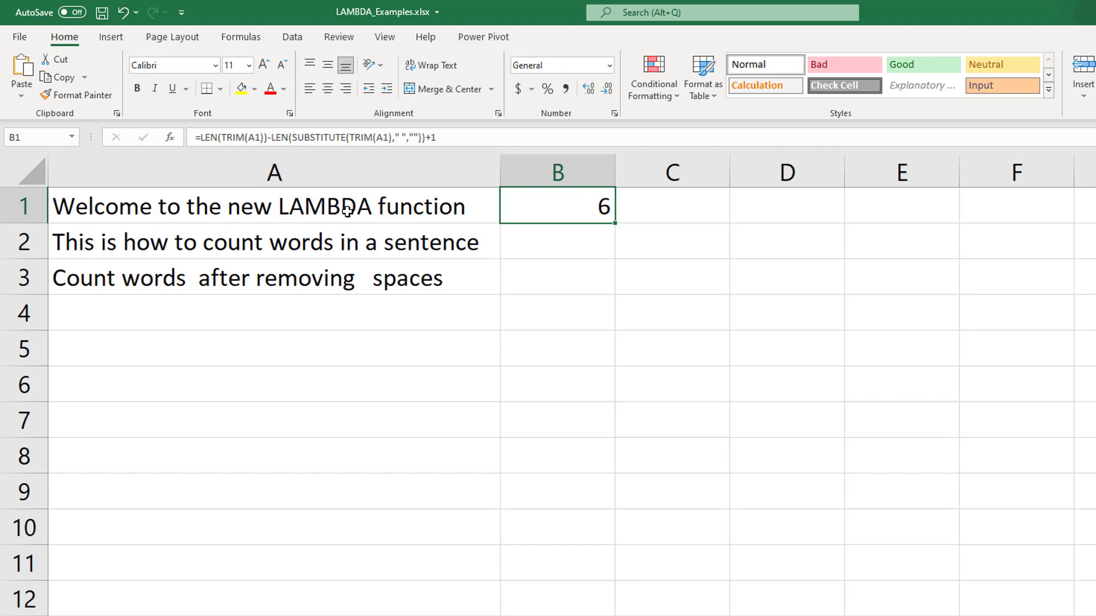
pyautogui.moveTo(404, 210)
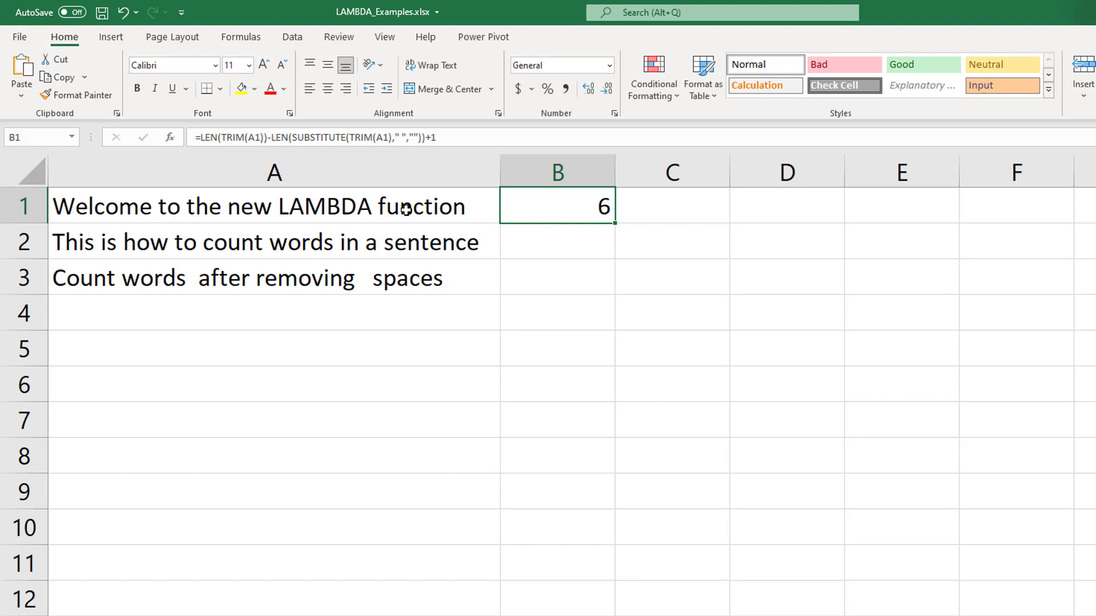
pyautogui.moveTo(549, 218)
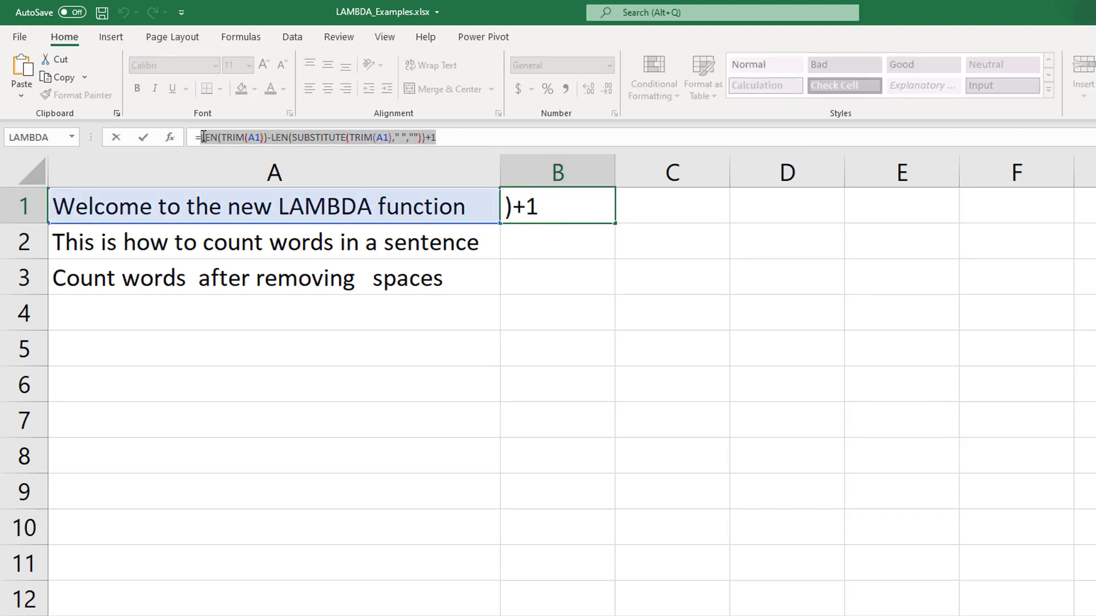
# Step: Start a new workbook name from the Name Manager
pyautogui.press('Enter')
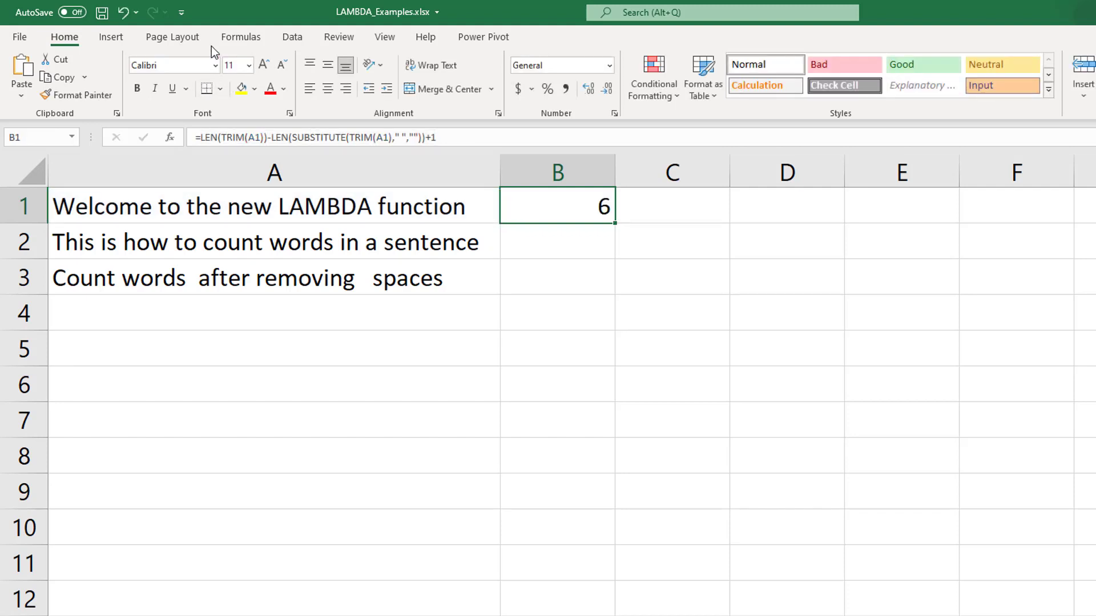
pyautogui.click(241, 37)
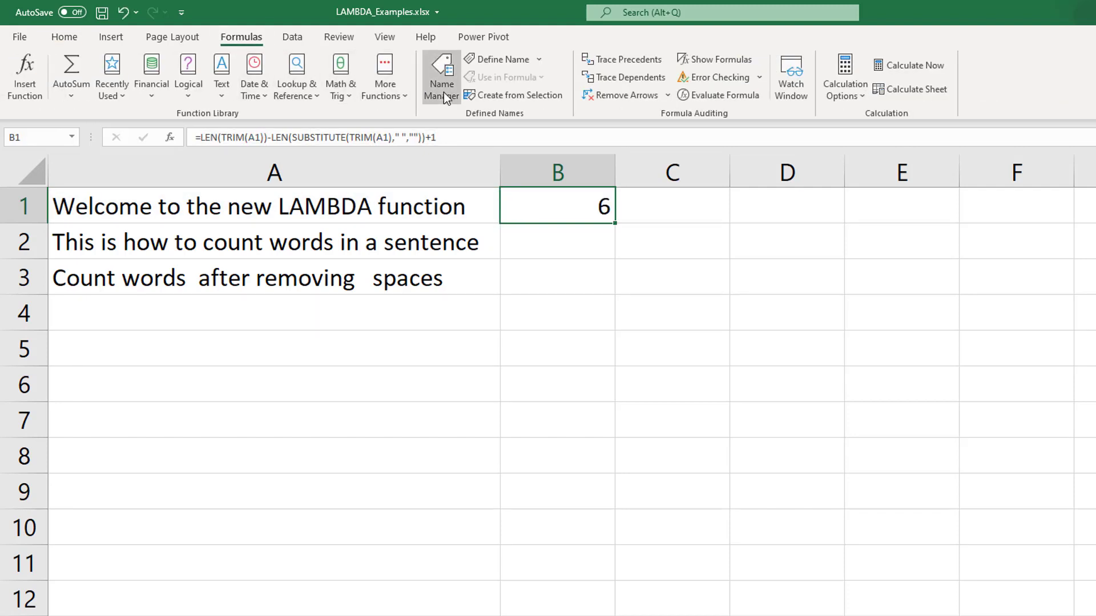
pyautogui.click(440, 77)
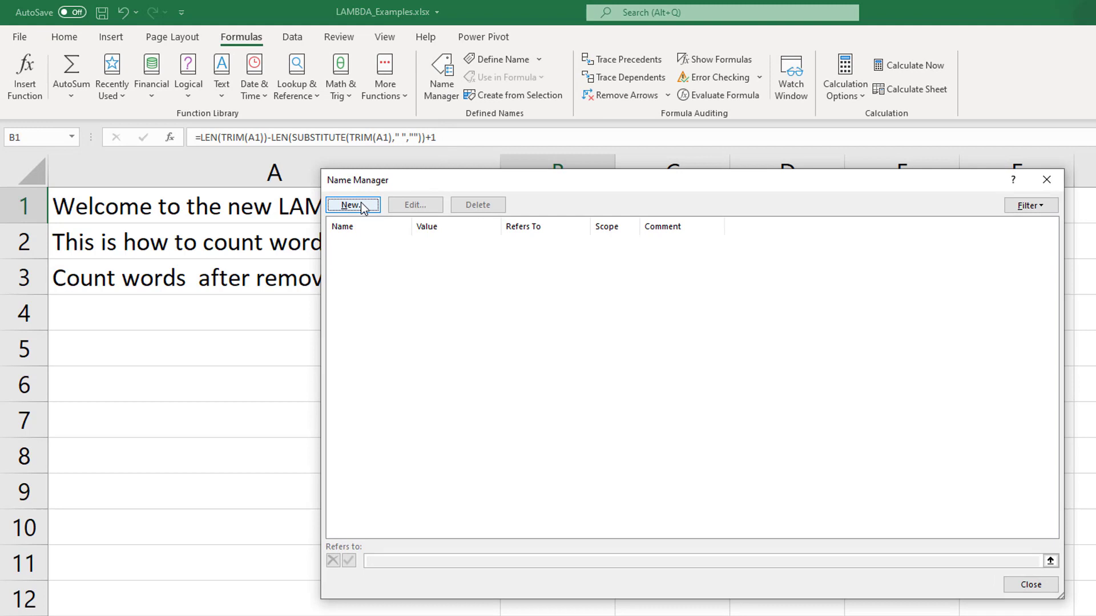
pyautogui.click(352, 204)
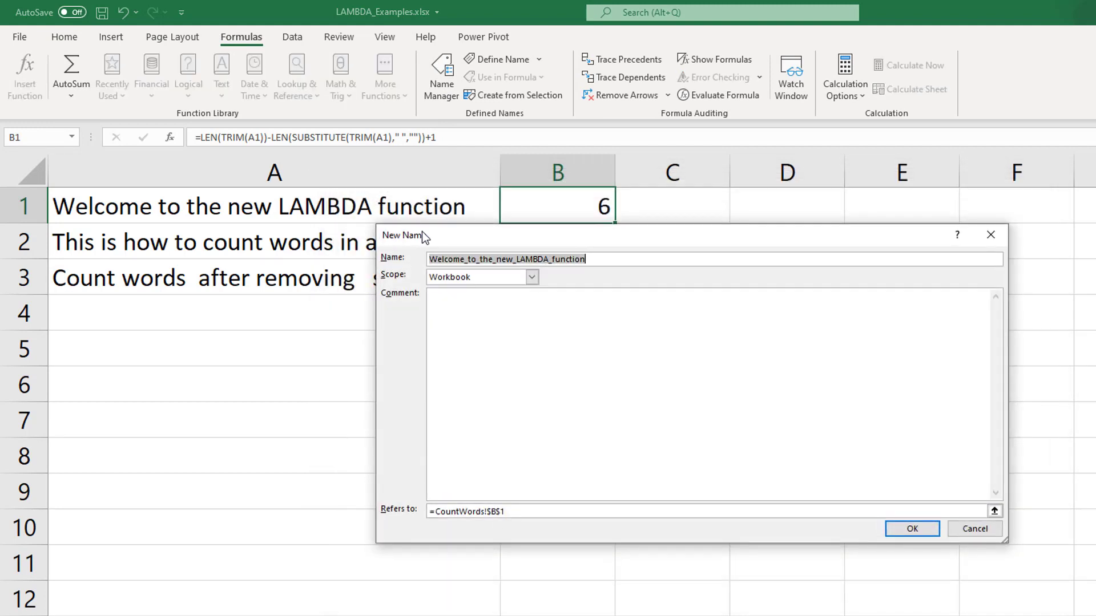
# Step: Define CountWords as LAMBDA(words, LEN(TRIM)-LEN(SUBSTITUTE)+1) and save it
pyautogui.write('Count')
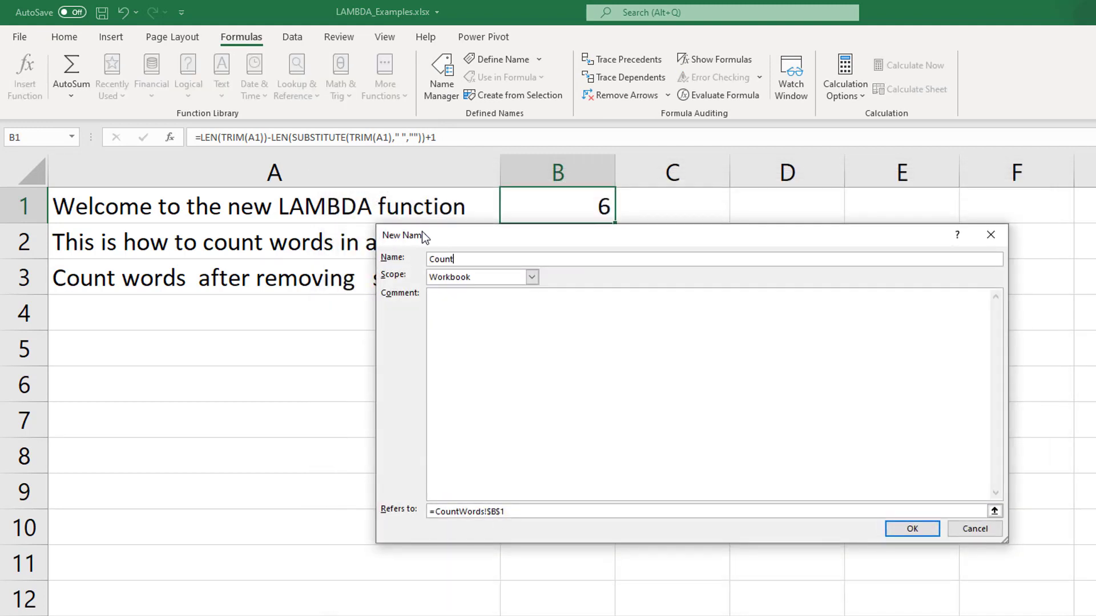
pyautogui.write('Words')
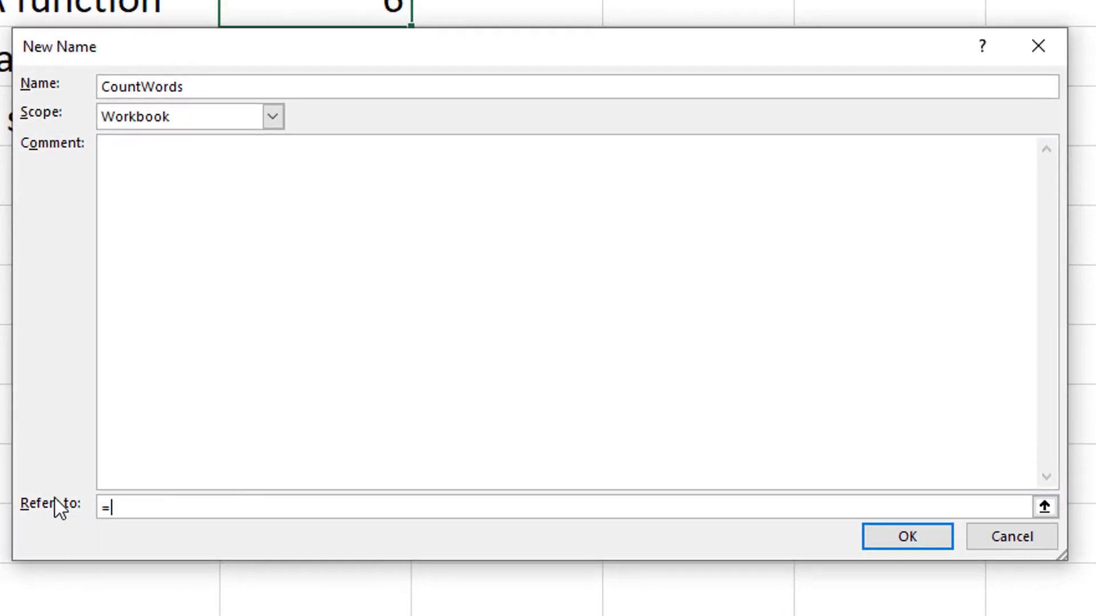
pyautogui.write('LAMBDA')
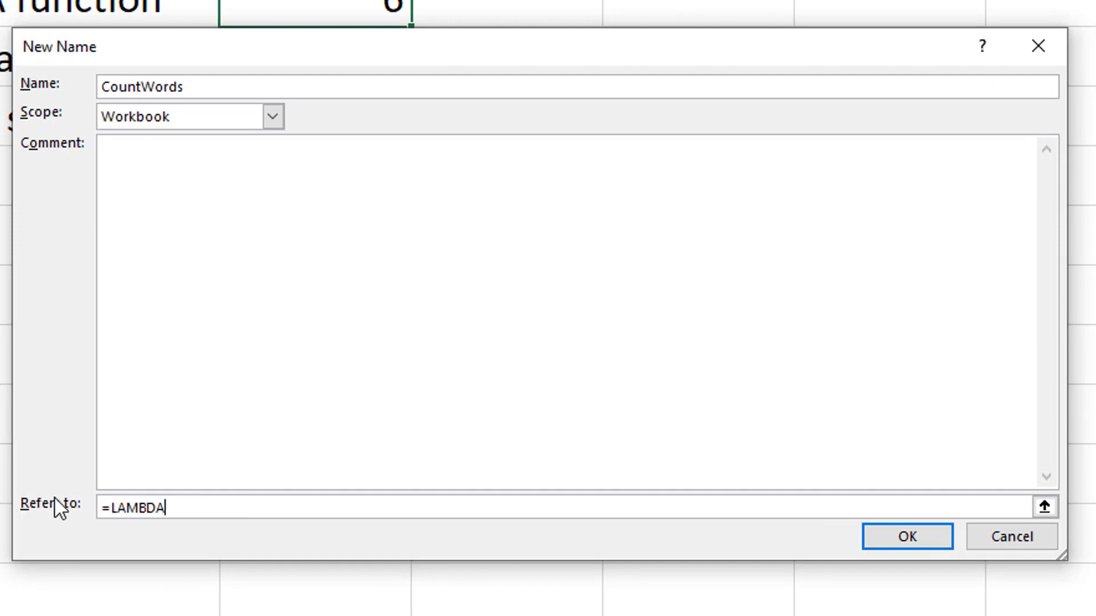
pyautogui.write('(')
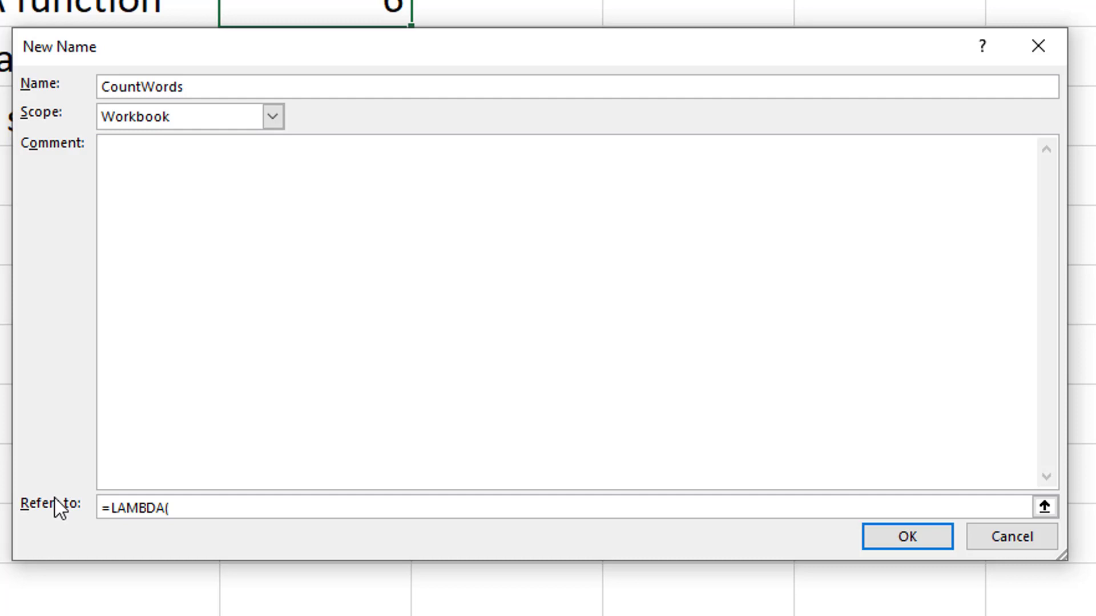
pyautogui.write('wo')
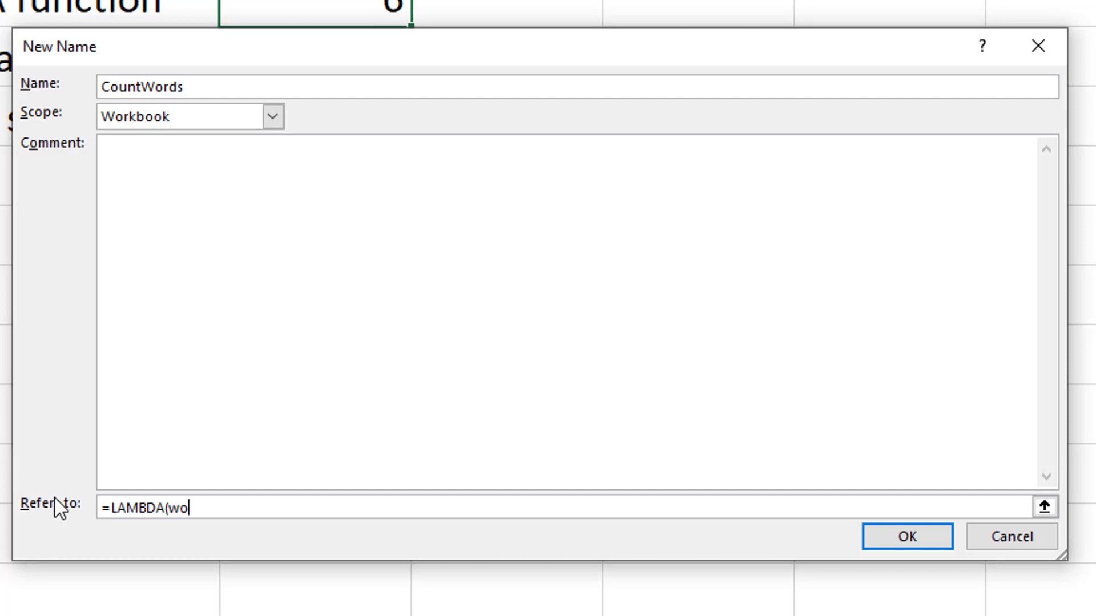
pyautogui.write('rds,')
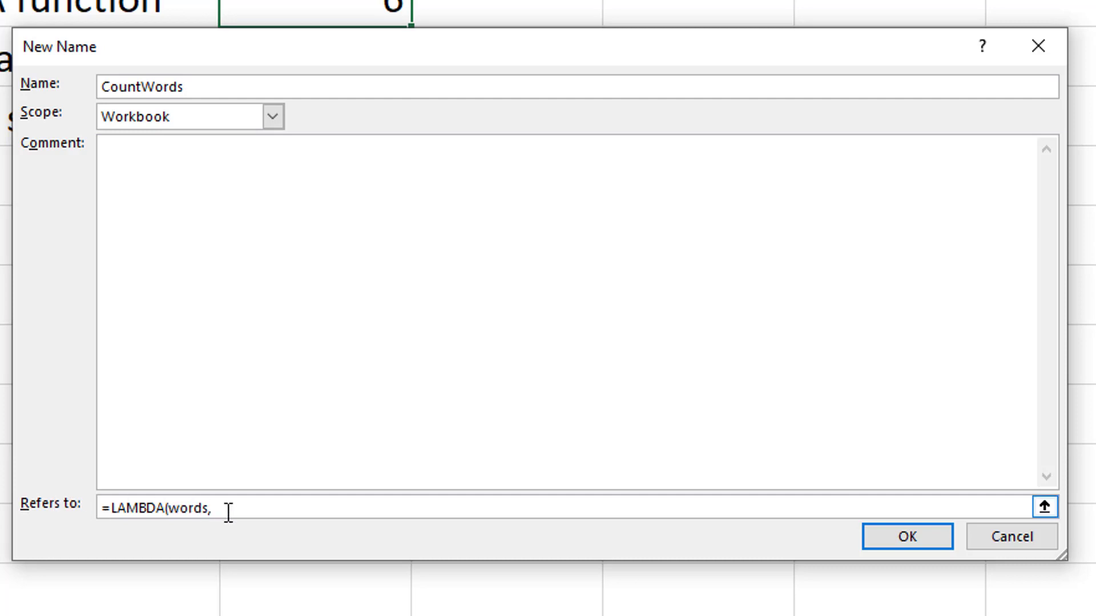
pyautogui.write('LEN(TRIM(A1))-LEN(SUBSTITUTE(TRIM(A1)," ",""))+1')
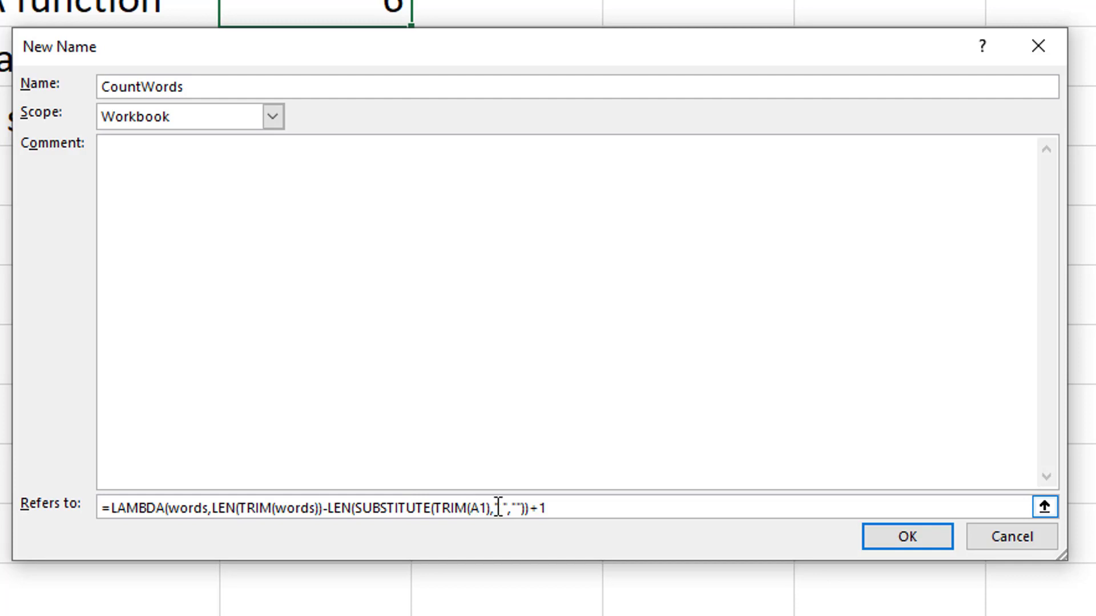
pyautogui.write('words')
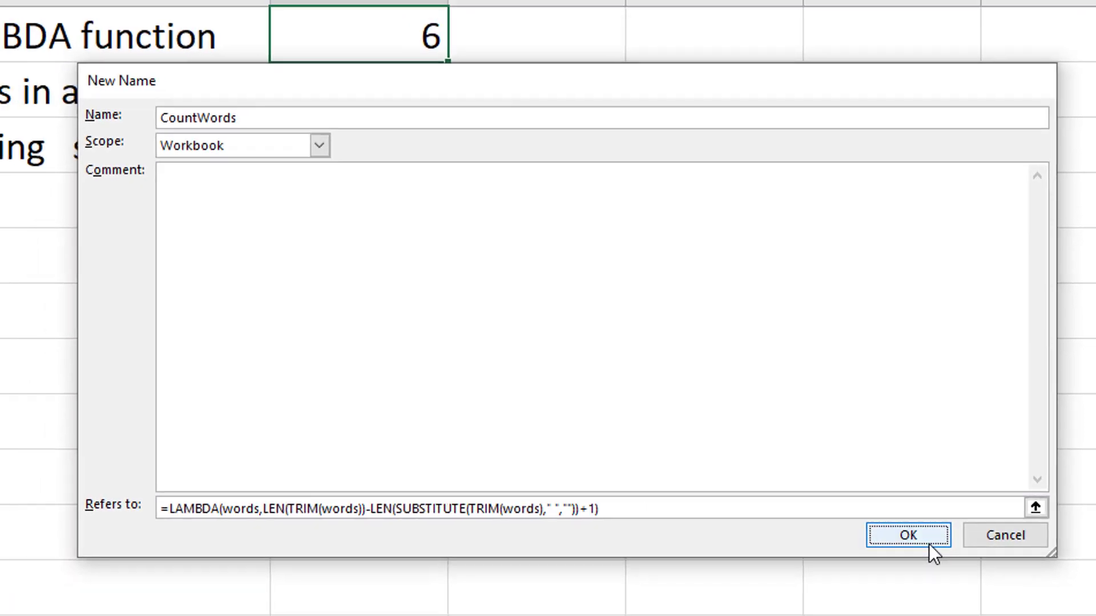
pyautogui.click(908, 534)
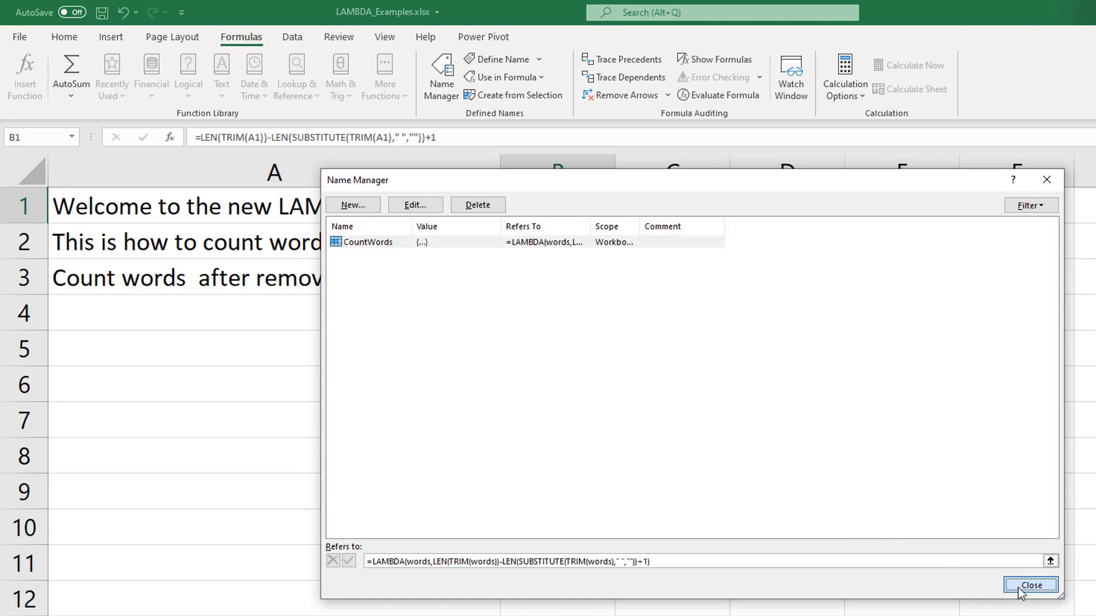
# Step: Close Name Manager and begin a =countwords call in B1 pointing at A1
pyautogui.click(1030, 584)
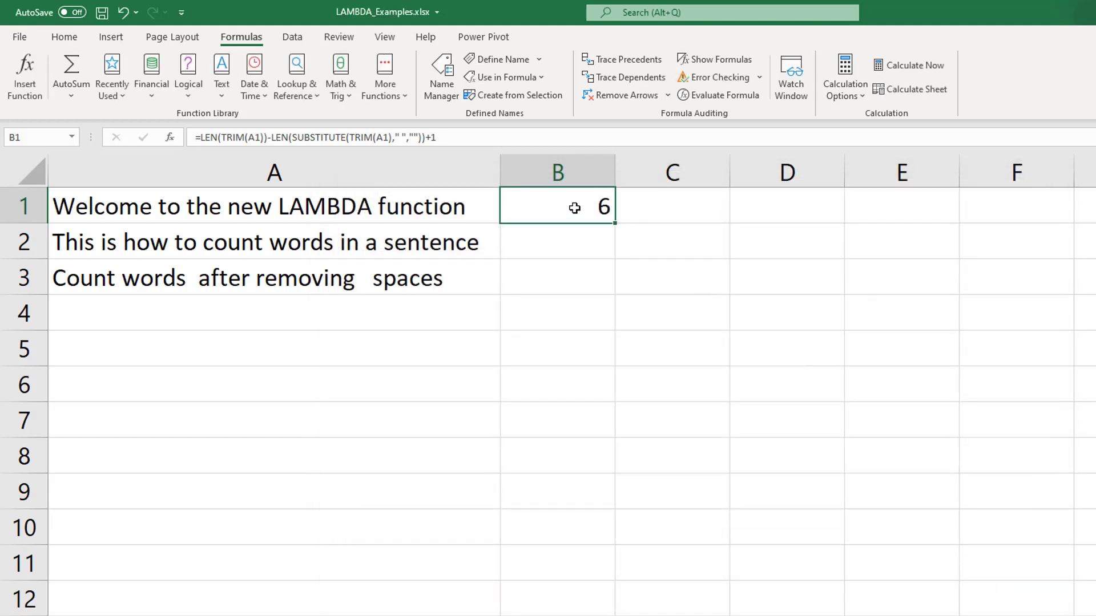
pyautogui.write('=countwords(')
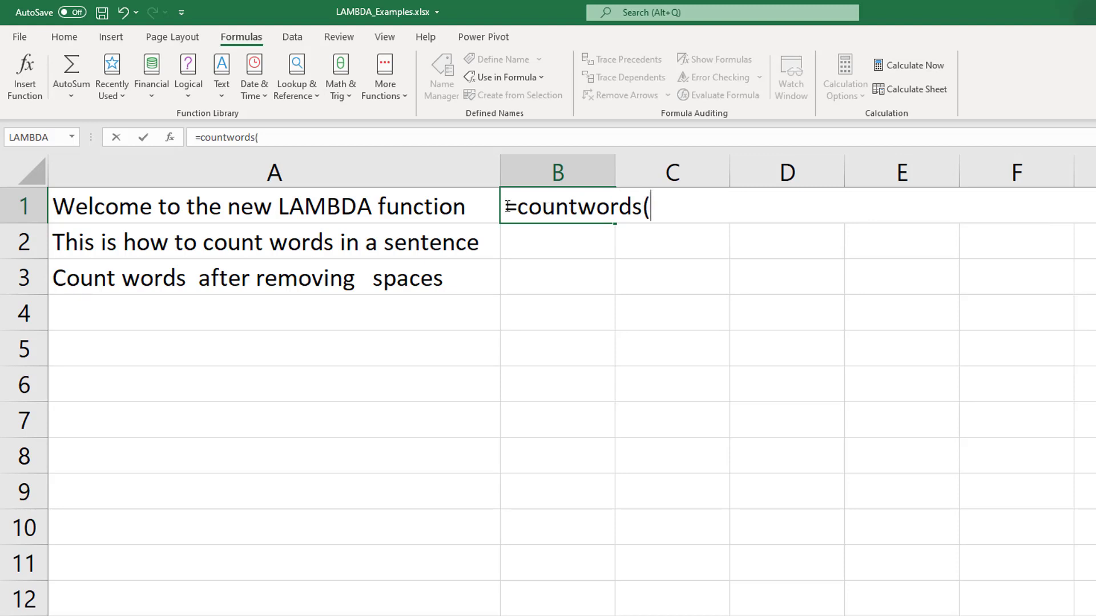
pyautogui.click(273, 205)
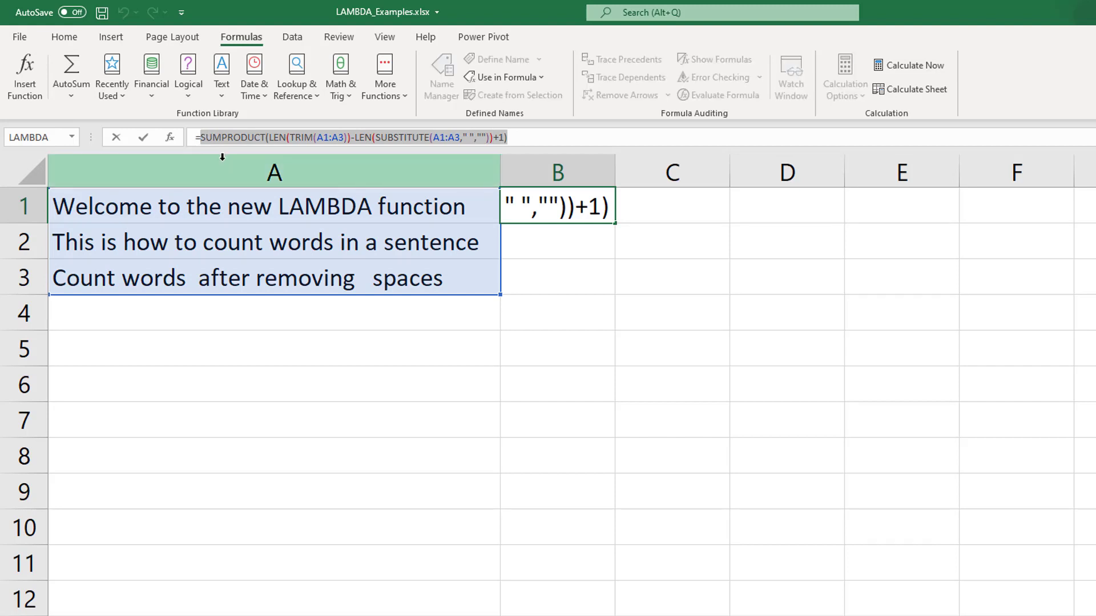
# Step: Confirm the SUMPRODUCT word count over A1:A3 in B1, returning 20
pyautogui.press('Enter')
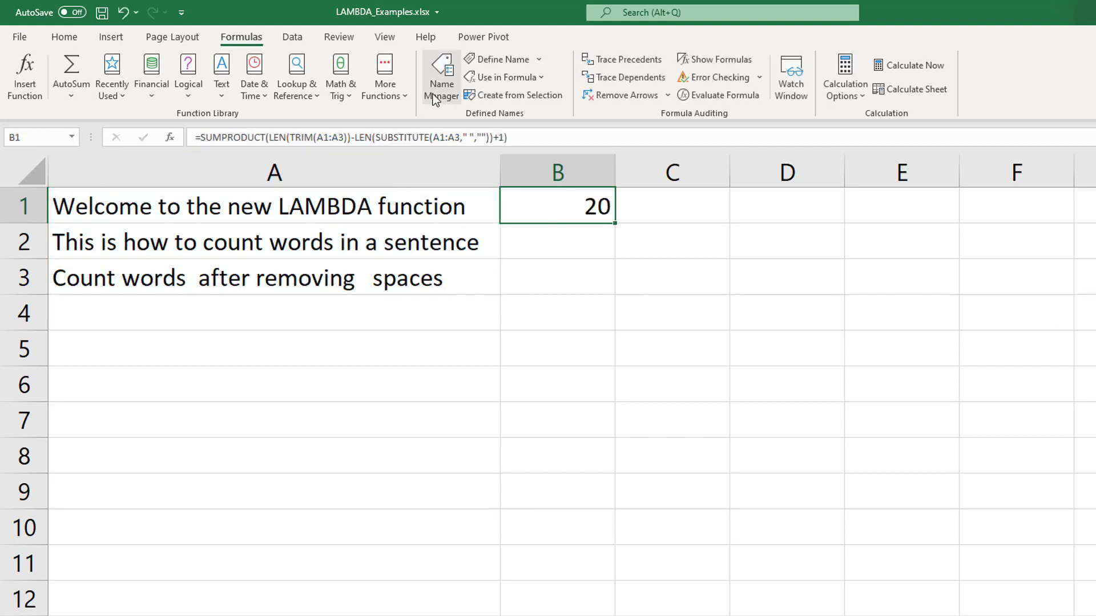
# Step: Define CountWordsArray as LAMBDA(words, SUMPRODUCT word count over words) and save it
pyautogui.click(441, 76)
pyautogui.write('c')
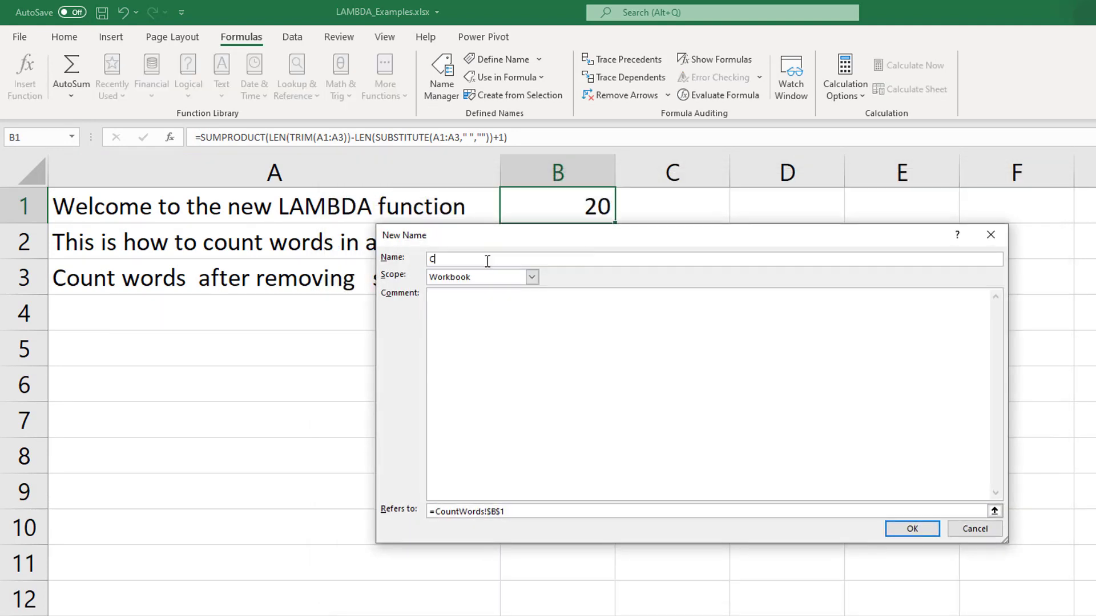
pyautogui.write('ountWordsArray')
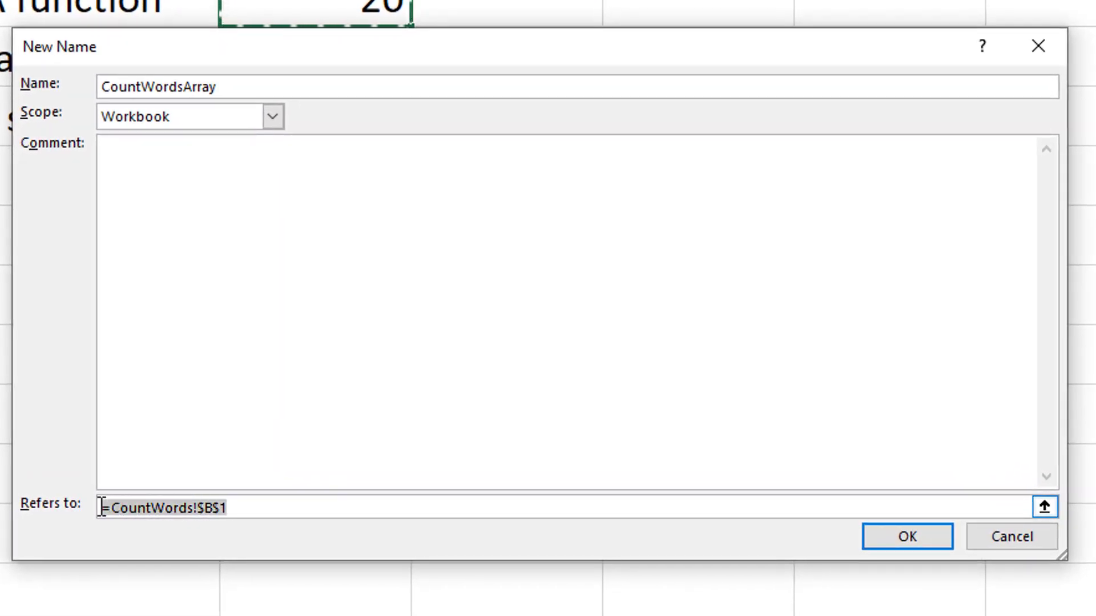
pyautogui.write('=lambda')
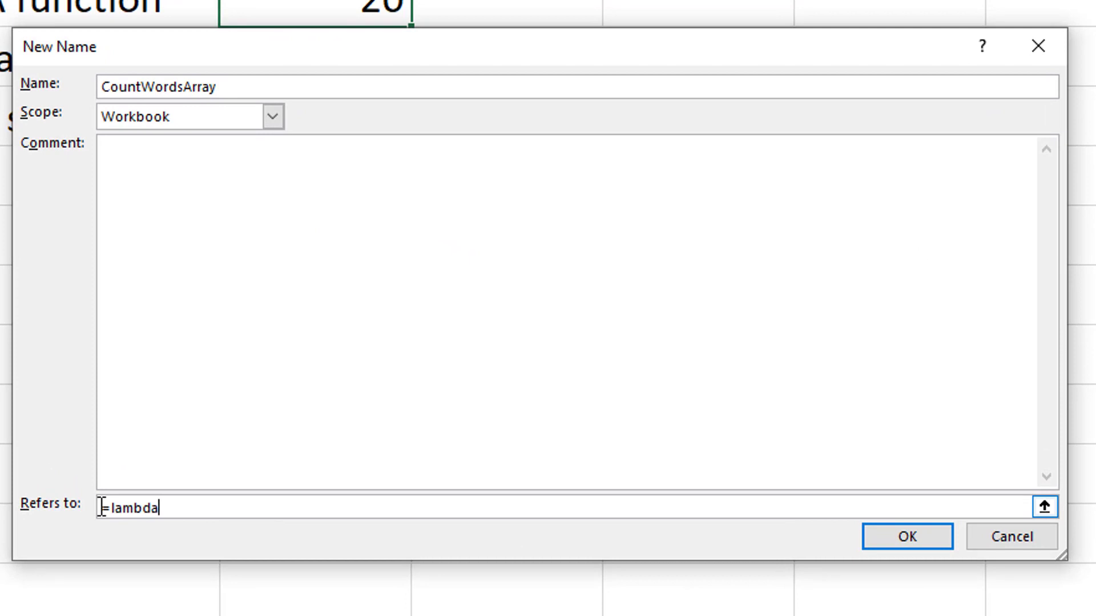
pyautogui.write('(')
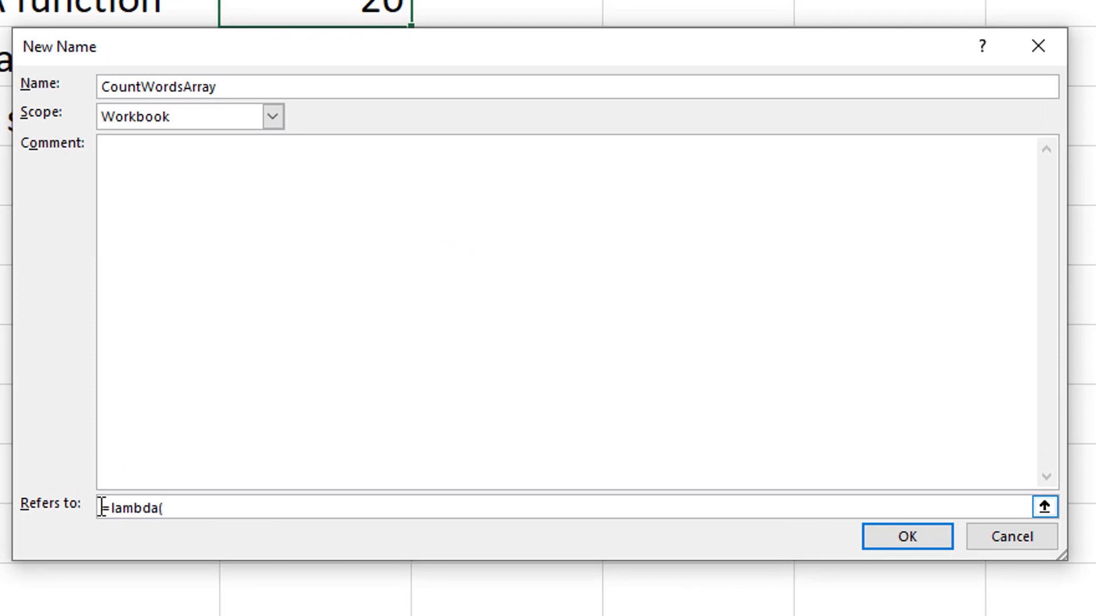
pyautogui.write('words')
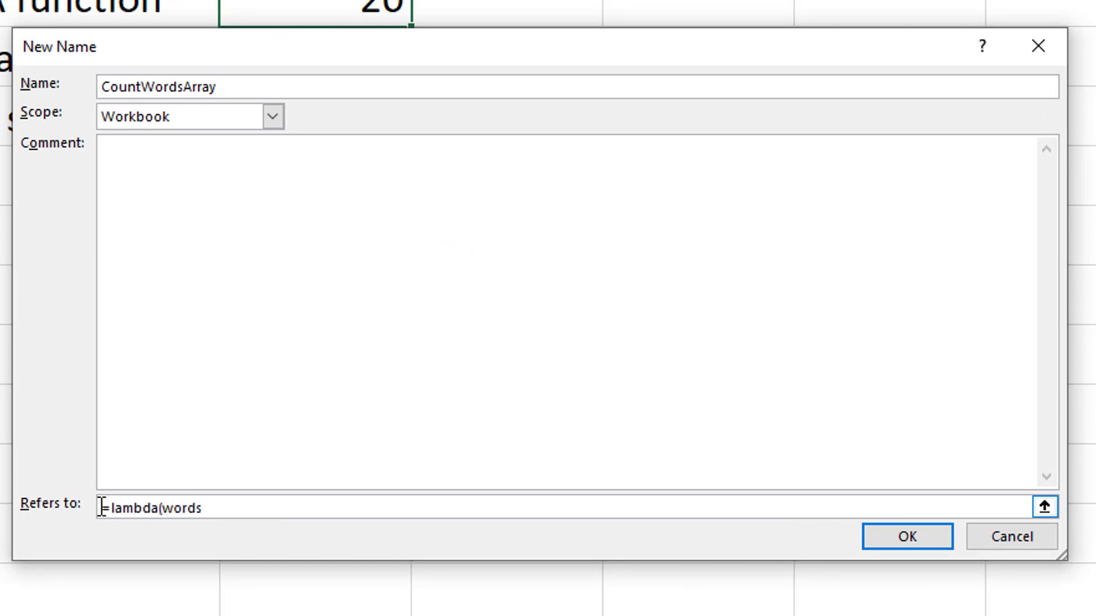
pyautogui.write(',SUMPRODUCT(LEN(TRIM(A1:A3))-LEN(SUBSTITUTE(A1:A3," ",""))+1)')
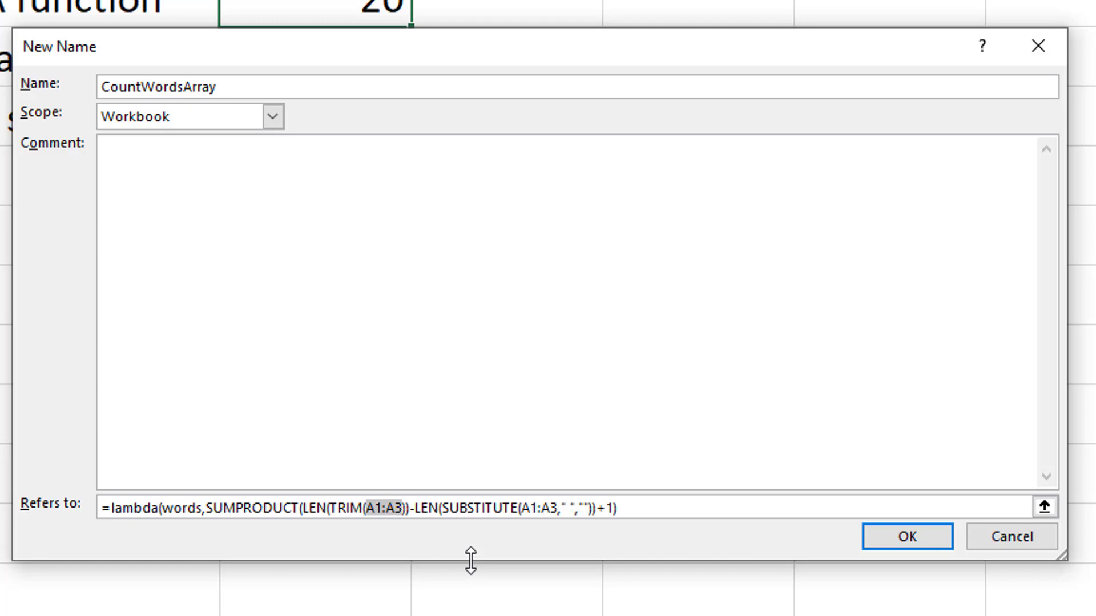
pyautogui.write('words')
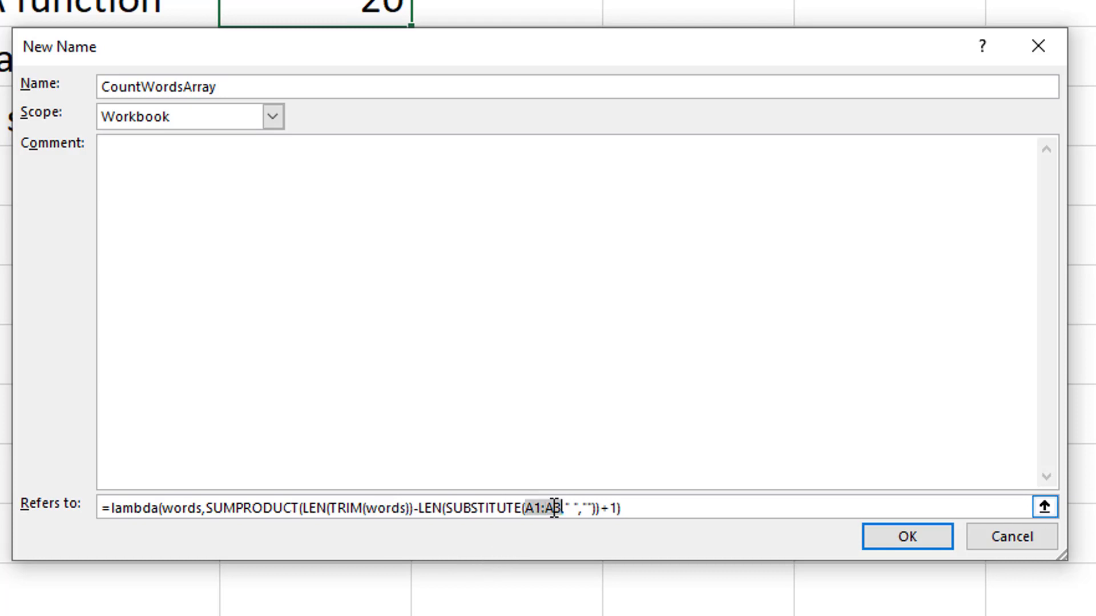
pyautogui.write('words')
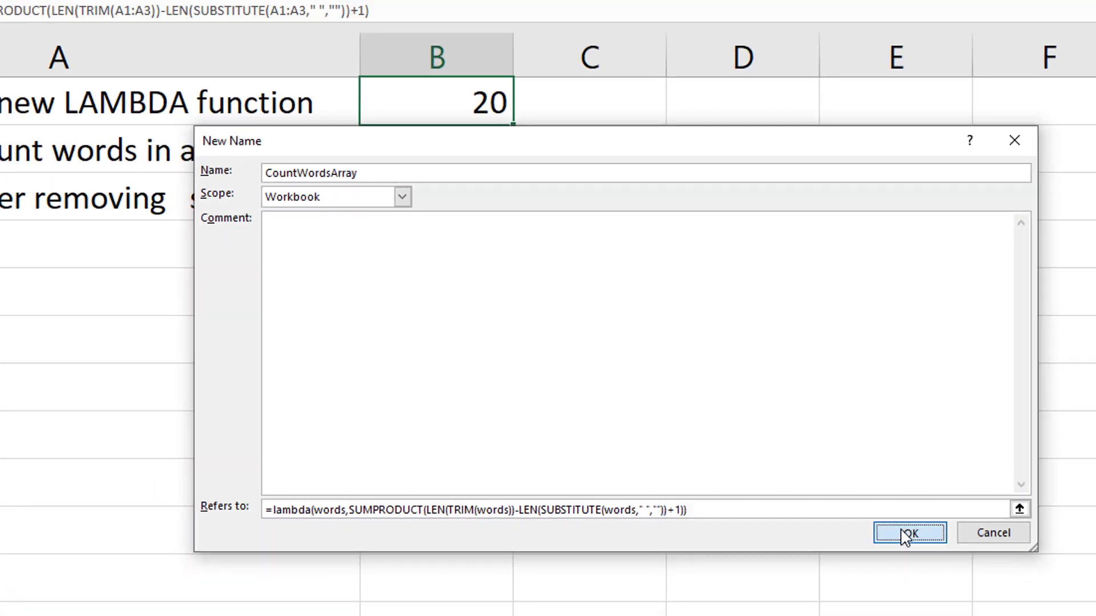
pyautogui.click(907, 533)
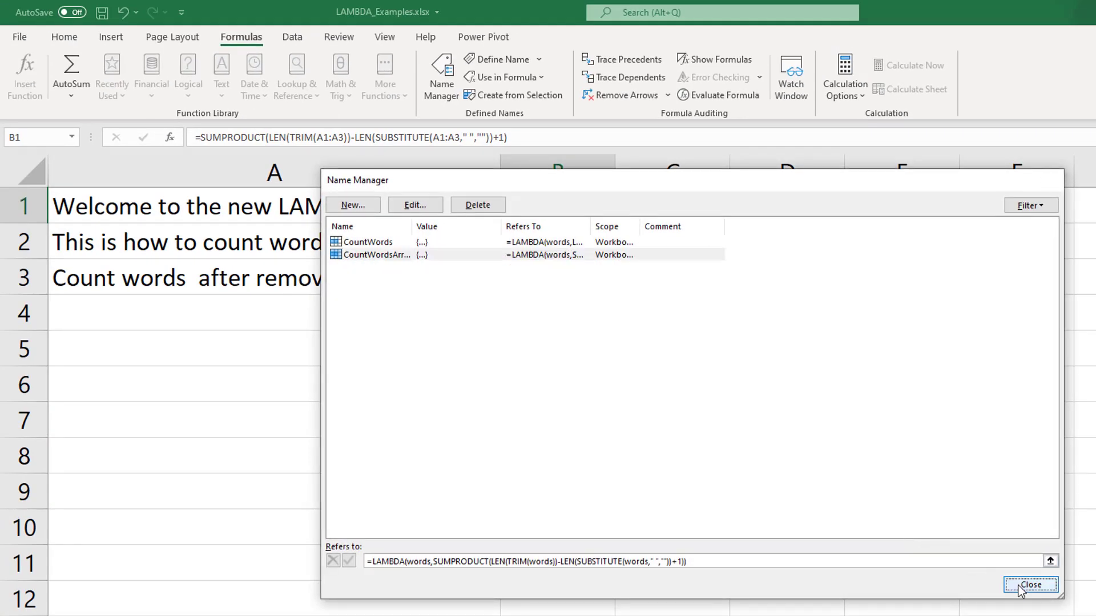
# Step: Enter =CountWordsArray(...) in B1 and adjust its range so it returns 6
pyautogui.click(1030, 584)
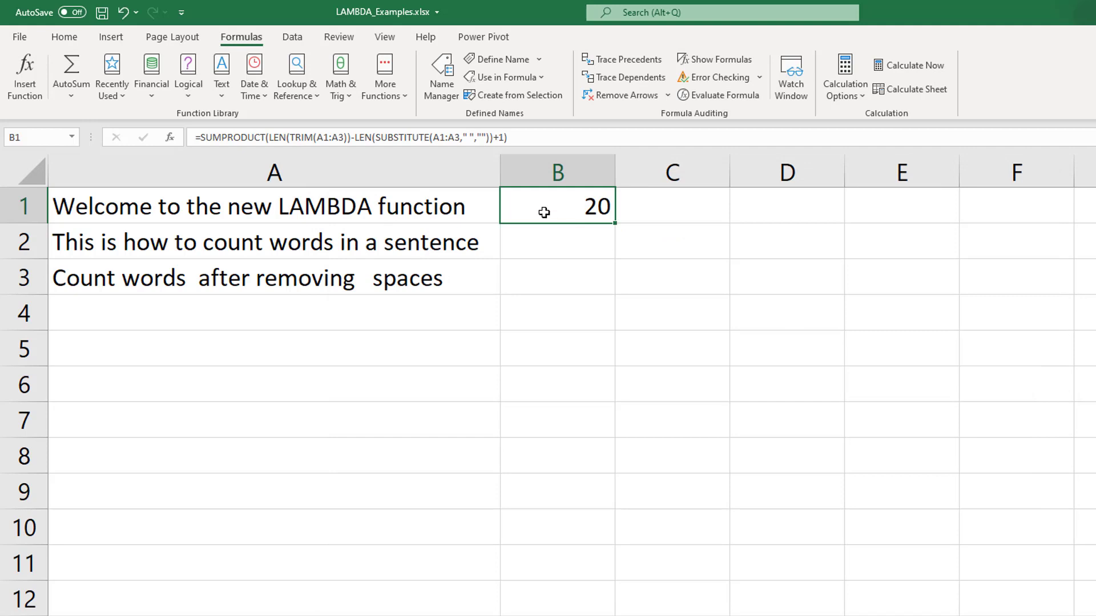
pyautogui.write('=countwordsarray(A1:A3')
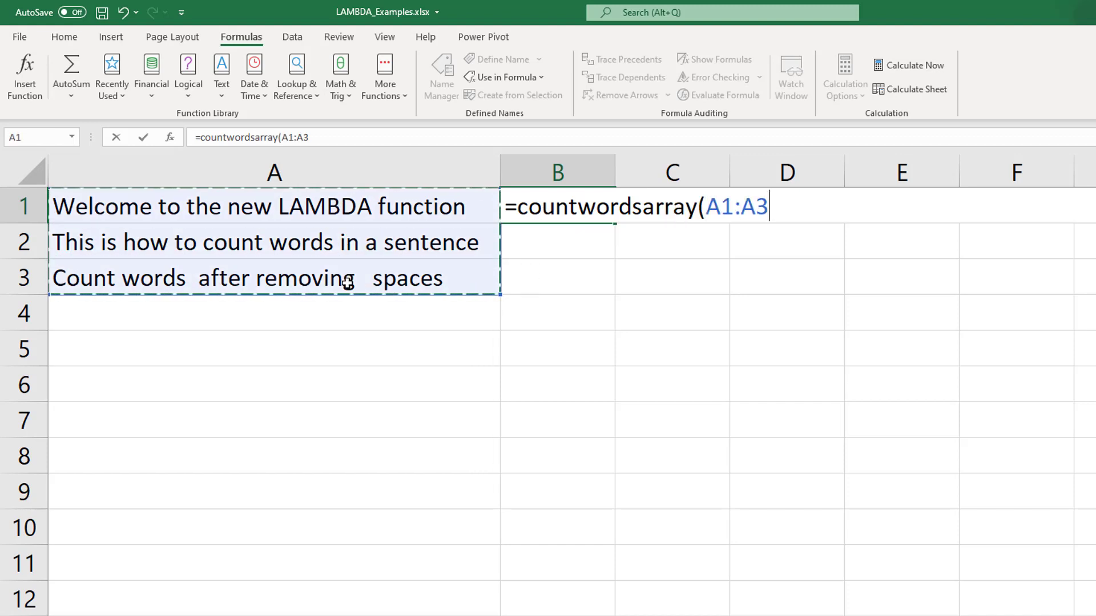
pyautogui.press('Enter')
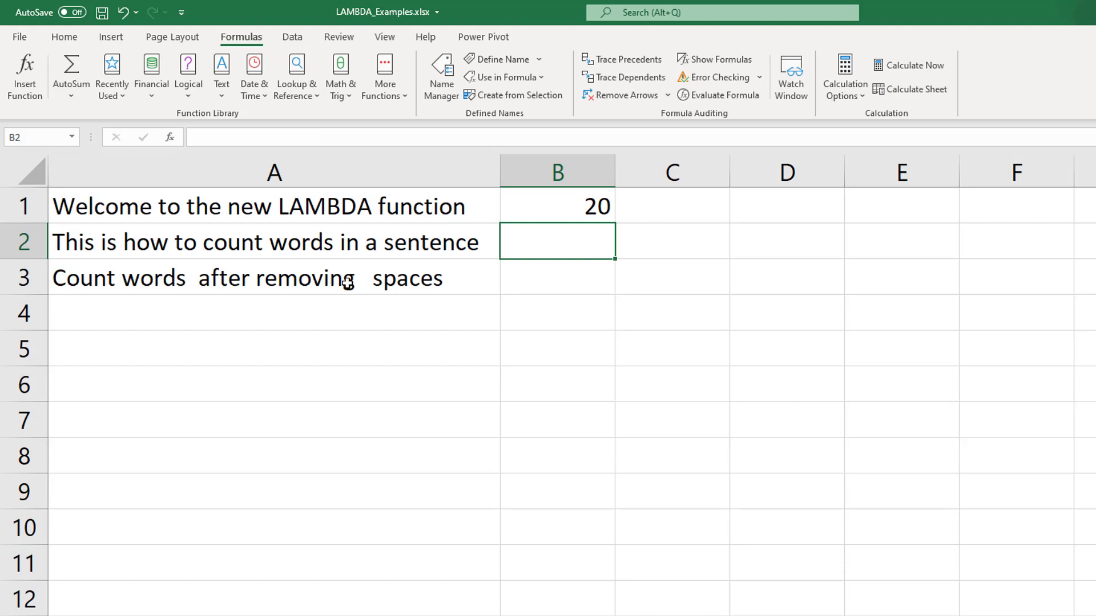
pyautogui.moveTo(538, 210)
pyautogui.write('=CountWordsArray(A1:A3)')
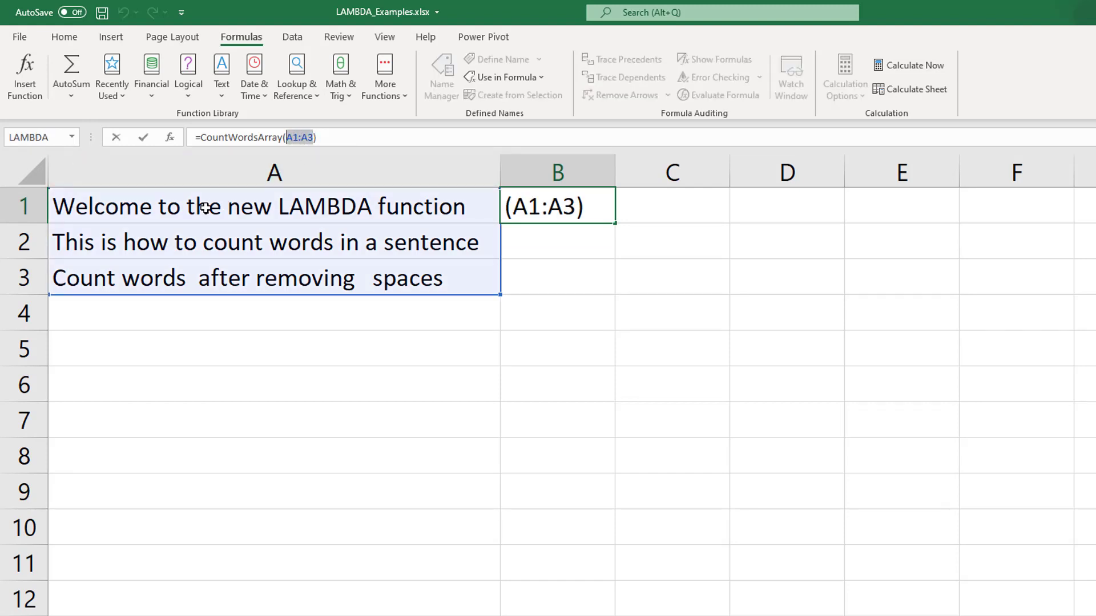
pyautogui.press('Enter')
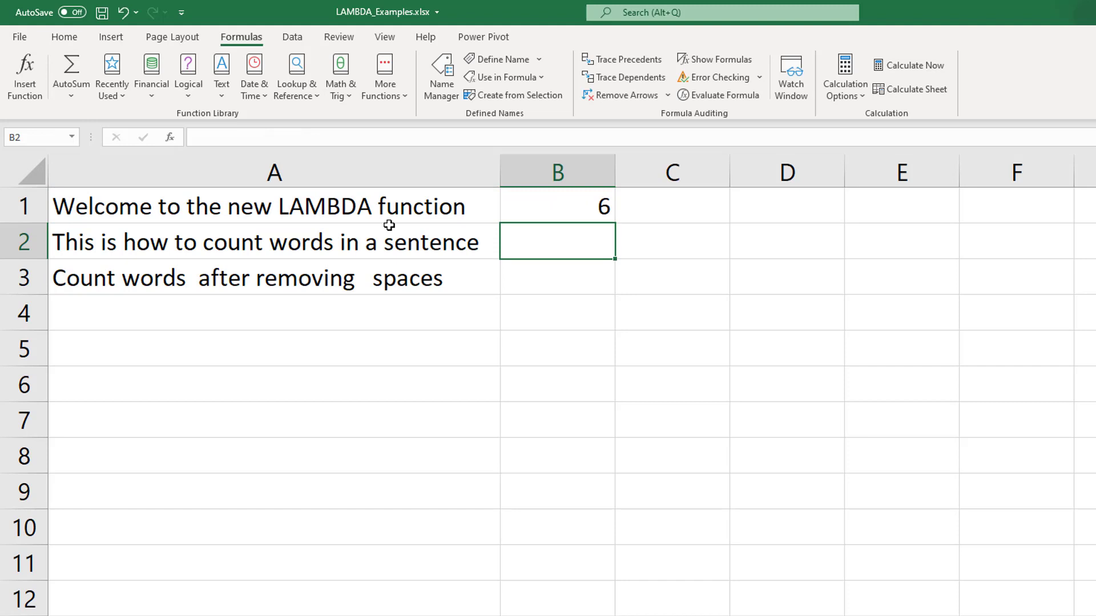
pyautogui.click(557, 206)
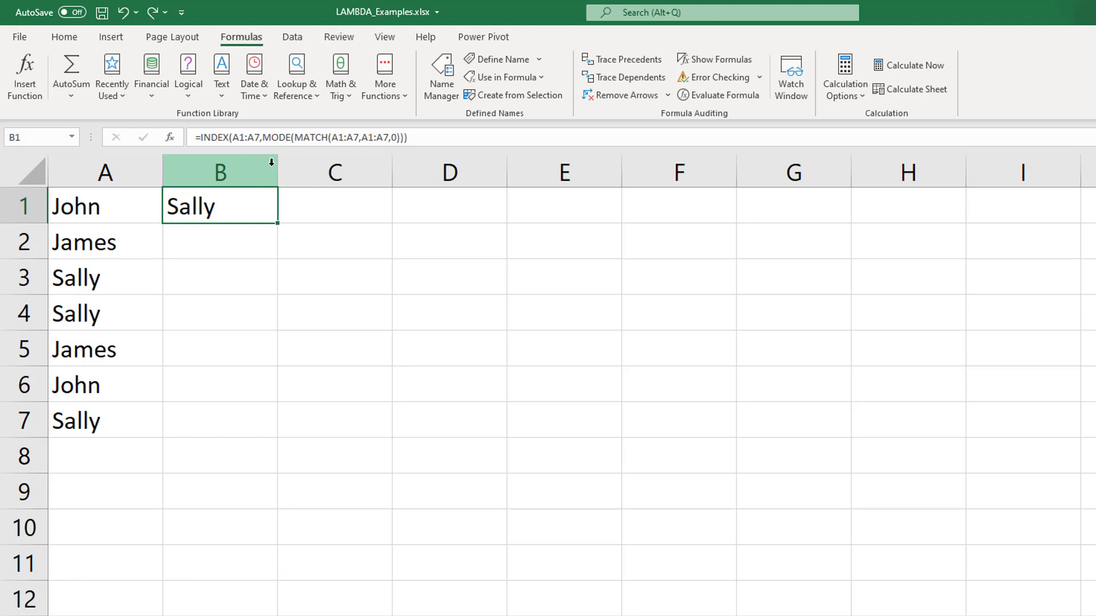
pyautogui.moveTo(109, 208)
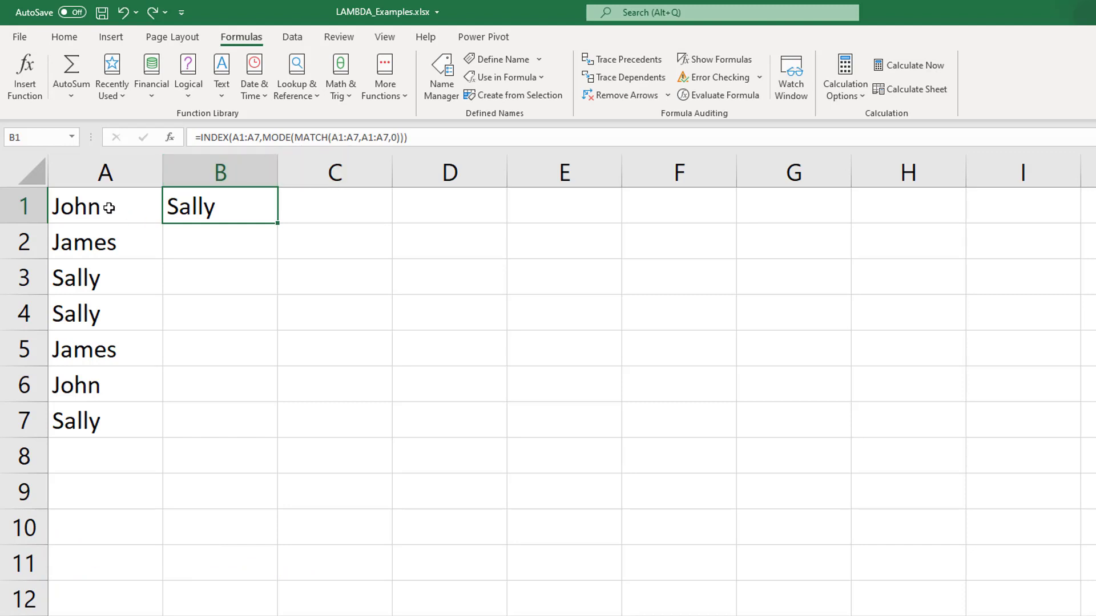
pyautogui.moveTo(105, 428)
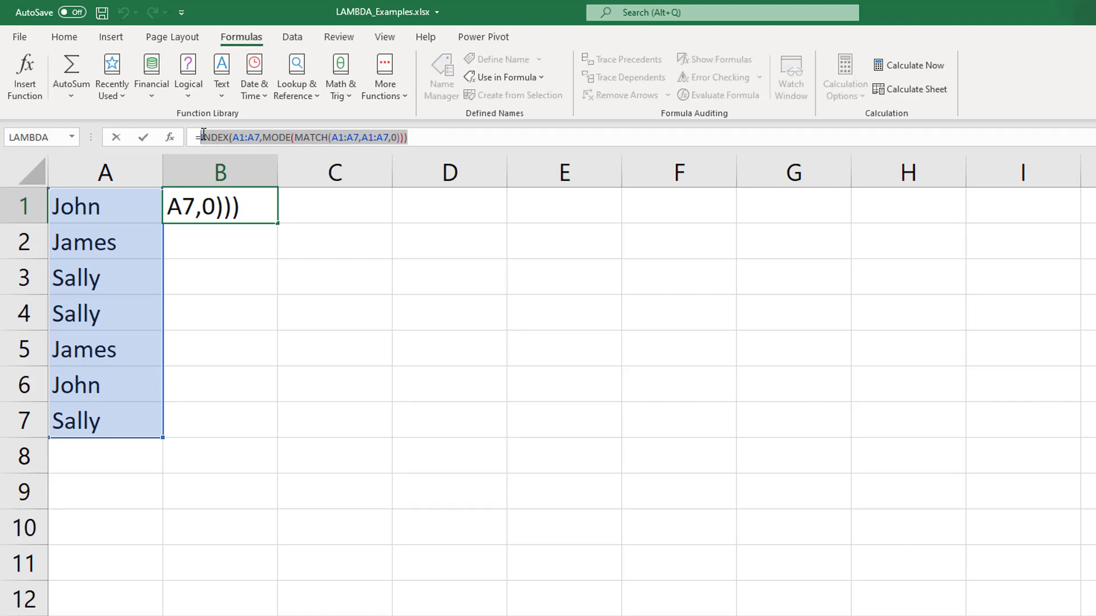
# Step: Copy B1's INDEX/MODE/MATCH most-frequent formula text
pyautogui.press('Enter')
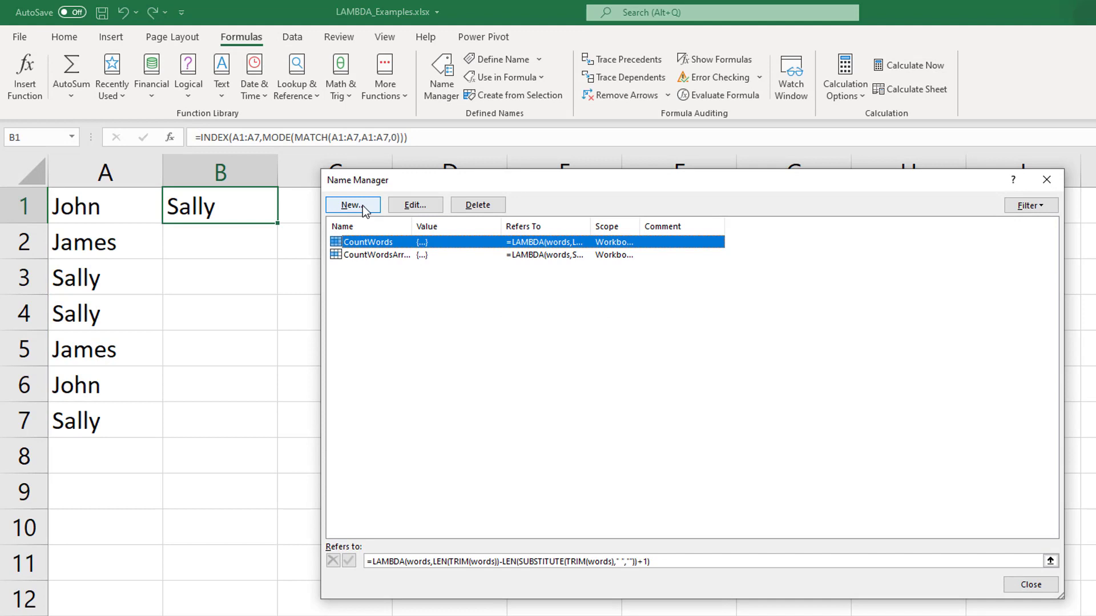
# Step: Define MostFrequent as LAMBDA(list, INDEX(list,MODE(MATCH(list,list,0)))) and save it
pyautogui.click(353, 204)
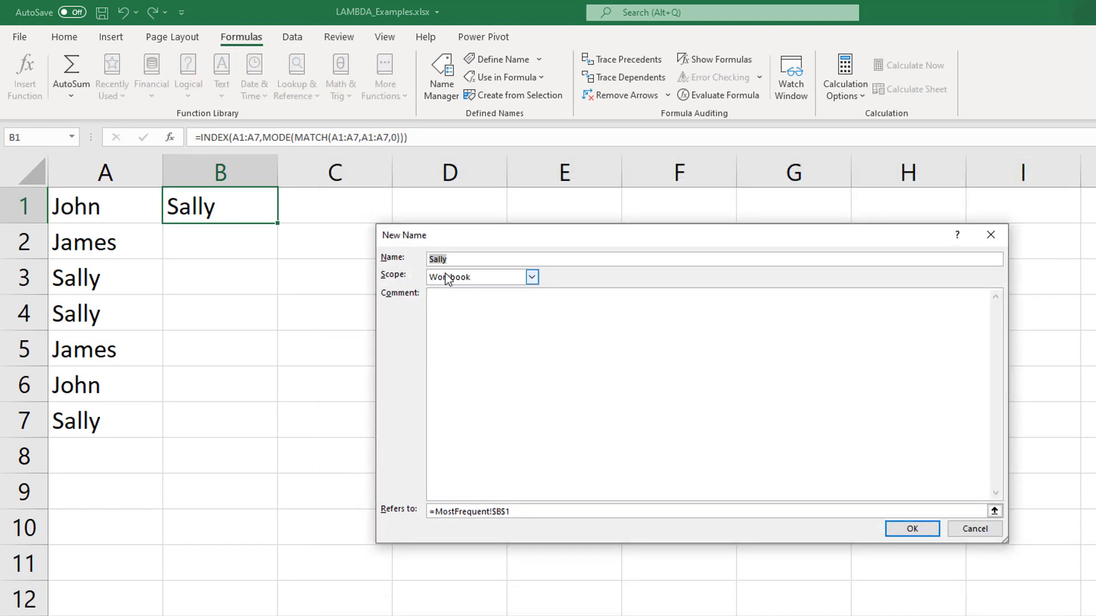
pyautogui.write('MostF')
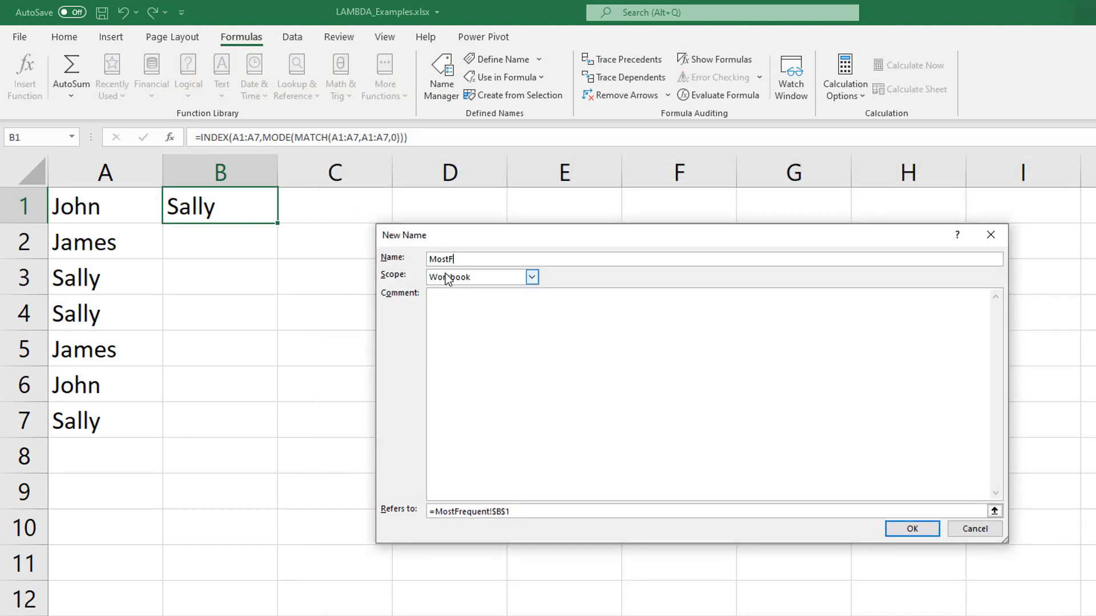
pyautogui.write('requent')
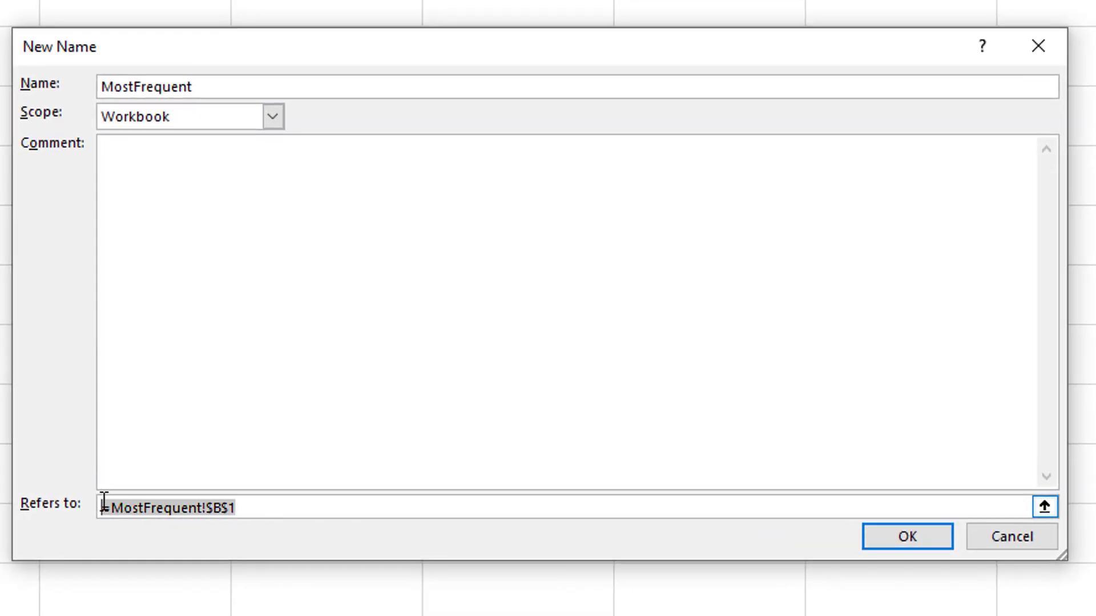
pyautogui.write('lambda')
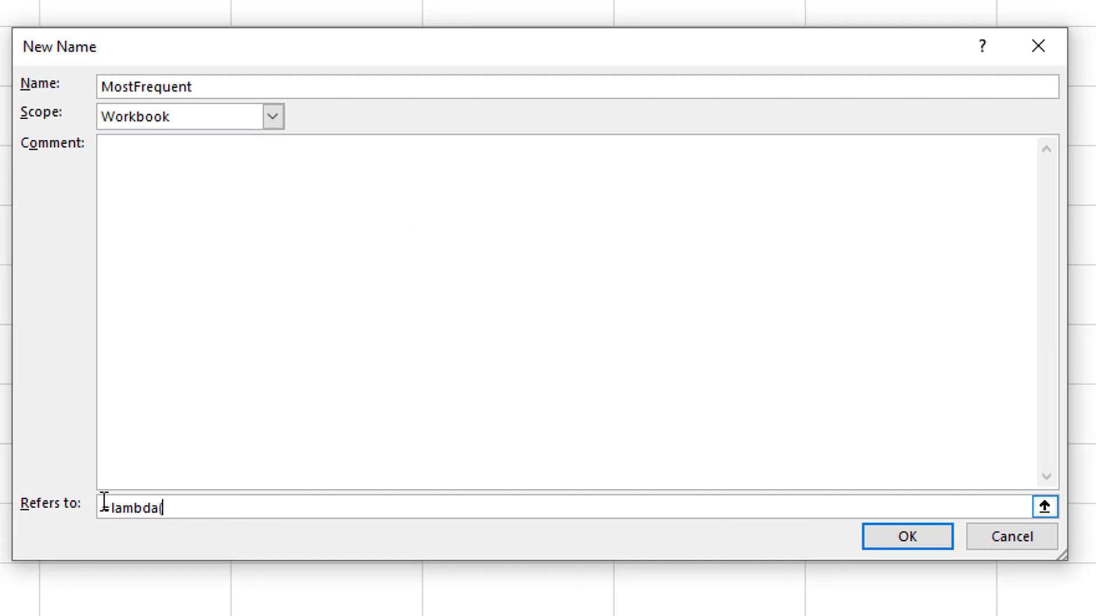
pyautogui.write('(list')
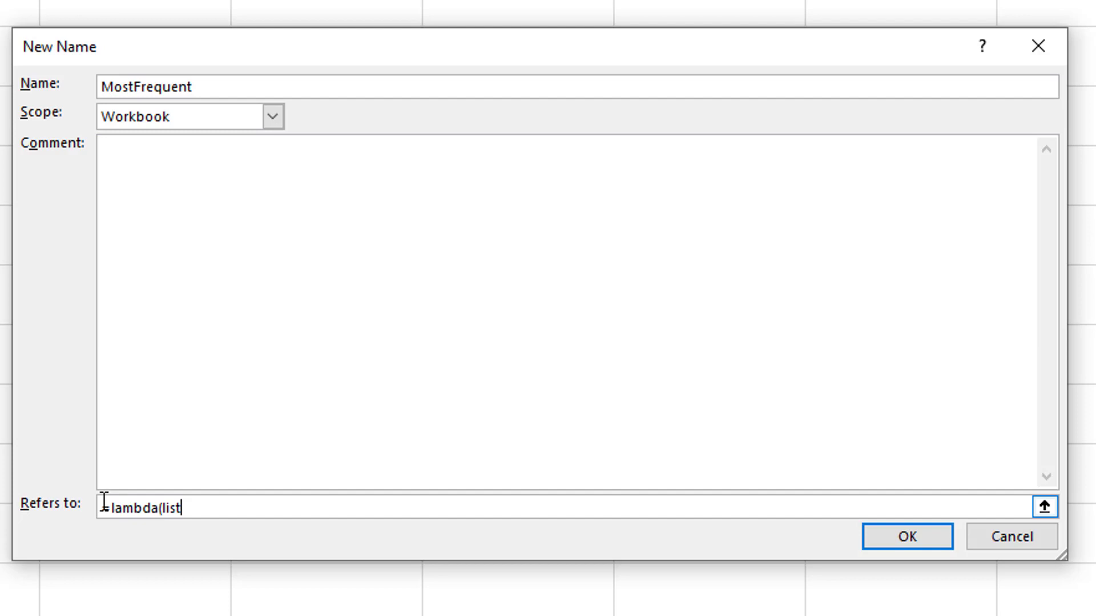
pyautogui.write(',')
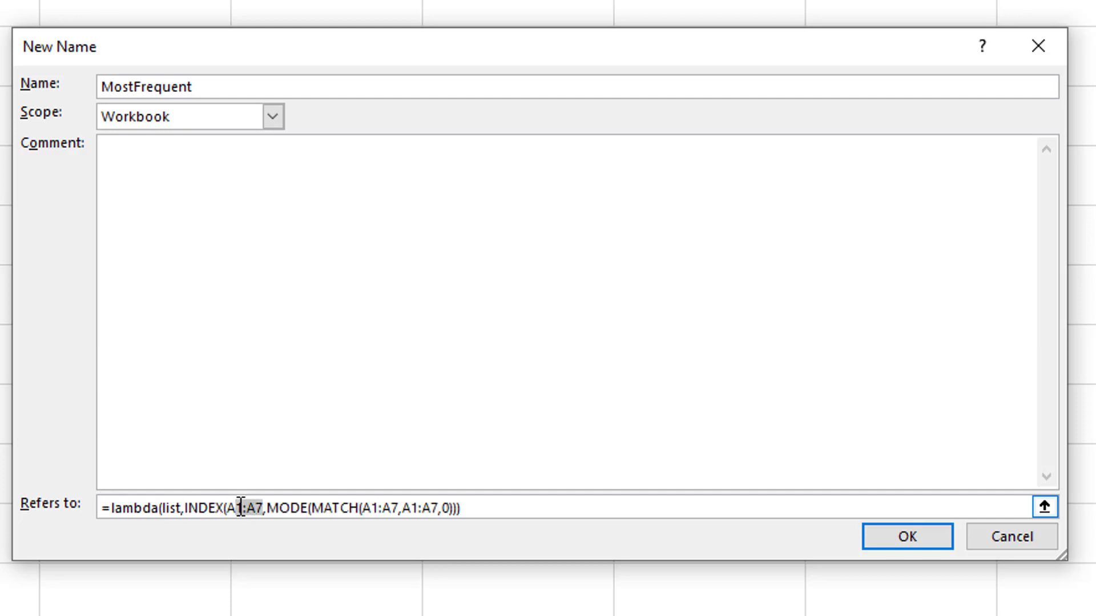
pyautogui.write('list')
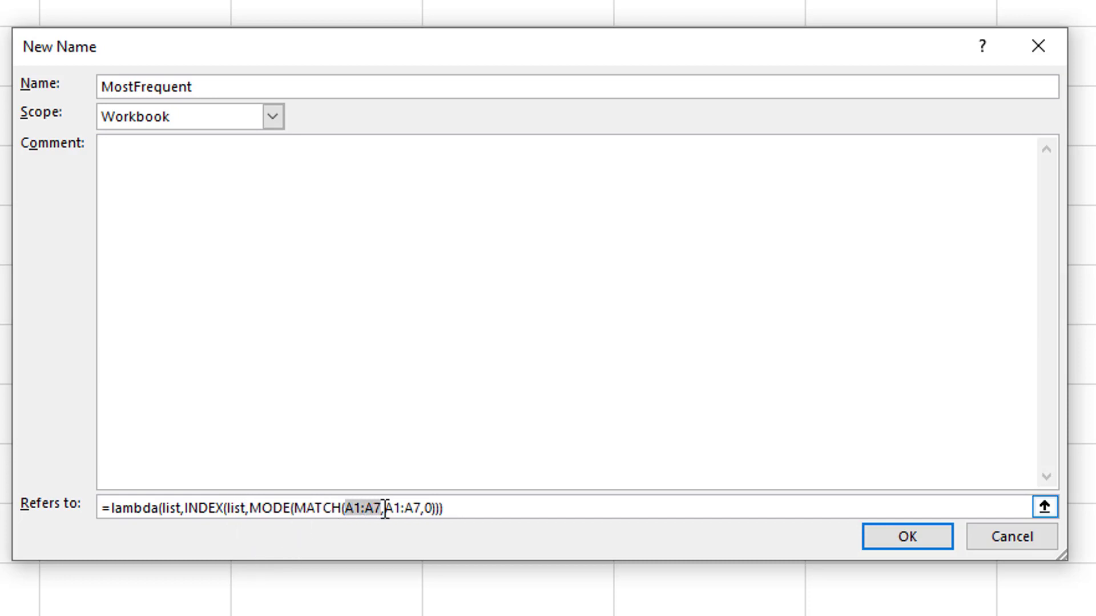
pyautogui.write('list')
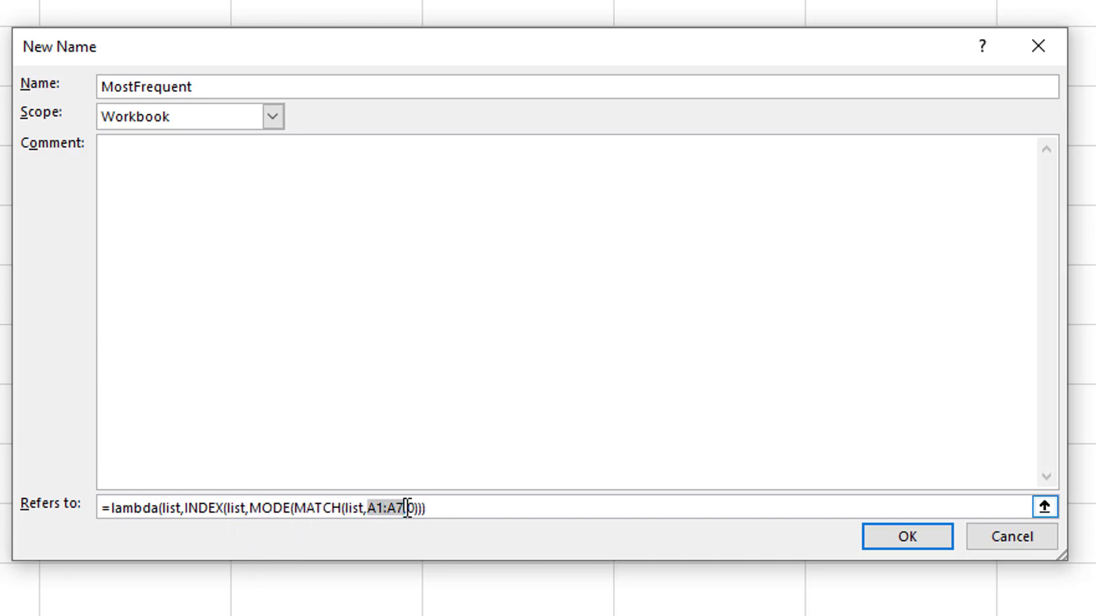
pyautogui.write('list')
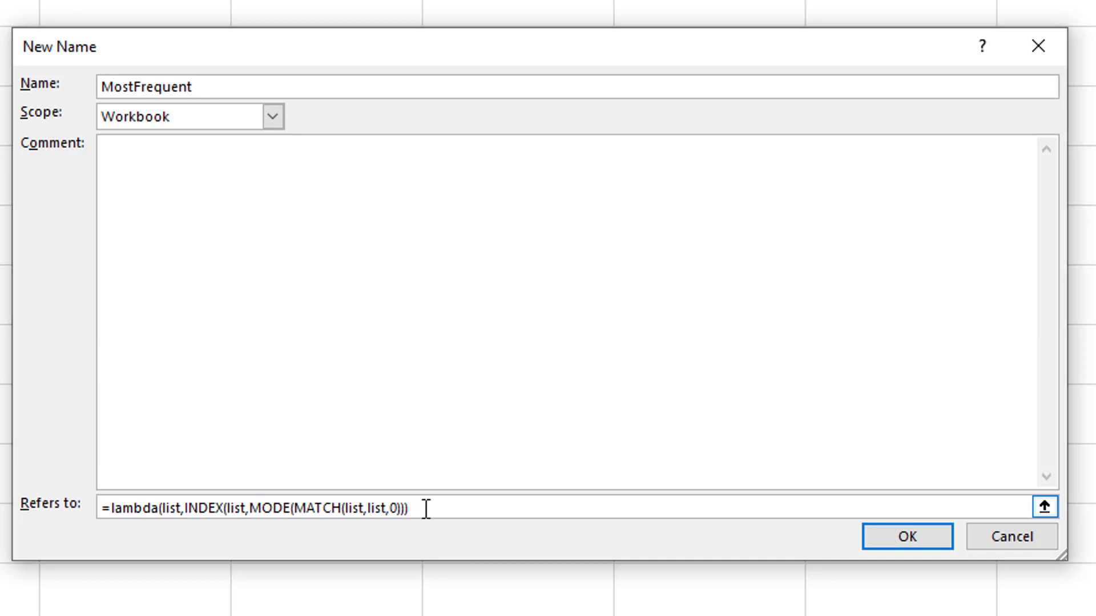
pyautogui.write(')')
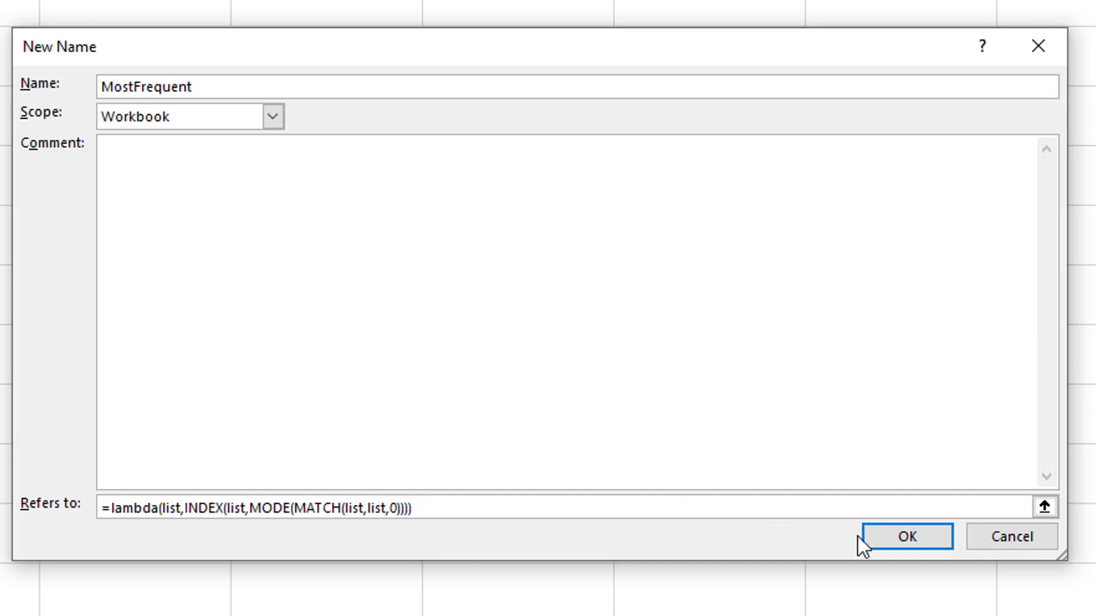
pyautogui.click(904, 537)
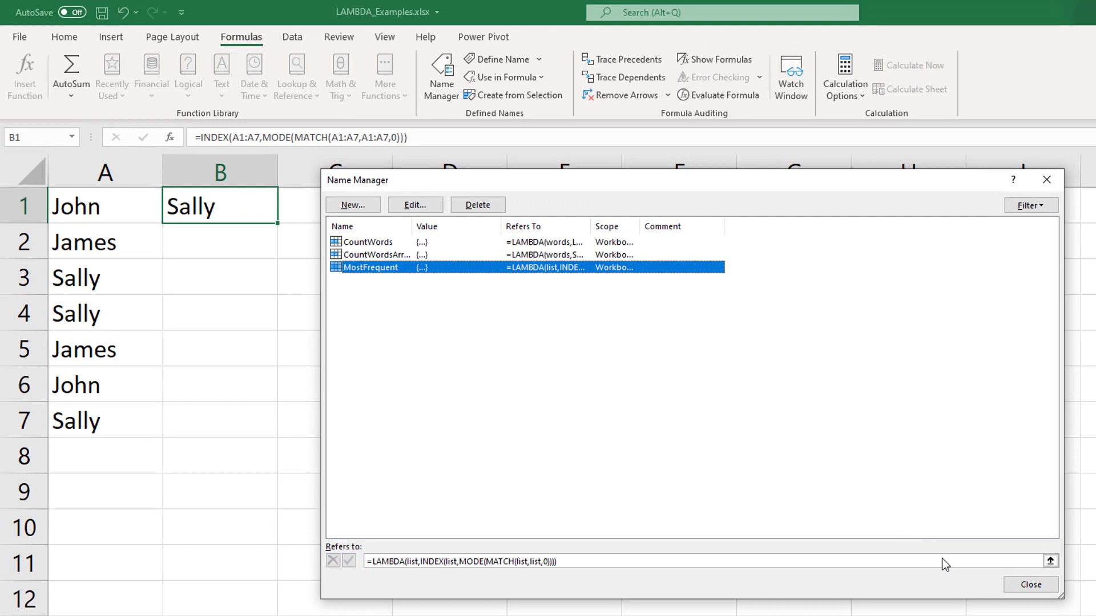
# Step: Enter =MostFrequent on the column A names in B1
pyautogui.write('=mo')
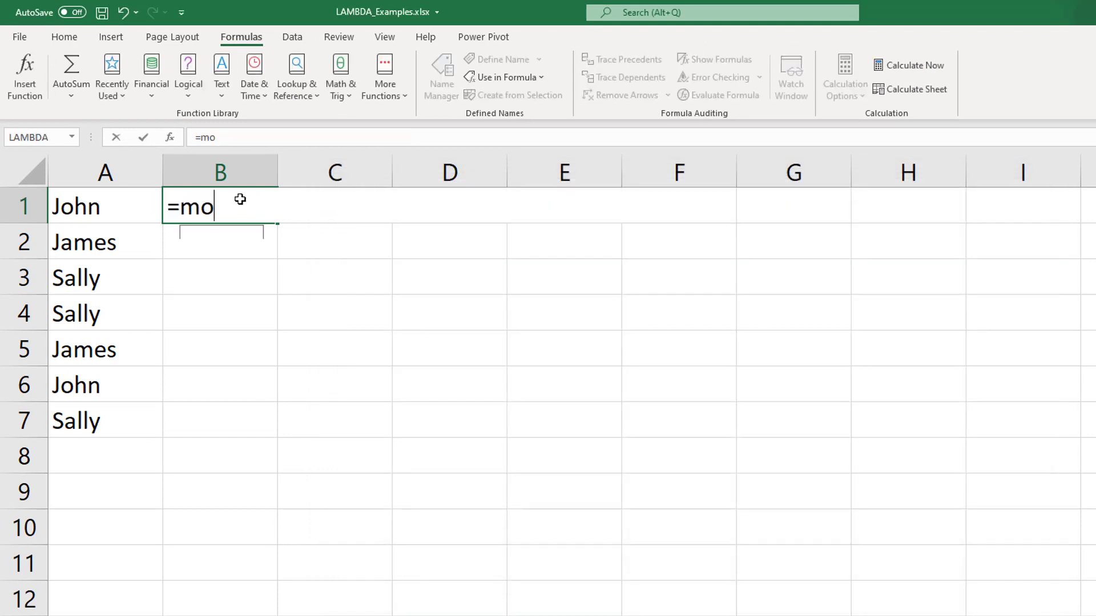
pyautogui.write('stfrequent')
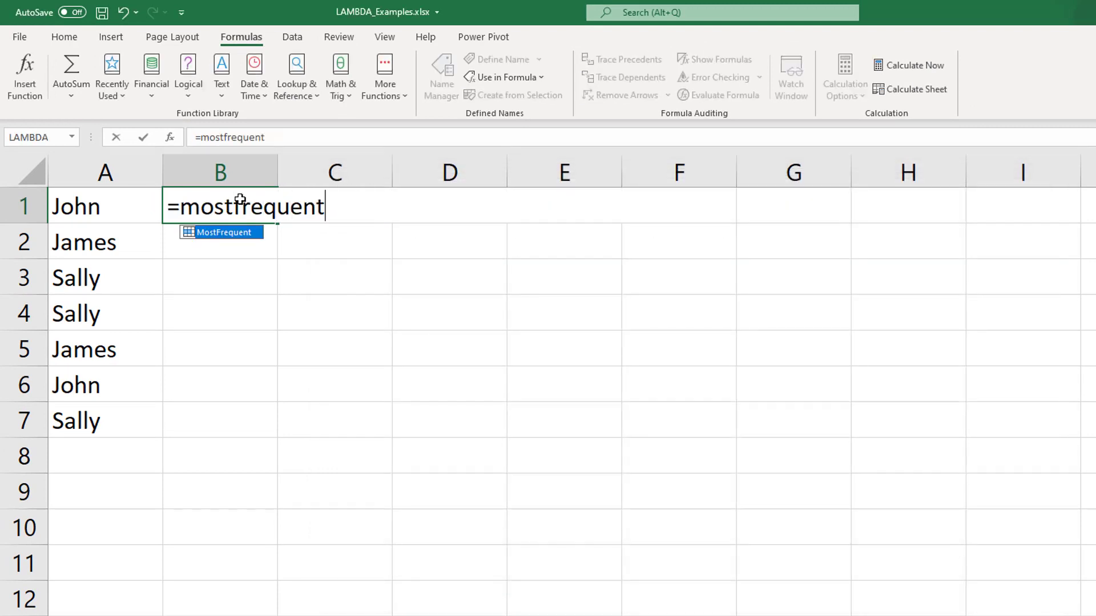
pyautogui.moveTo(105, 206); pyautogui.dragTo(105, 385)
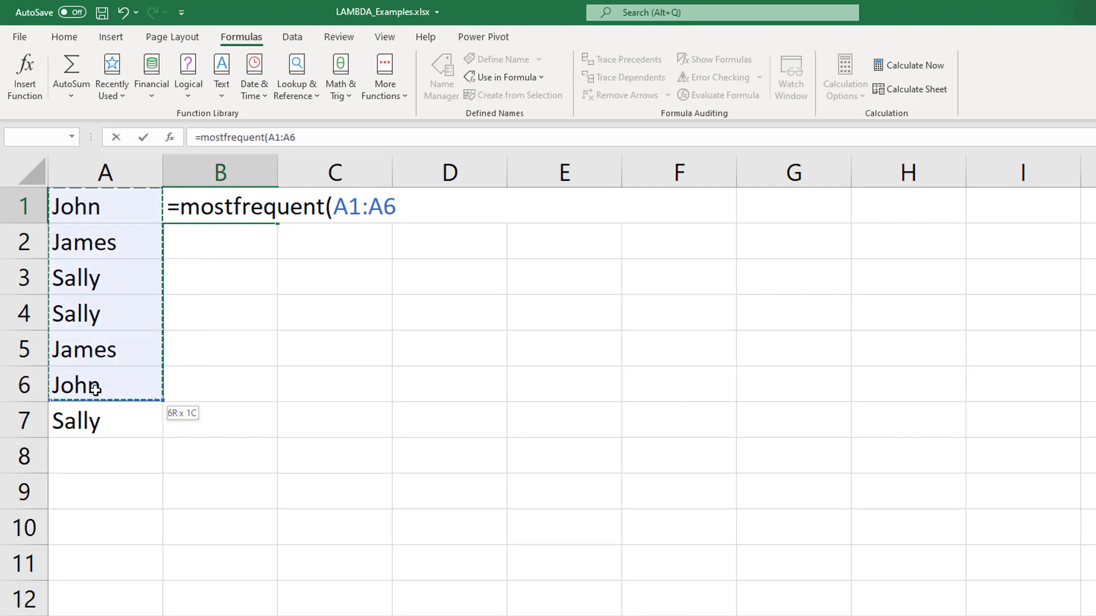
pyautogui.press('Enter')
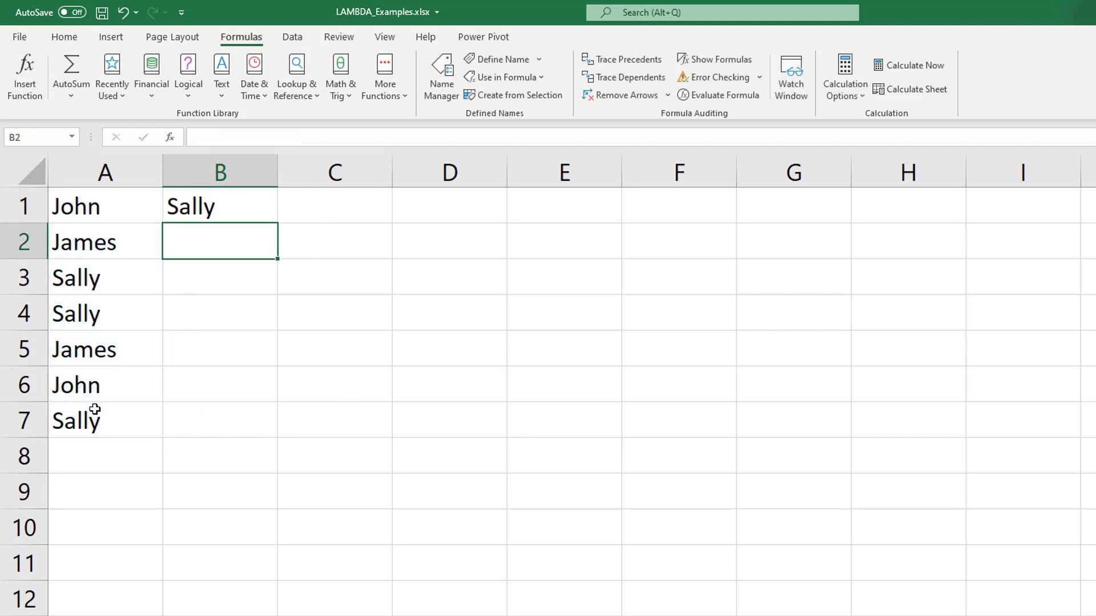
# Step: Copy John from A1 into A4:A7 so B1 returns John, then move to the LastValue sheet
pyautogui.click(219, 206)
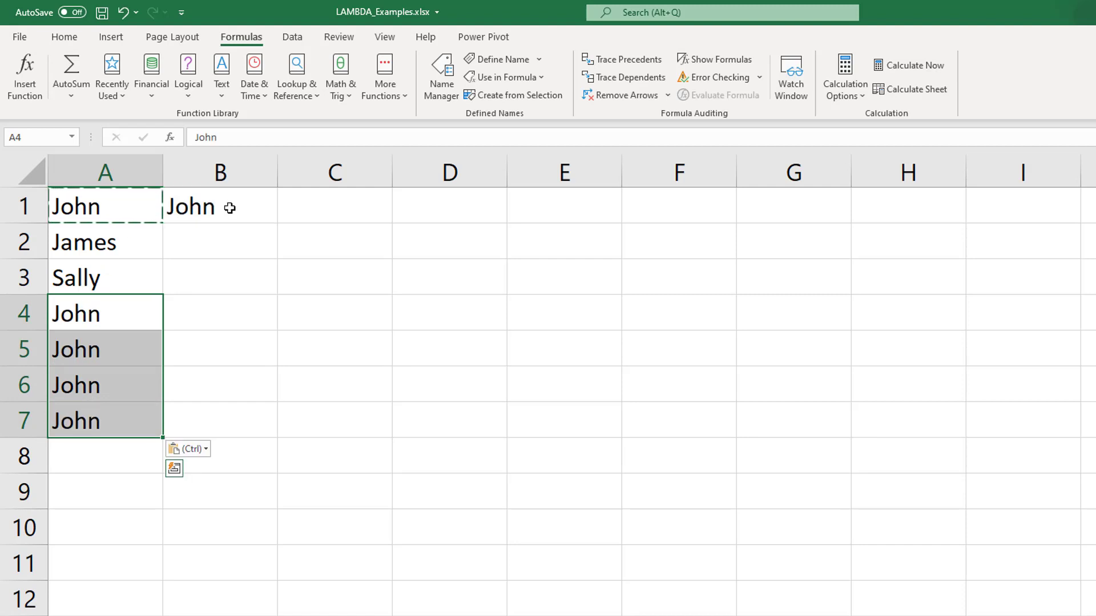
pyautogui.click(201, 595)
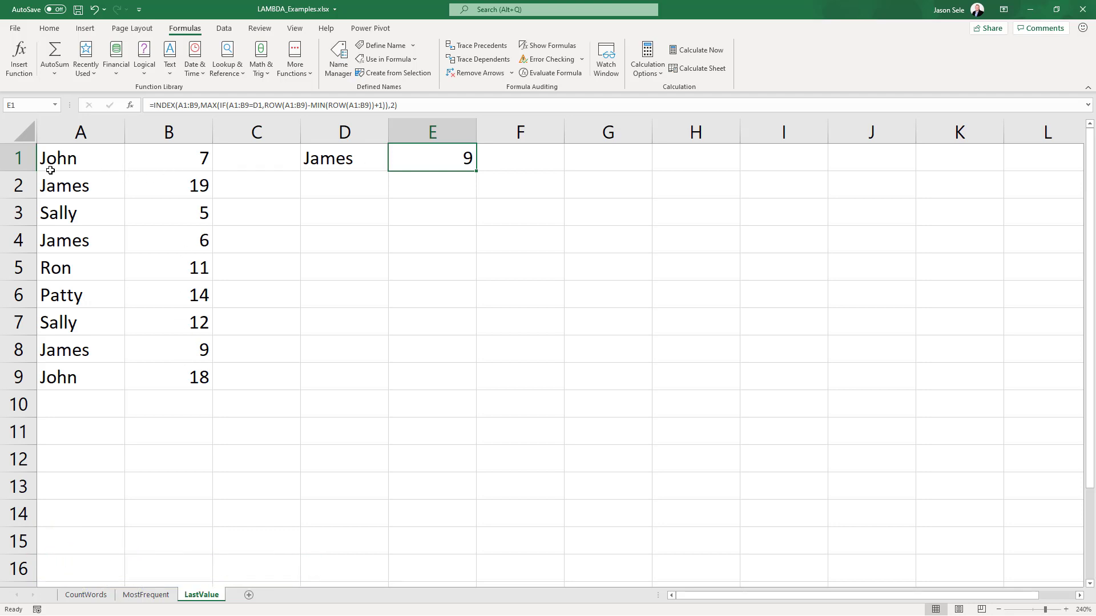
pyautogui.moveTo(329, 157)
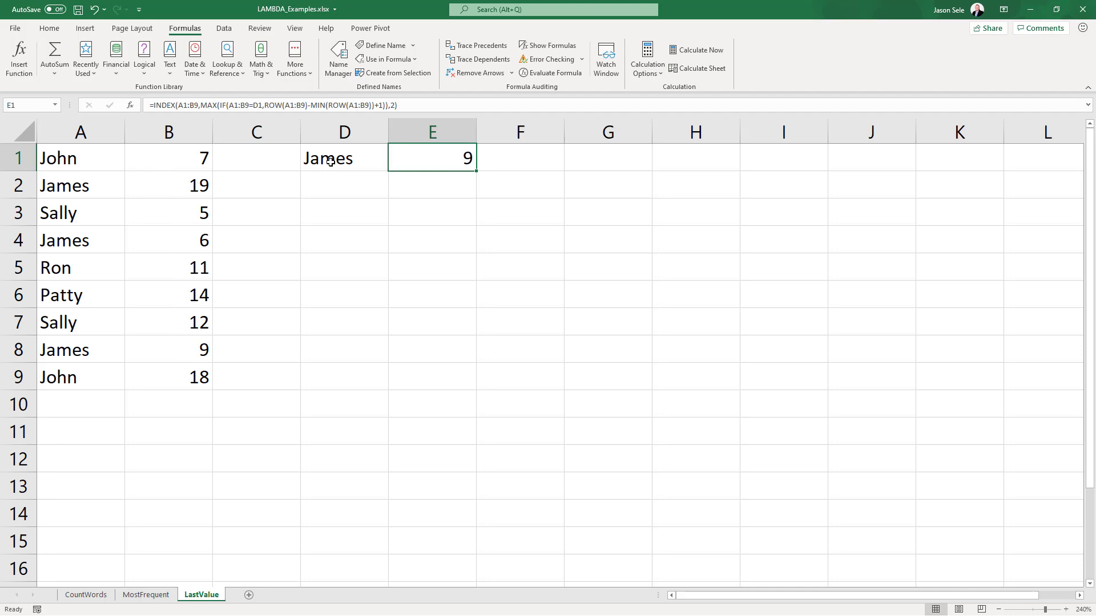
pyautogui.moveTo(86, 313)
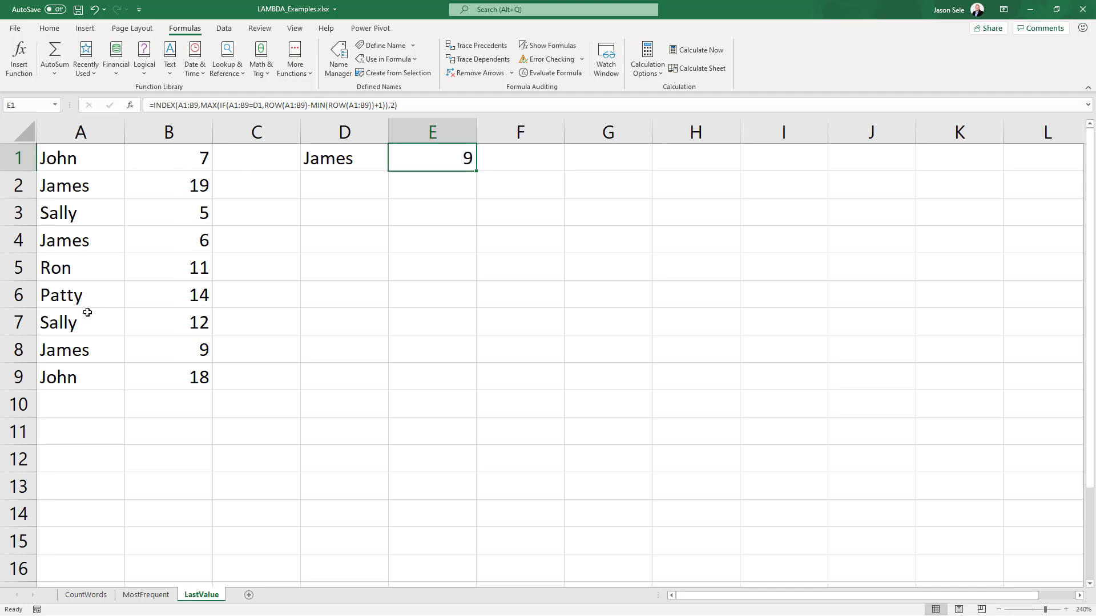
pyautogui.moveTo(193, 350)
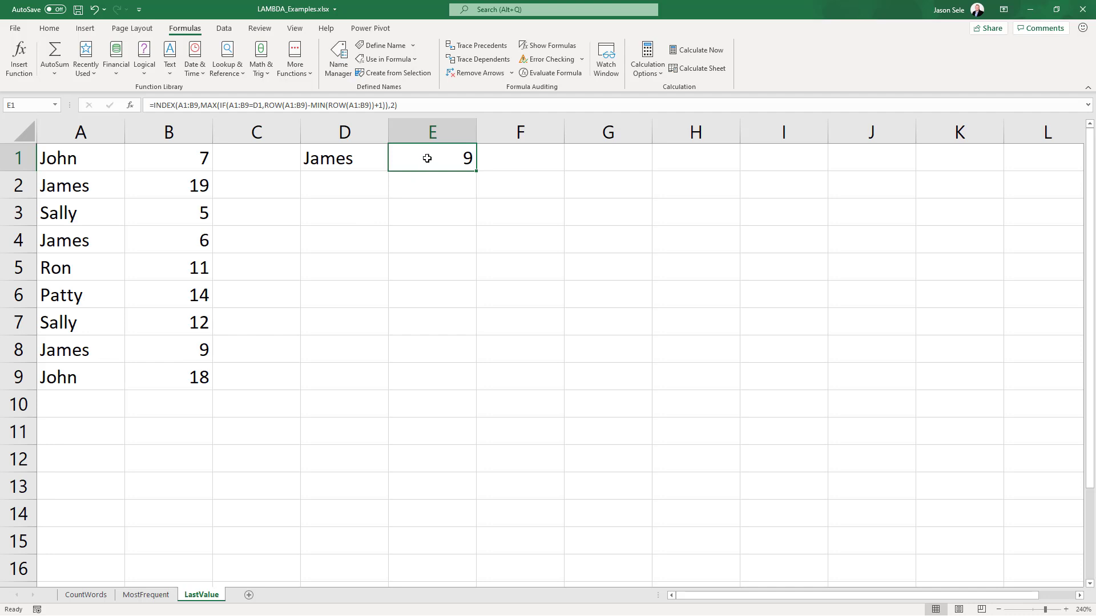
pyautogui.doubleClick(431, 158)
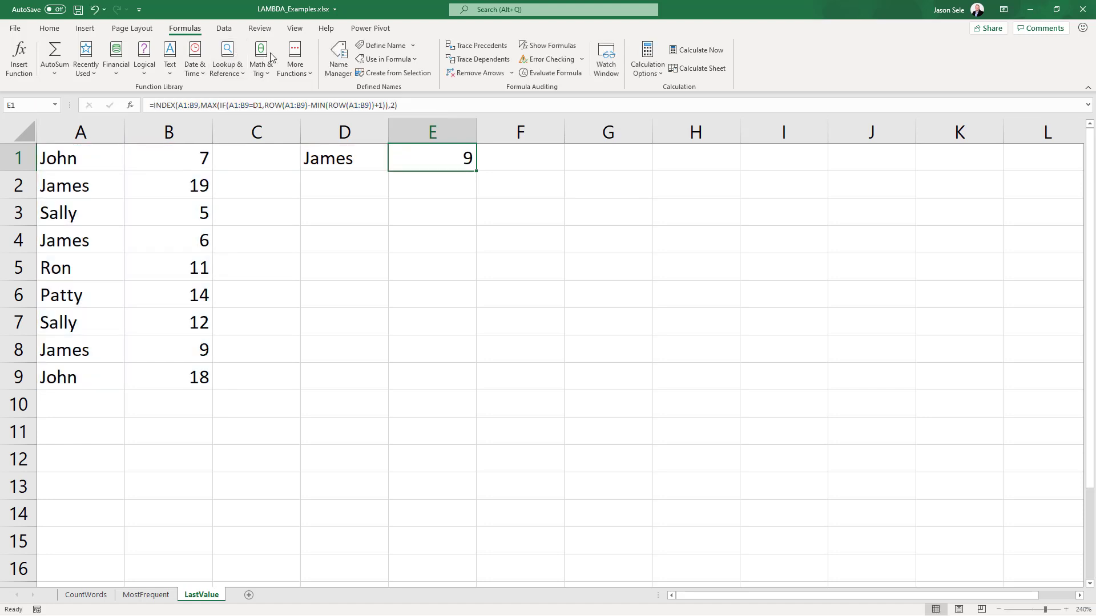
# Step: Start a new name LastValue as LAMBDA with list and name arguments
pyautogui.click(337, 58)
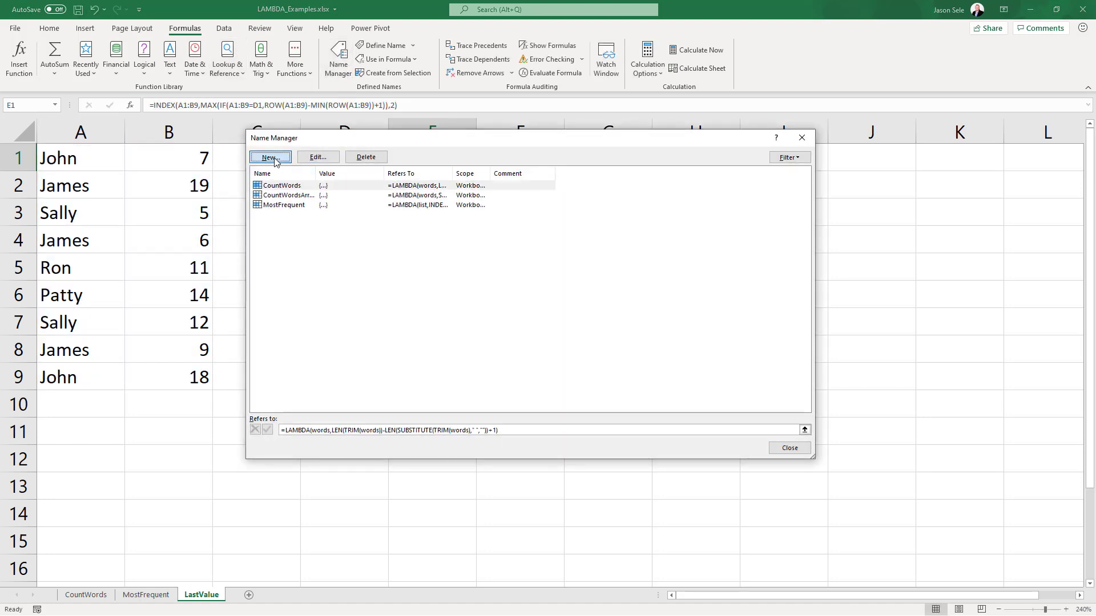
pyautogui.click(269, 156)
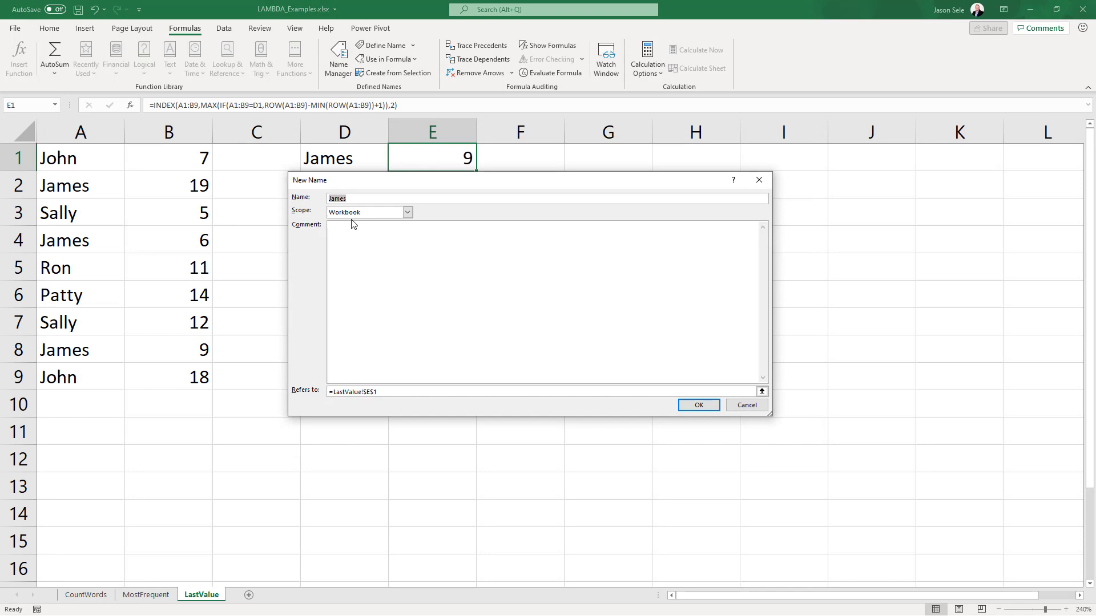
pyautogui.write('LastValue')
pyautogui.click(541, 390)
pyautogui.write('=lambda')
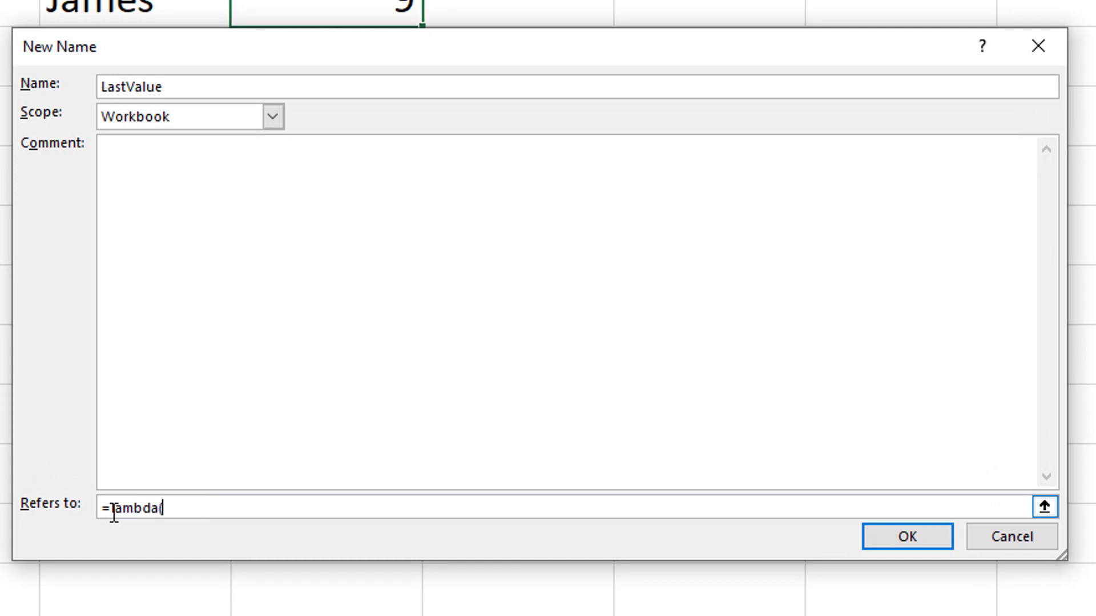
pyautogui.write('(')
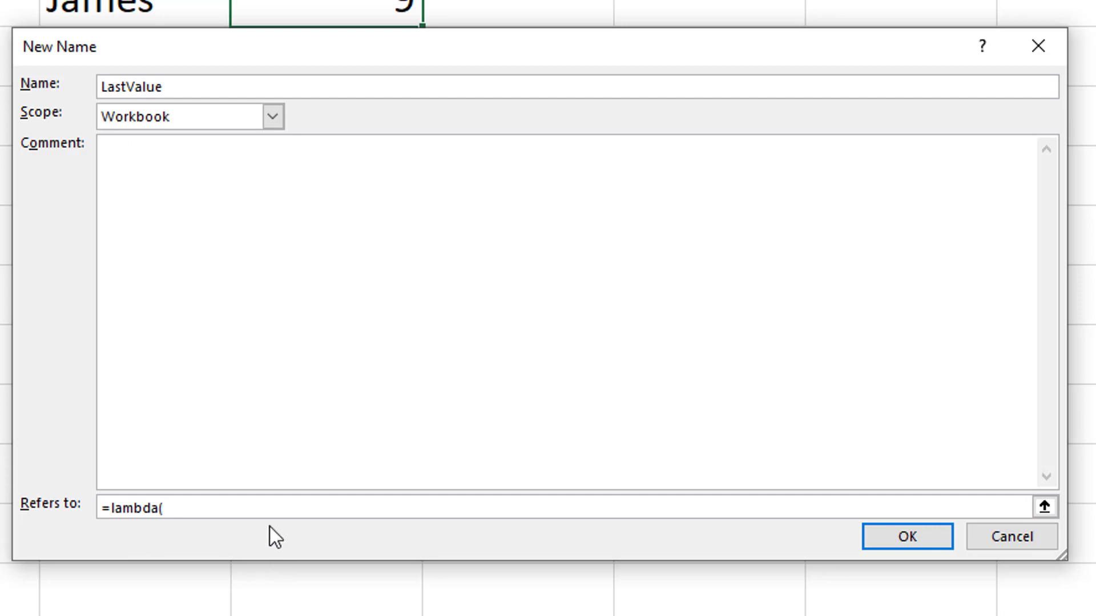
pyautogui.write('list,')
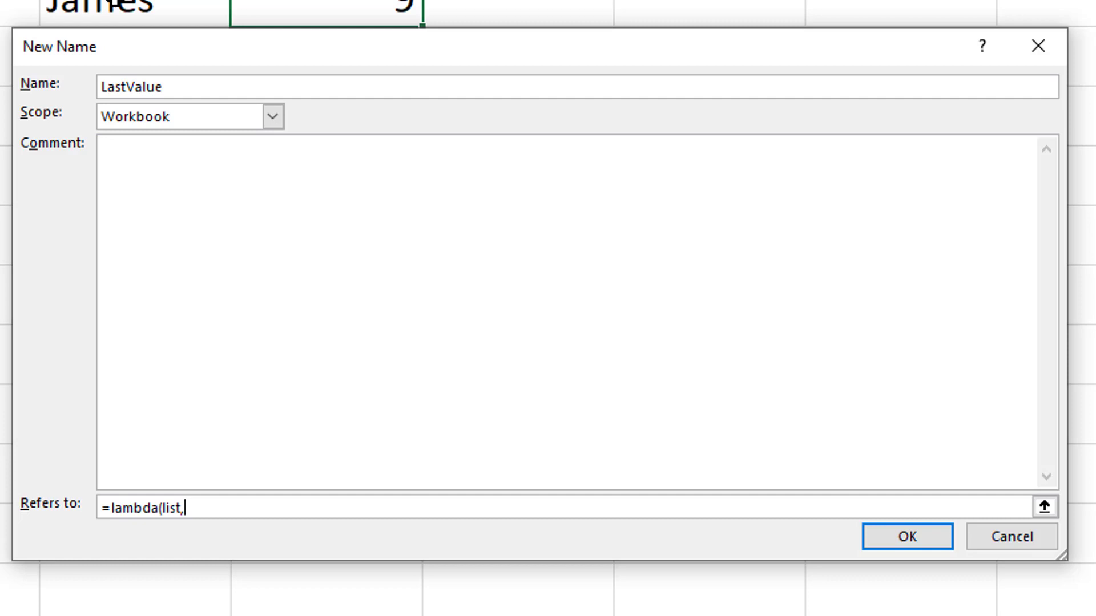
pyautogui.write('name,')
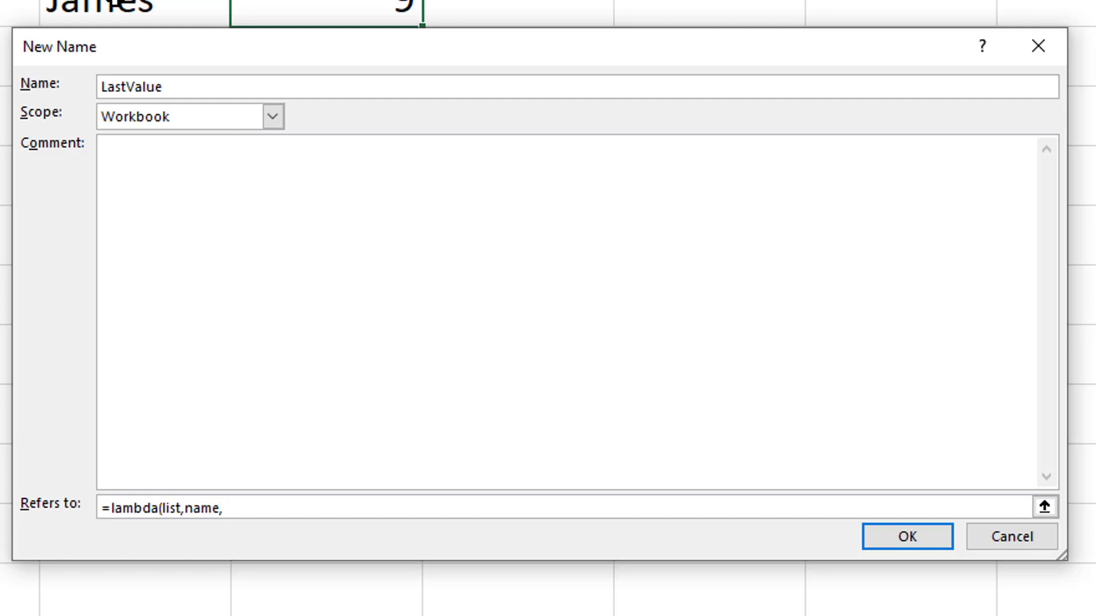
# Step: Complete LastValue with INDEX/MAX/IF returning the last matching value and save it
pyautogui.write('INDEX(A1:B9,MAX(IF(A1:B9=D1,ROW(A1:B9)-MIN(ROW(A1:B9))+1)),2)')
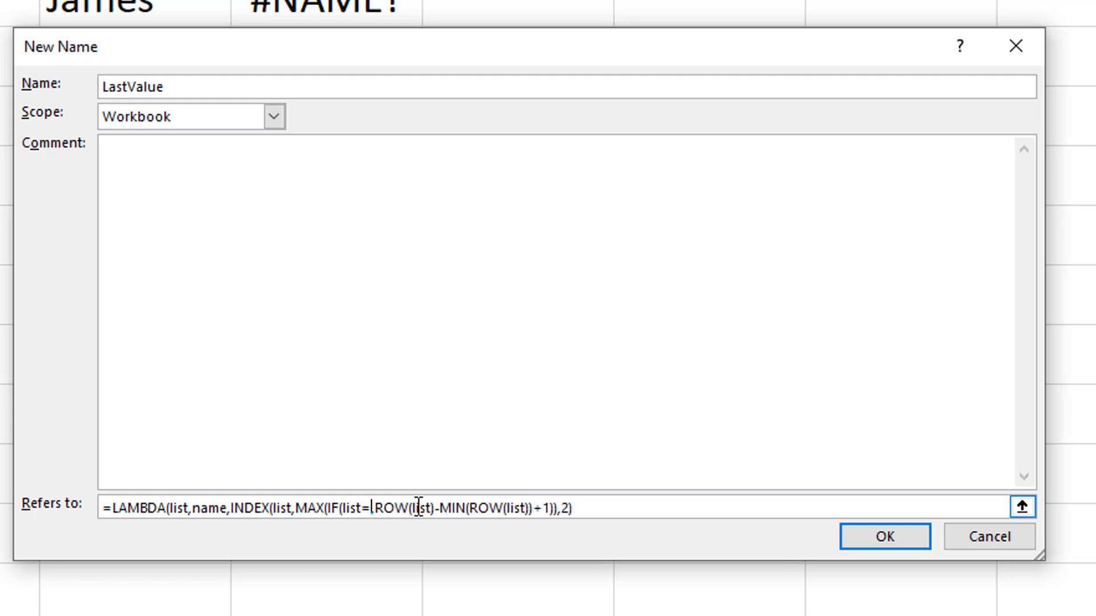
pyautogui.write('name,')
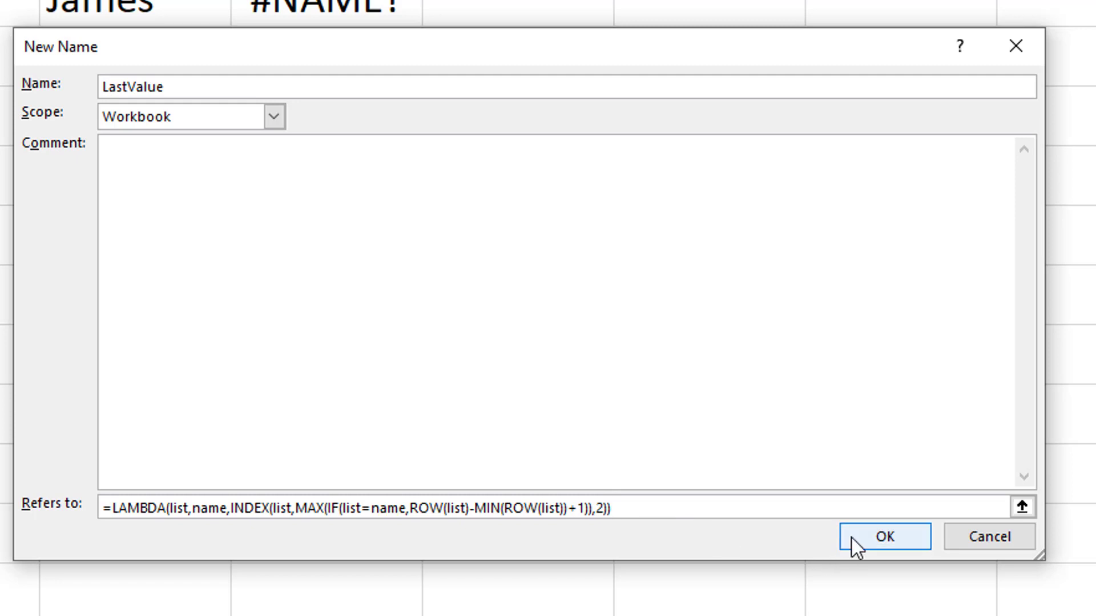
pyautogui.click(882, 536)
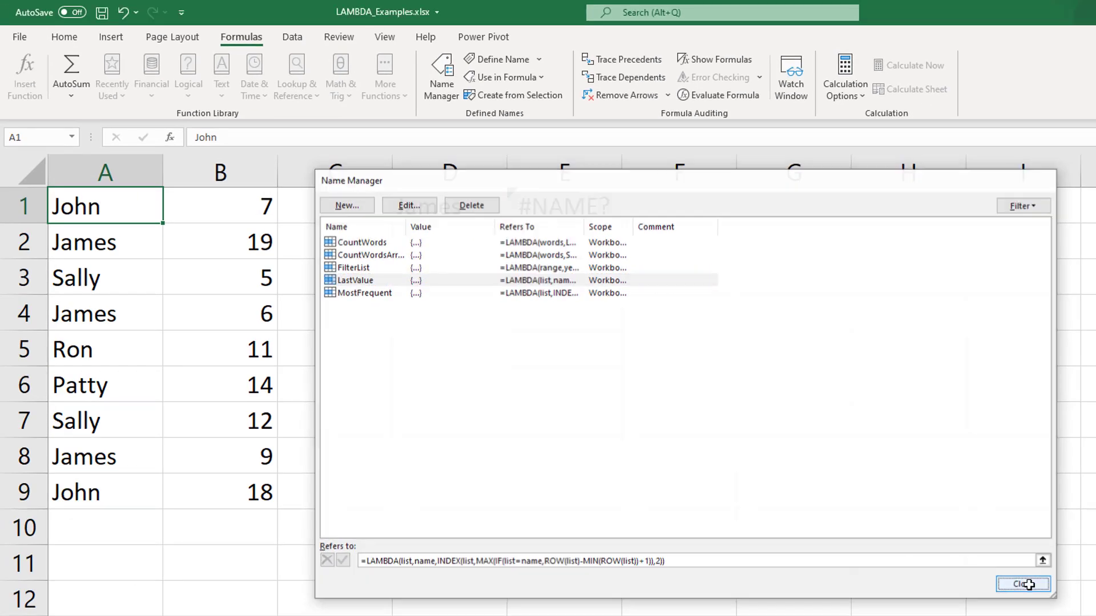
# Step: Enter =LastValue(A1:B9,D1) in E1 to return 9, then move to the FilterList sheet
pyautogui.click(1022, 585)
pyautogui.write('=')
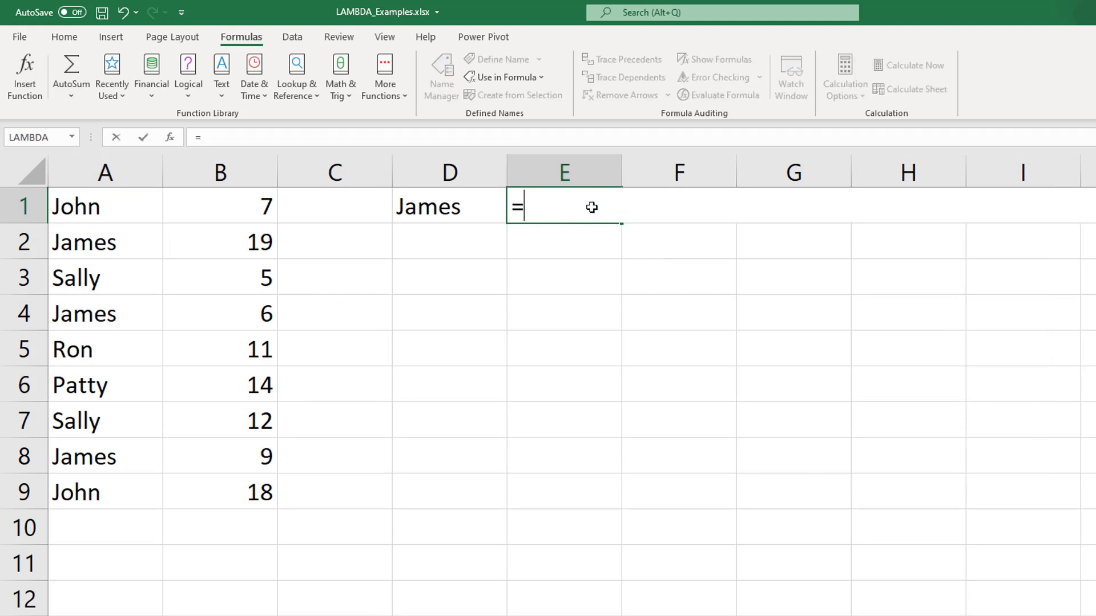
pyautogui.write('lastval')
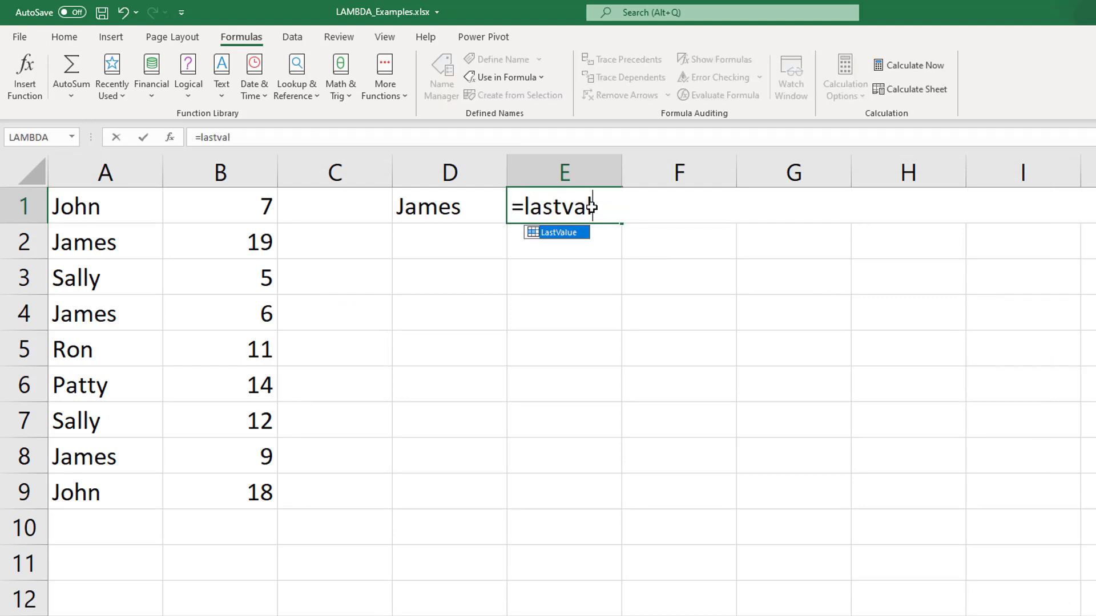
pyautogui.write('lue(A1:B9,')
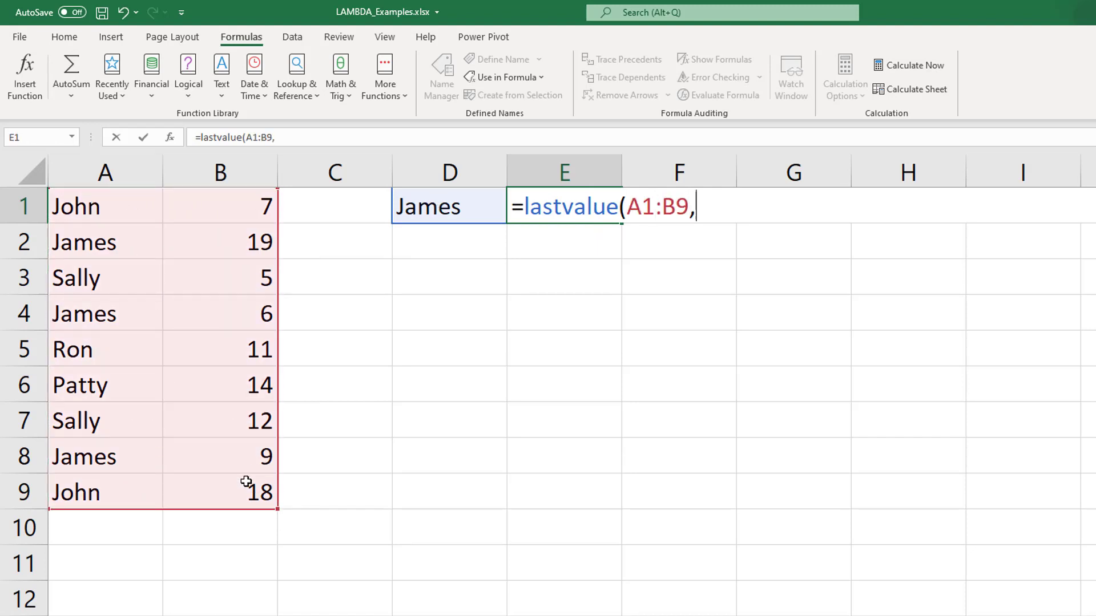
pyautogui.click(449, 206)
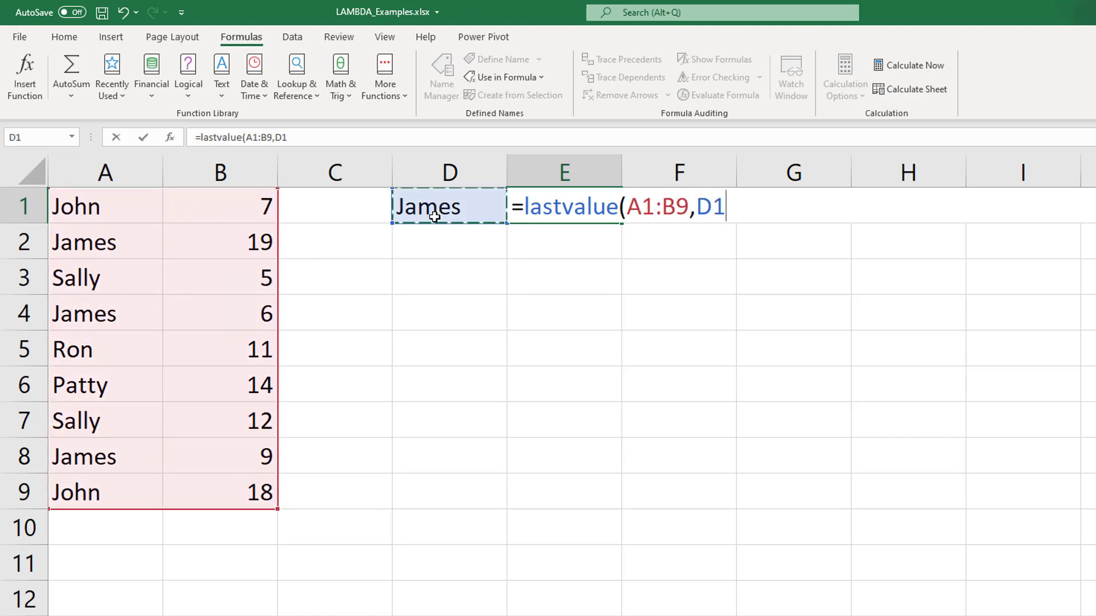
pyautogui.press('Enter')
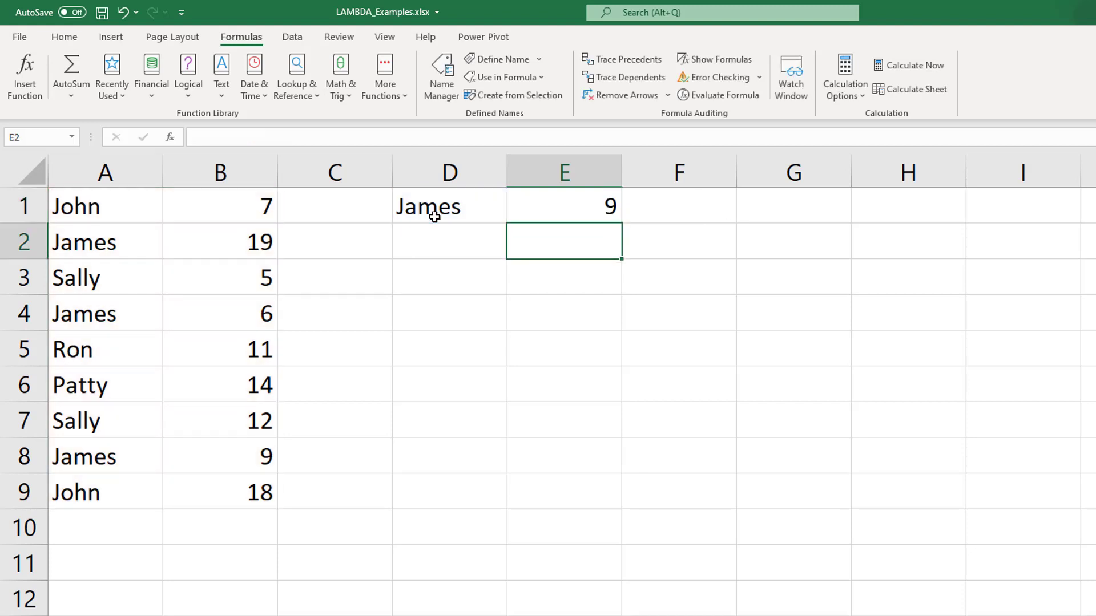
pyautogui.click(246, 595)
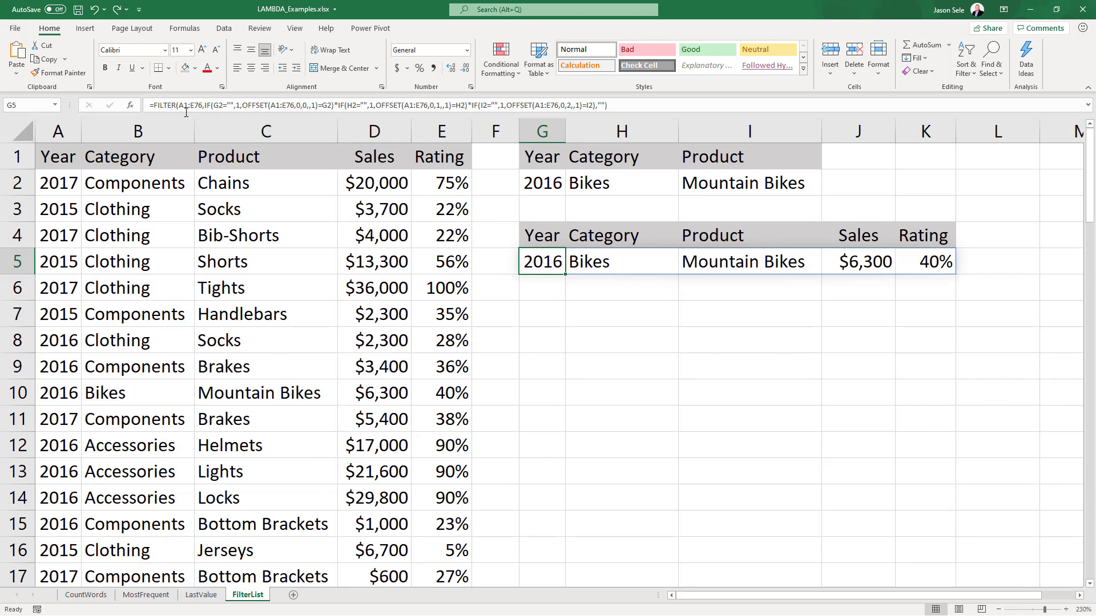
pyautogui.moveTo(185, 107)
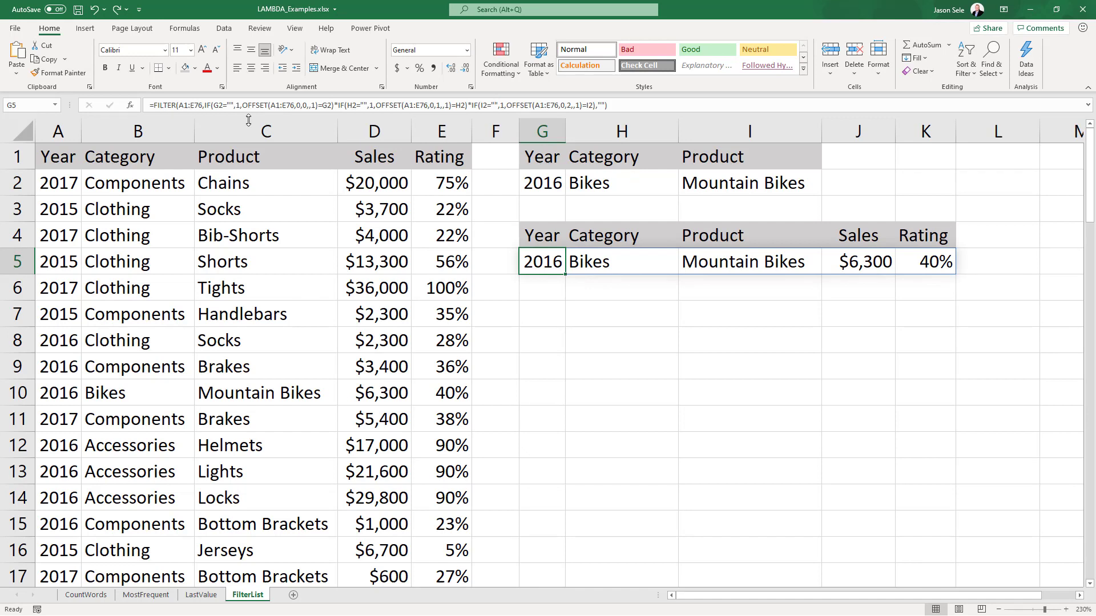
pyautogui.moveTo(559, 264)
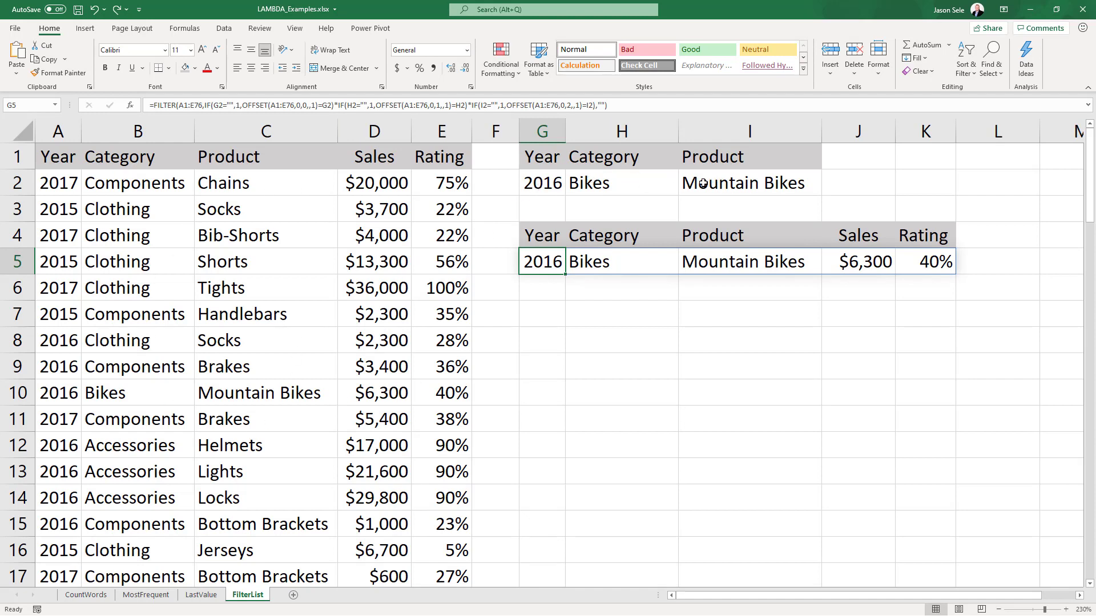
# Step: Set the year criterion in G2 to 2015 so FILTER returns Mountain Bikes at $3,100
pyautogui.click(540, 182)
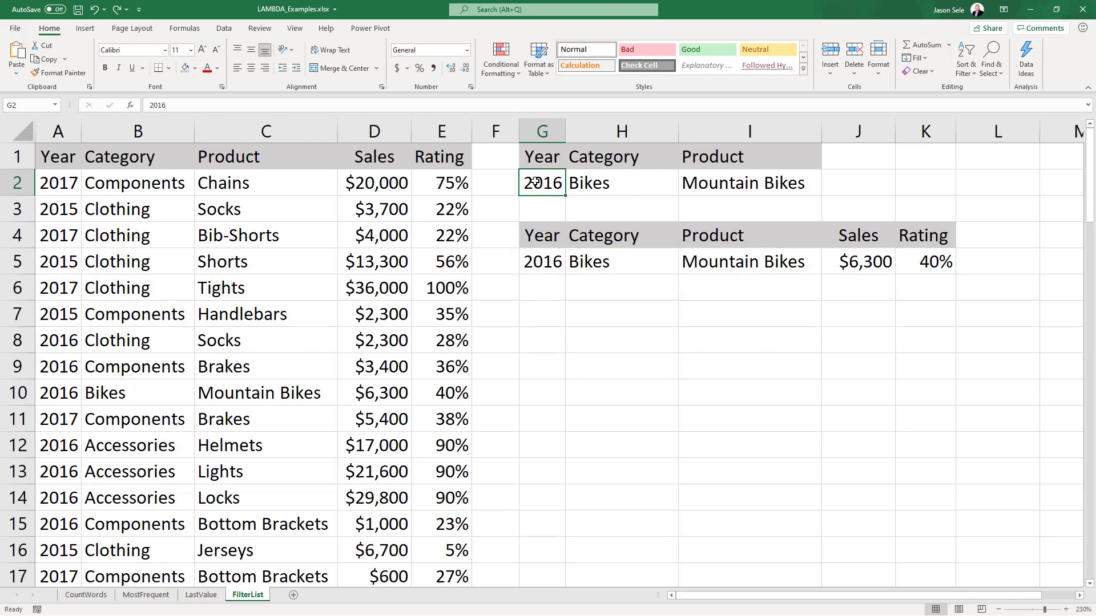
pyautogui.write('2015')
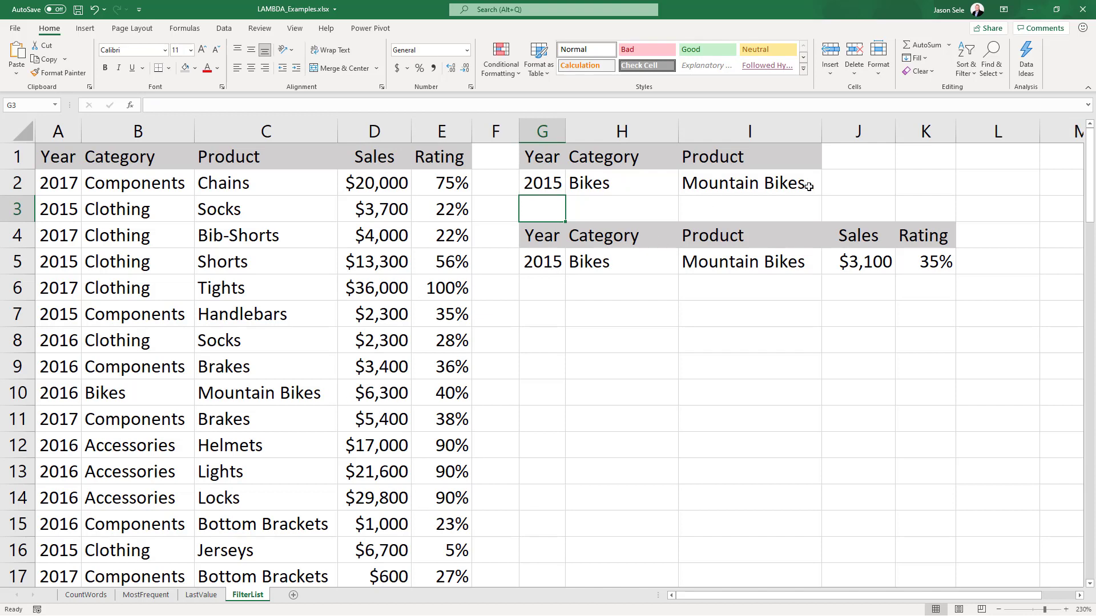
pyautogui.click(748, 183)
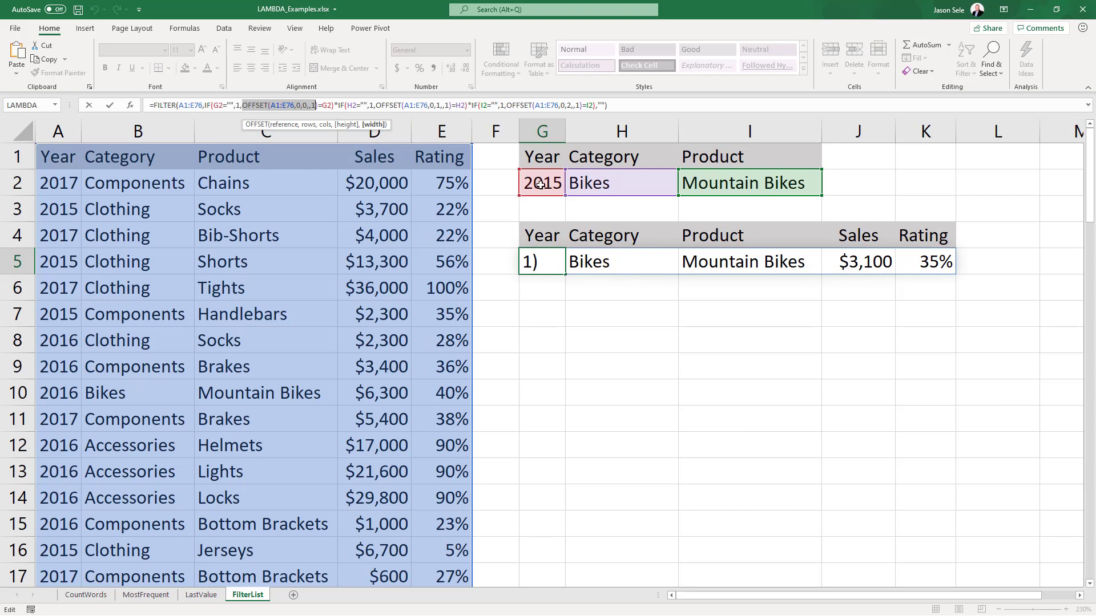
pyautogui.moveTo(541, 182)
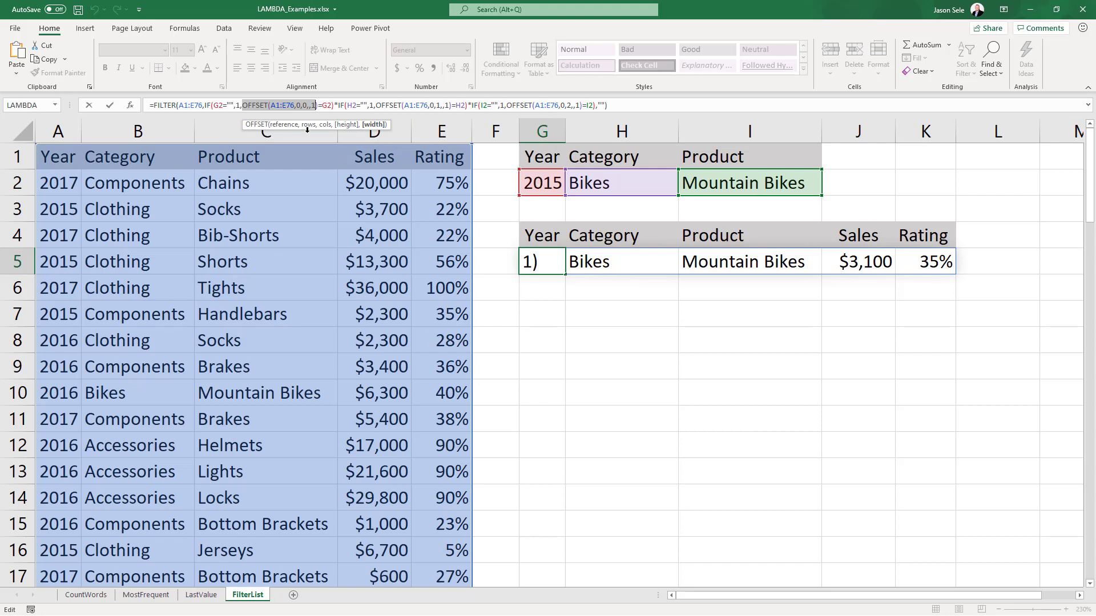
pyautogui.moveTo(64, 220)
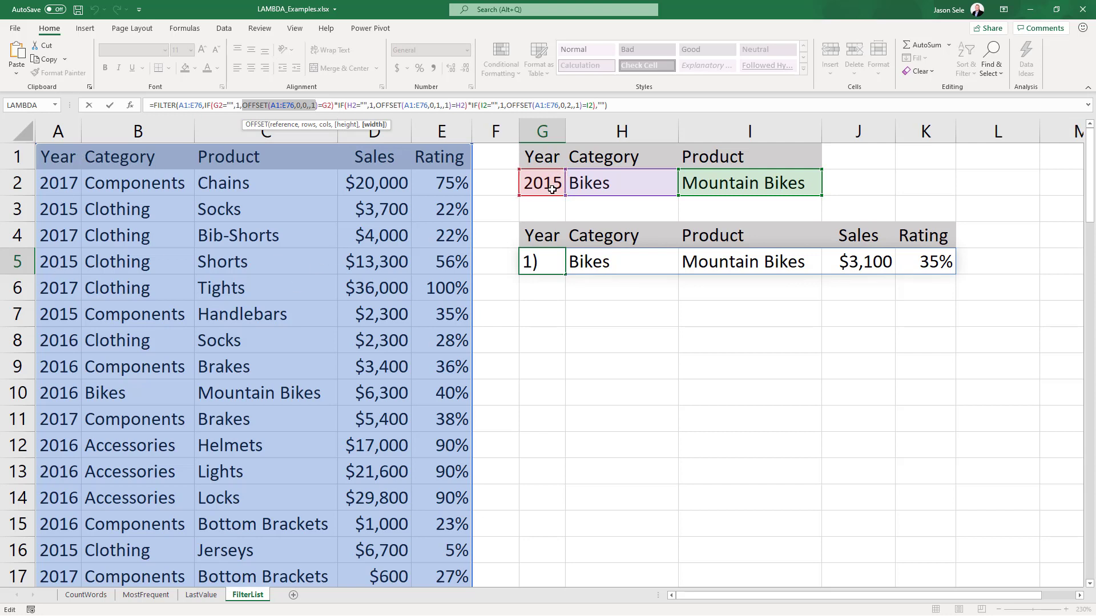
pyautogui.moveTo(559, 296)
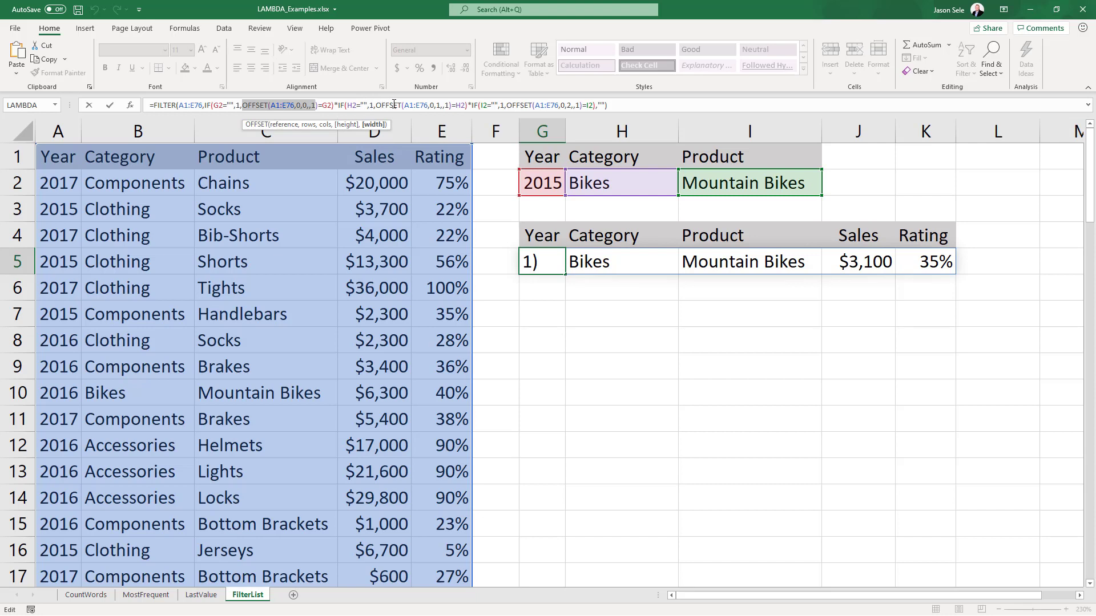
pyautogui.moveTo(625, 189)
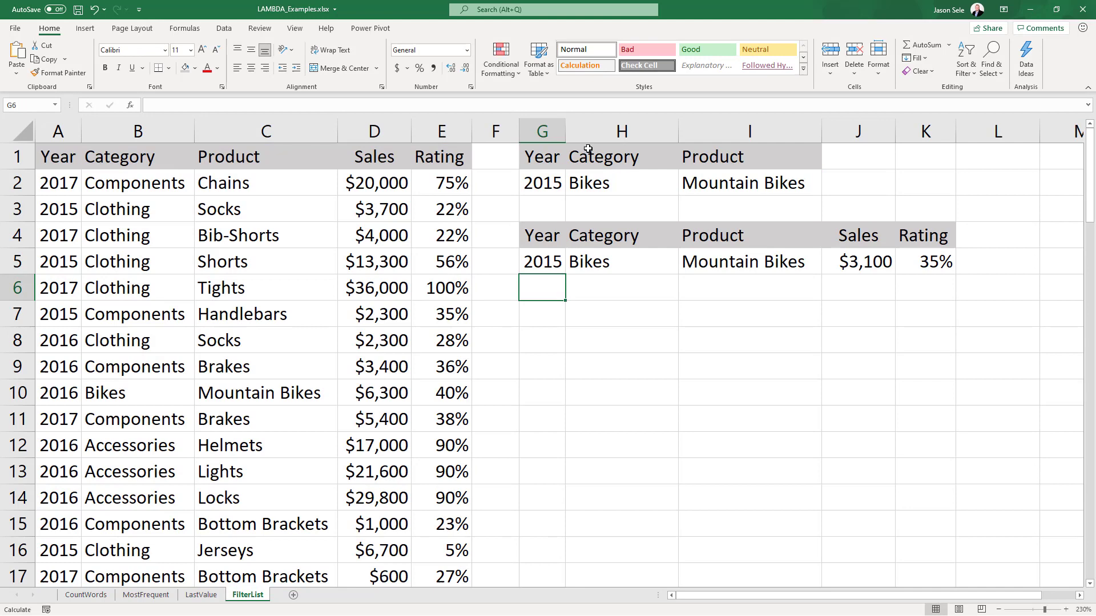
# Step: Start a new defined name called FilterList from Name Manager, based on G5's FILTER formula
pyautogui.click(541, 260)
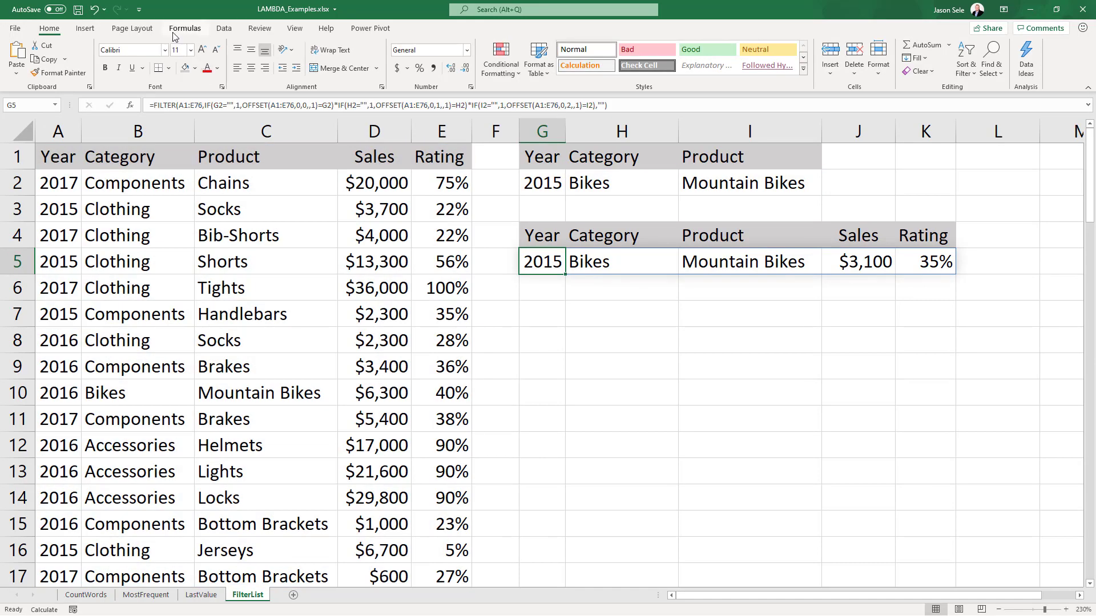
pyautogui.click(338, 58)
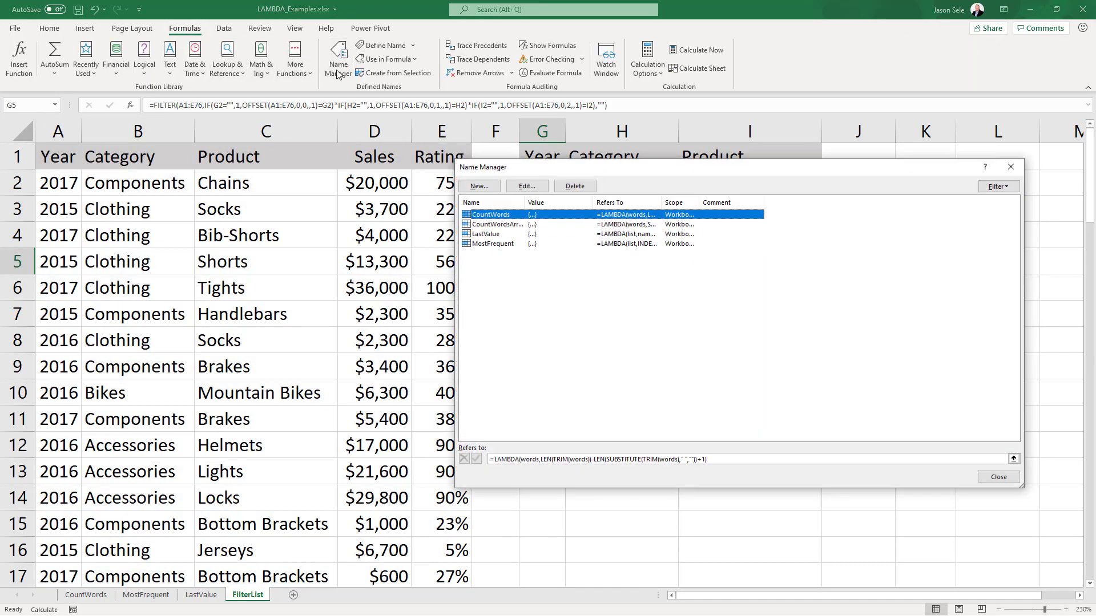
pyautogui.click(478, 186)
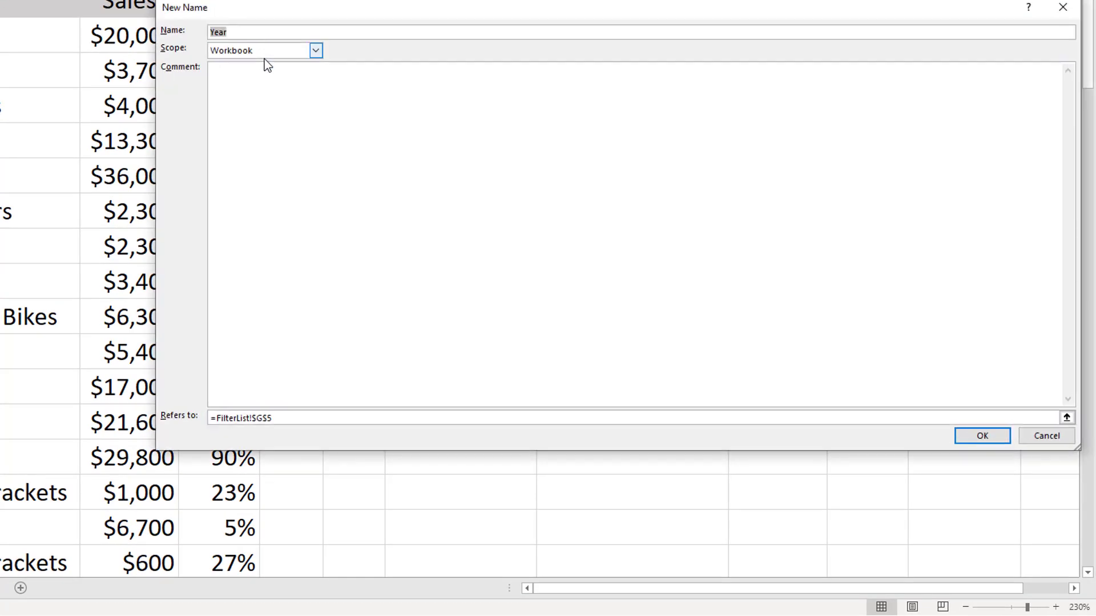
pyautogui.write('FilterList')
pyautogui.click(633, 418)
pyautogui.write('=lambda')
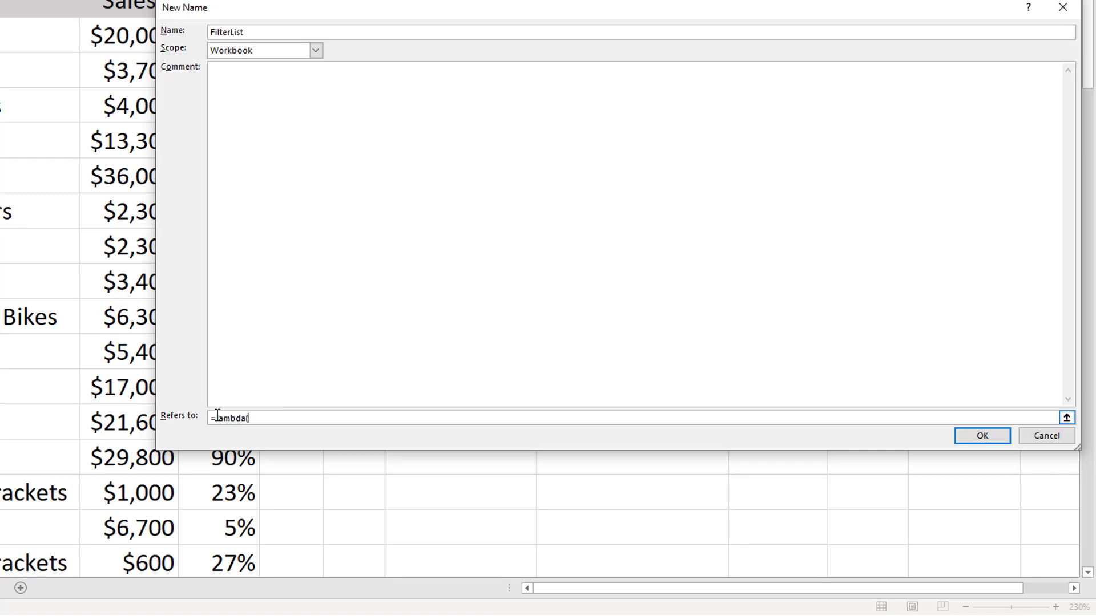
# Step: Enter the LAMBDA parameters range, year, category and product for FilterList
pyautogui.write('(')
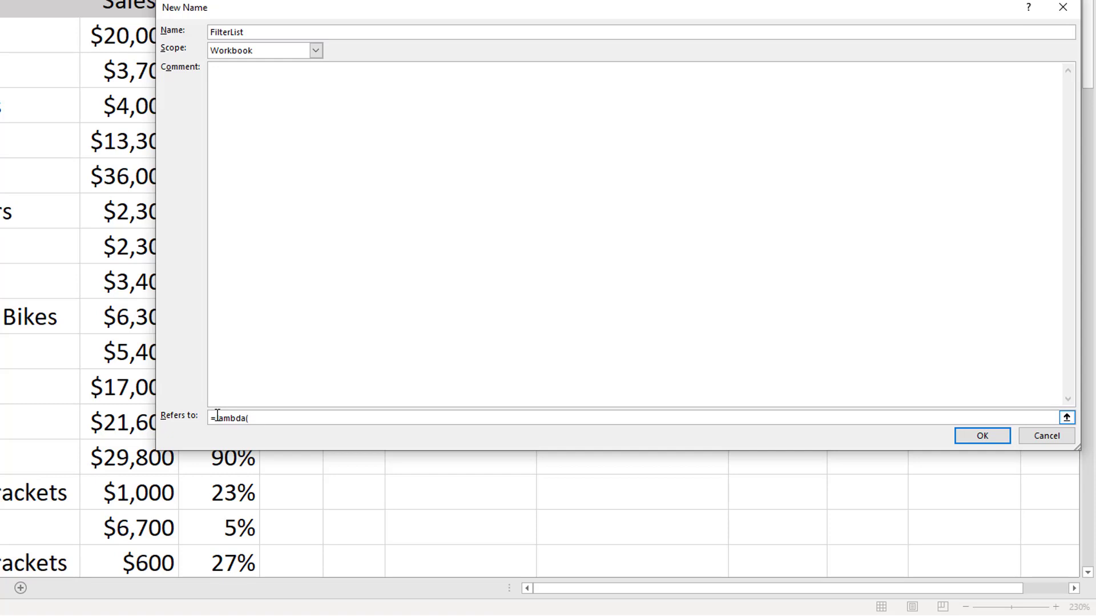
pyautogui.write('range,')
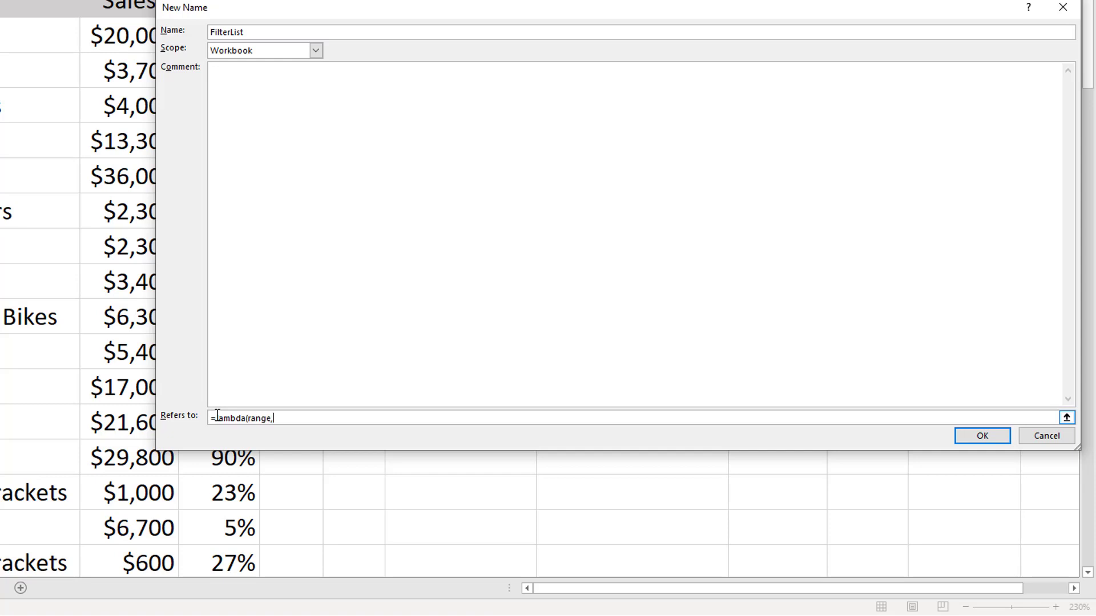
pyautogui.write('year,cat')
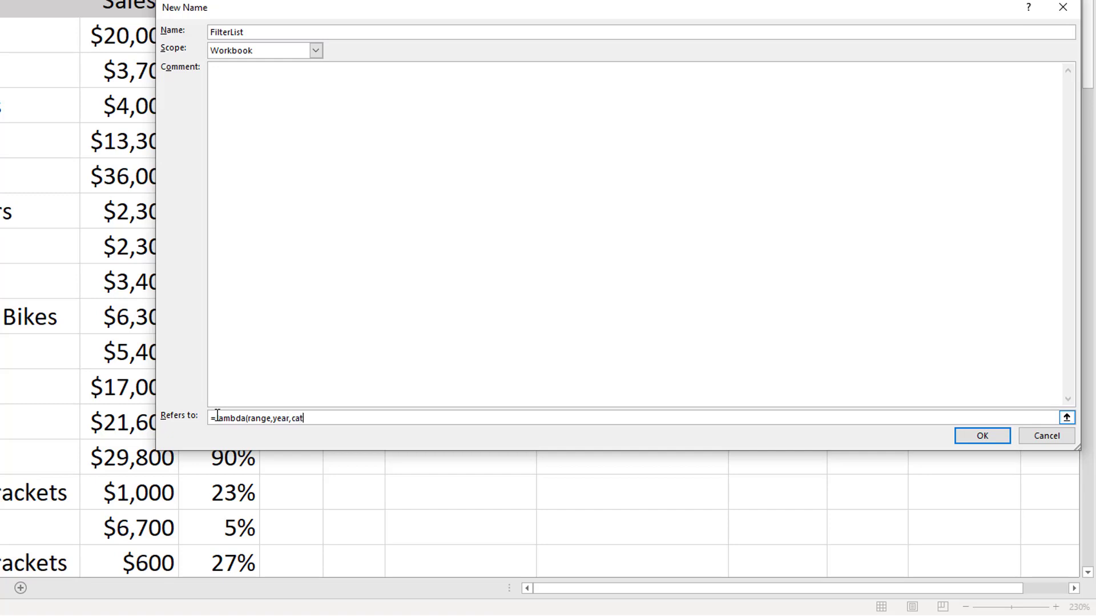
pyautogui.write('egory,')
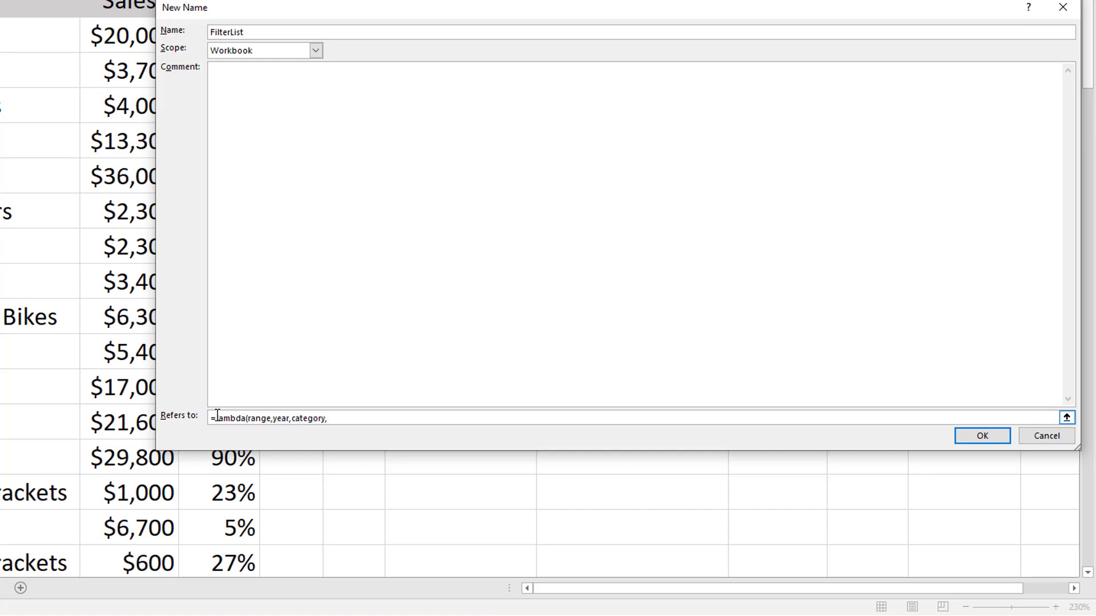
pyautogui.write('product,')
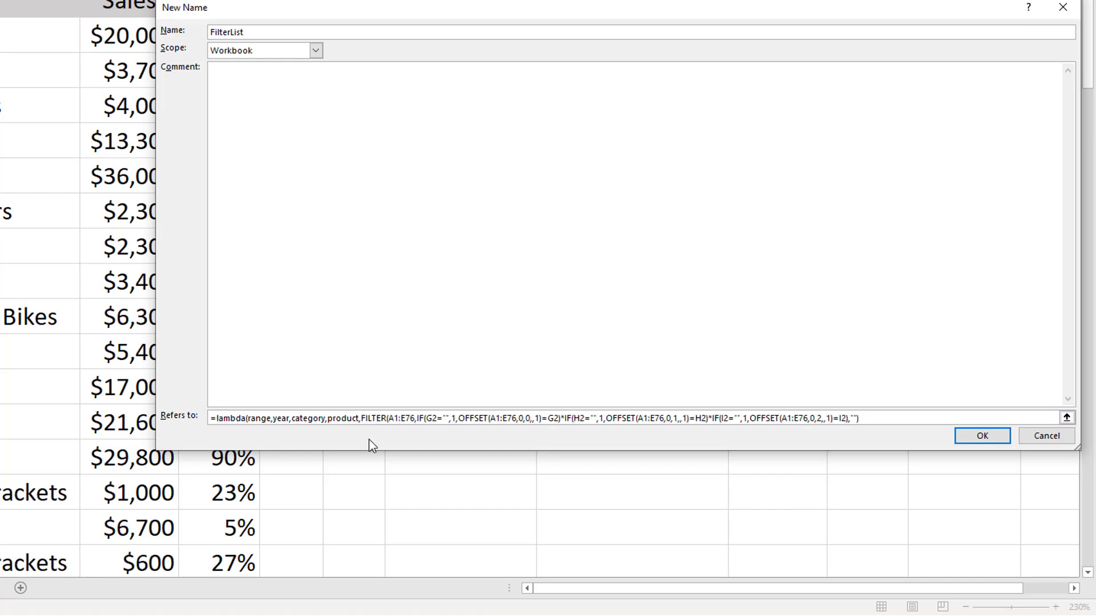
# Step: Replace the FILTER cell references with the range, year, category and product parameters and save FilterList
pyautogui.click(412, 418)
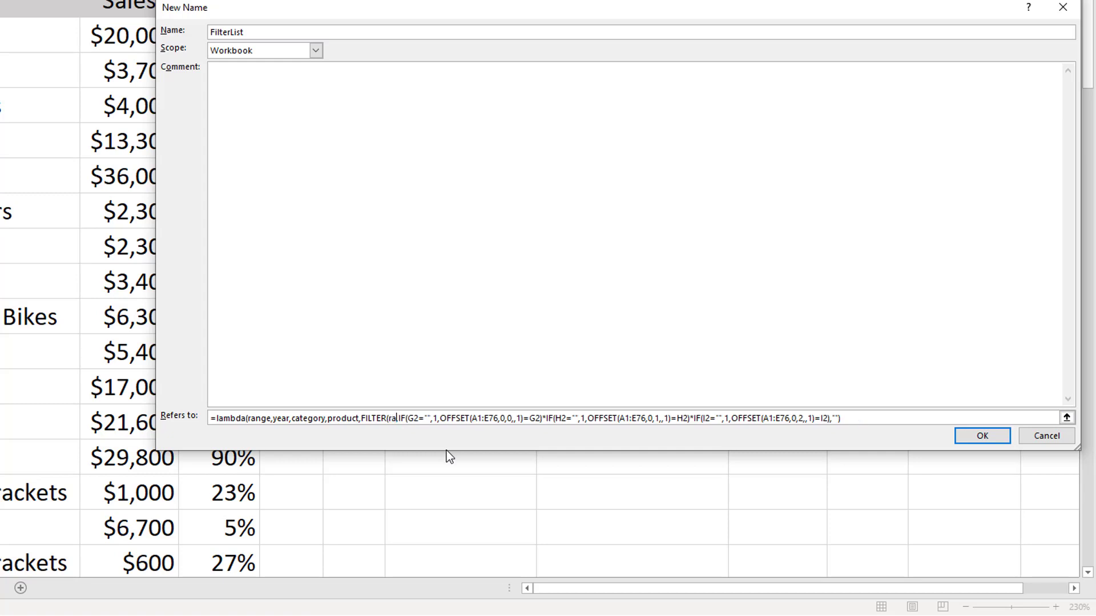
pyautogui.write('range,')
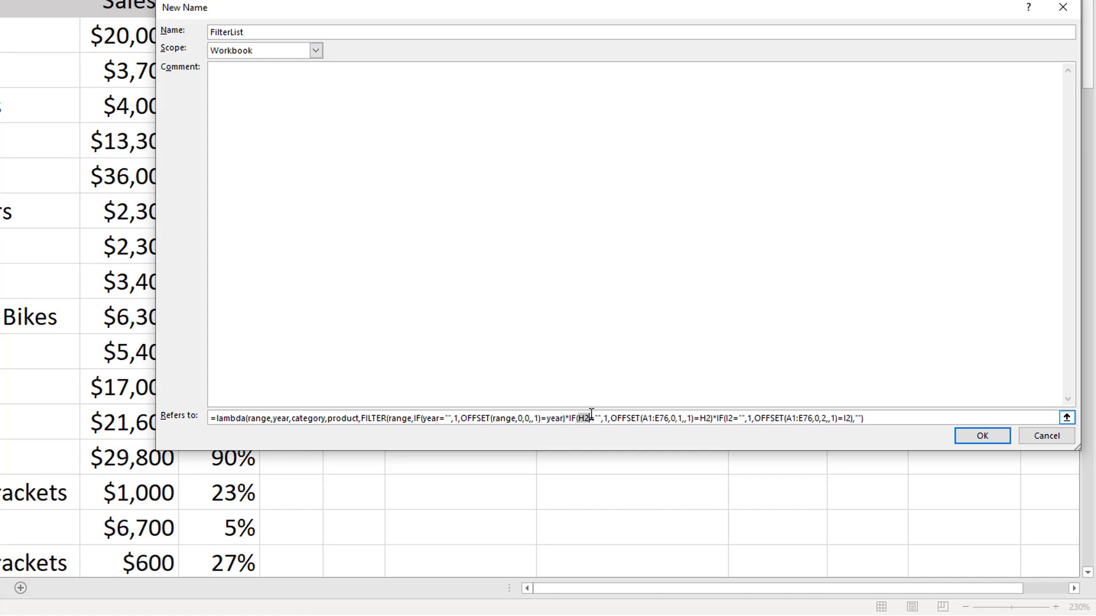
pyautogui.write('category')
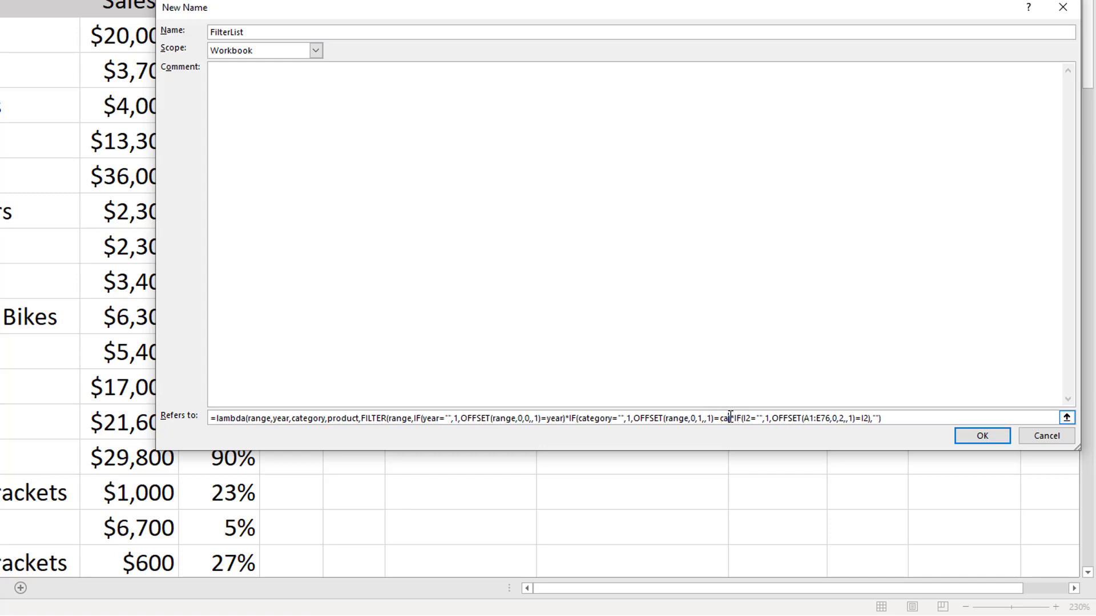
pyautogui.write('category)')
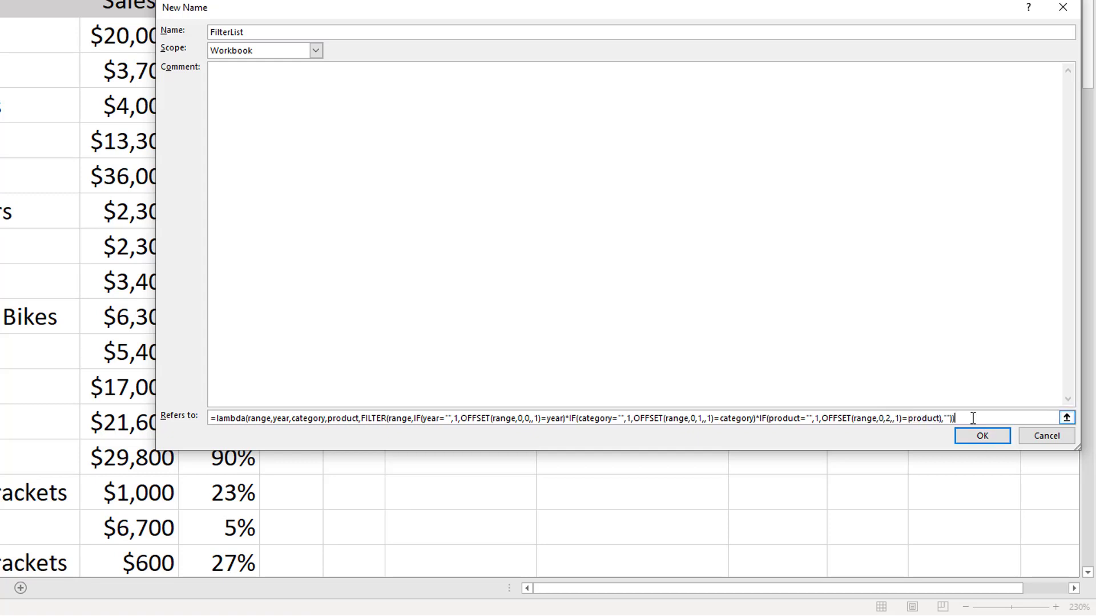
pyautogui.click(982, 435)
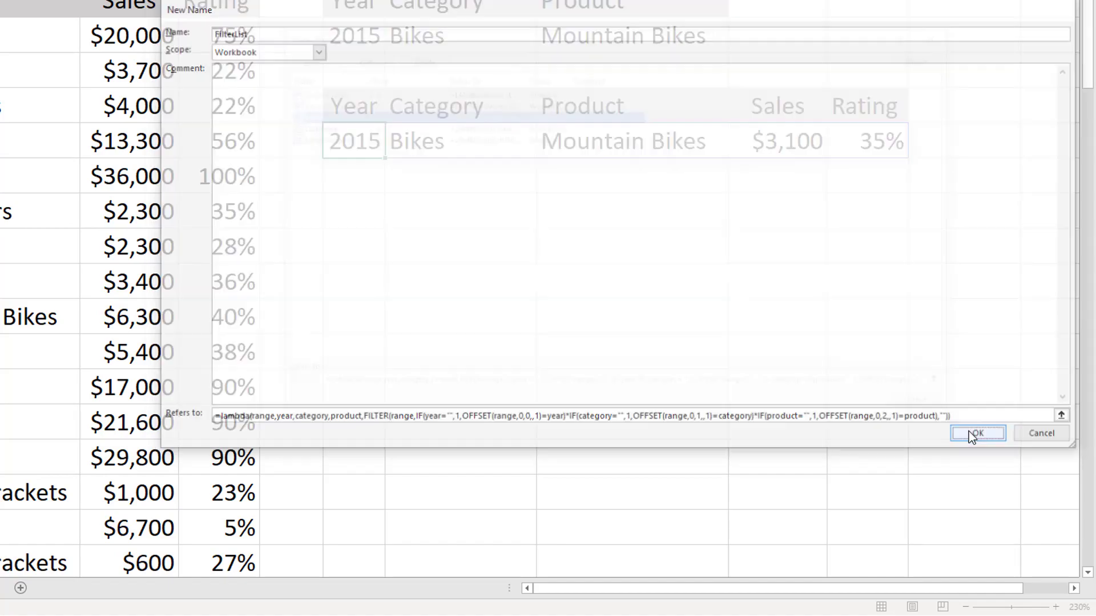
# Step: Rewrite G5 as =FilterList(A2:E76, G2, H2, I2), still returning 2015 Mountain Bikes
pyautogui.click(977, 434)
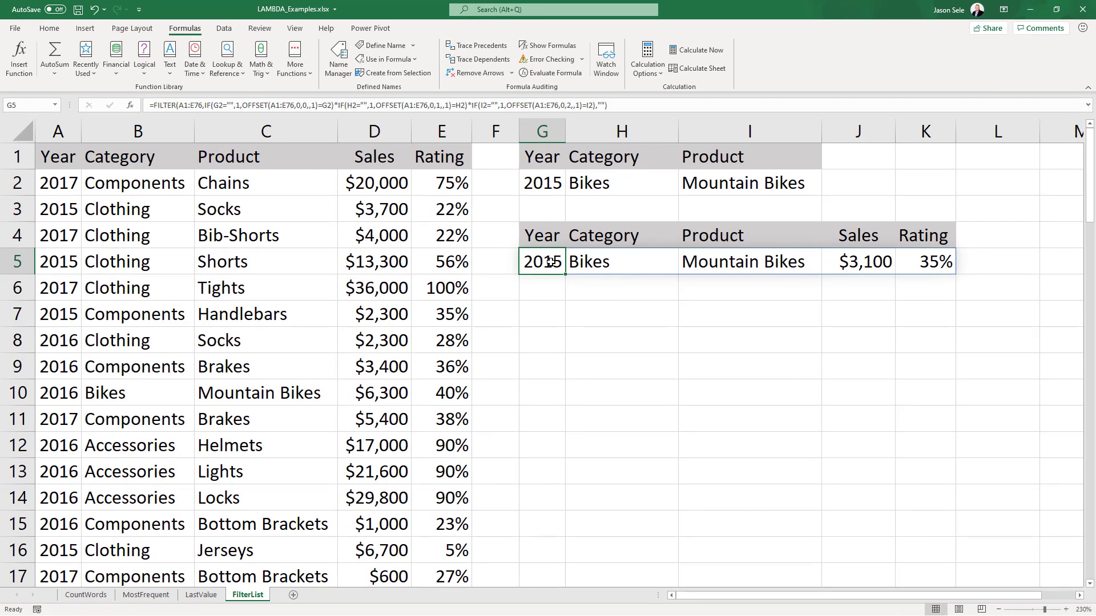
pyautogui.write('=filterlis')
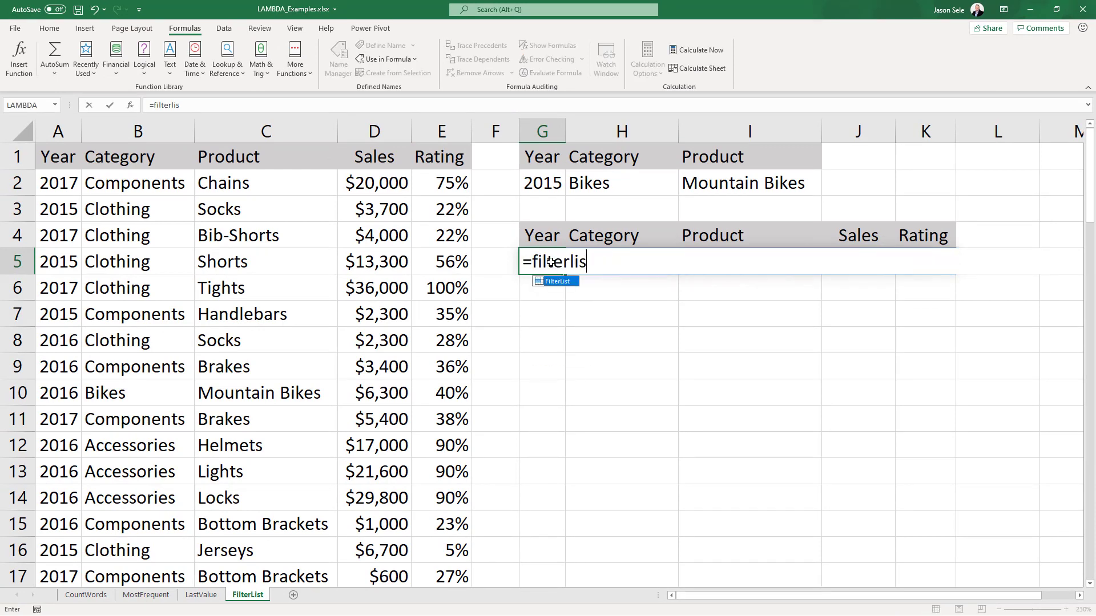
pyautogui.write('t(A2:E22')
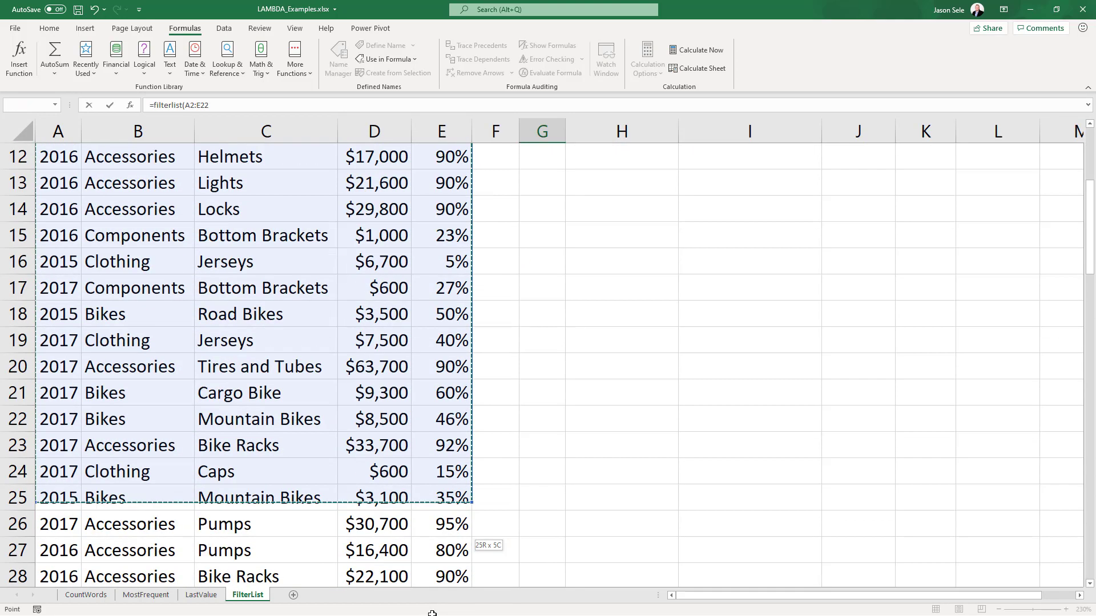
pyautogui.scroll(-3)
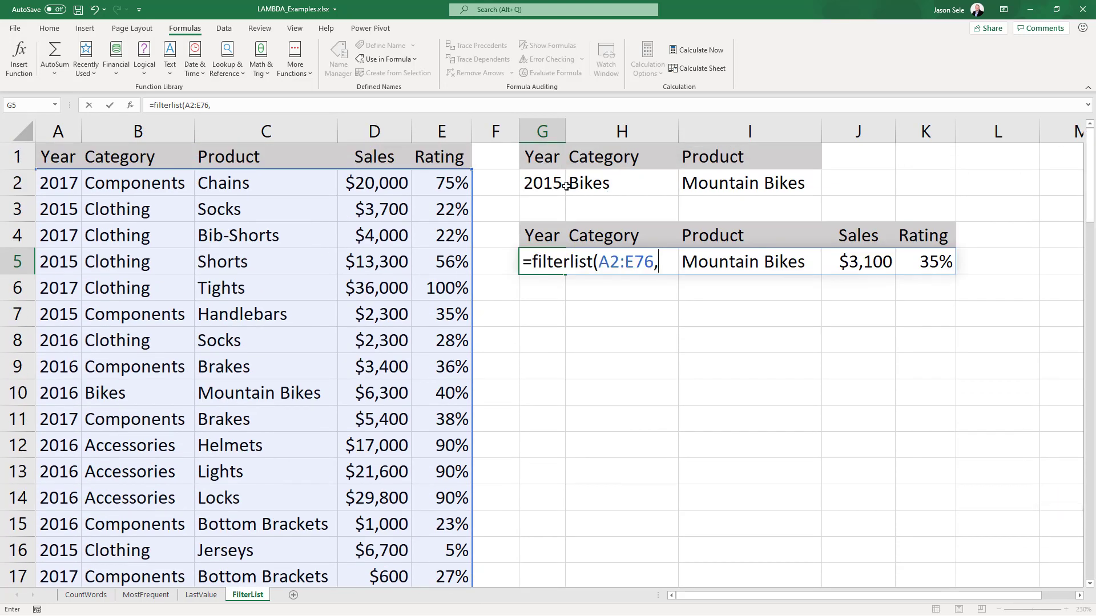
pyautogui.click(541, 183)
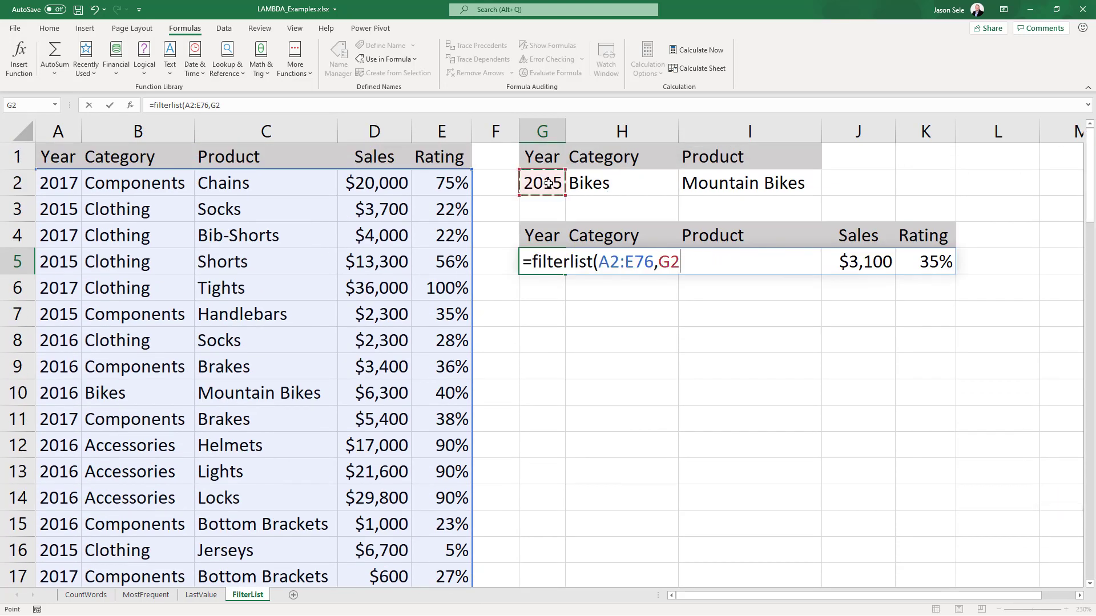
pyautogui.click(621, 183)
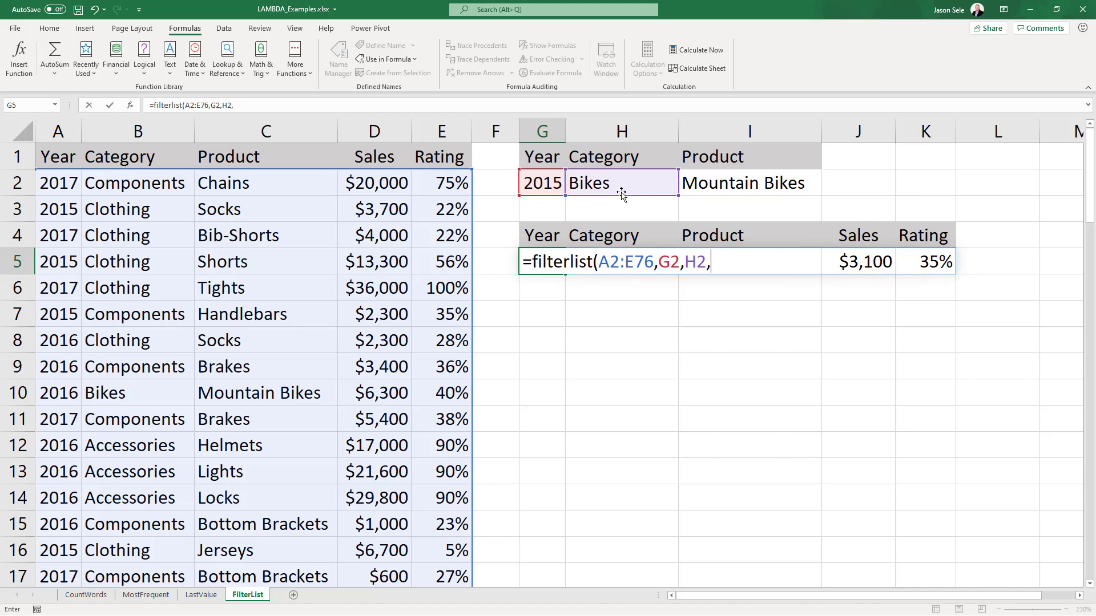
pyautogui.click(748, 182)
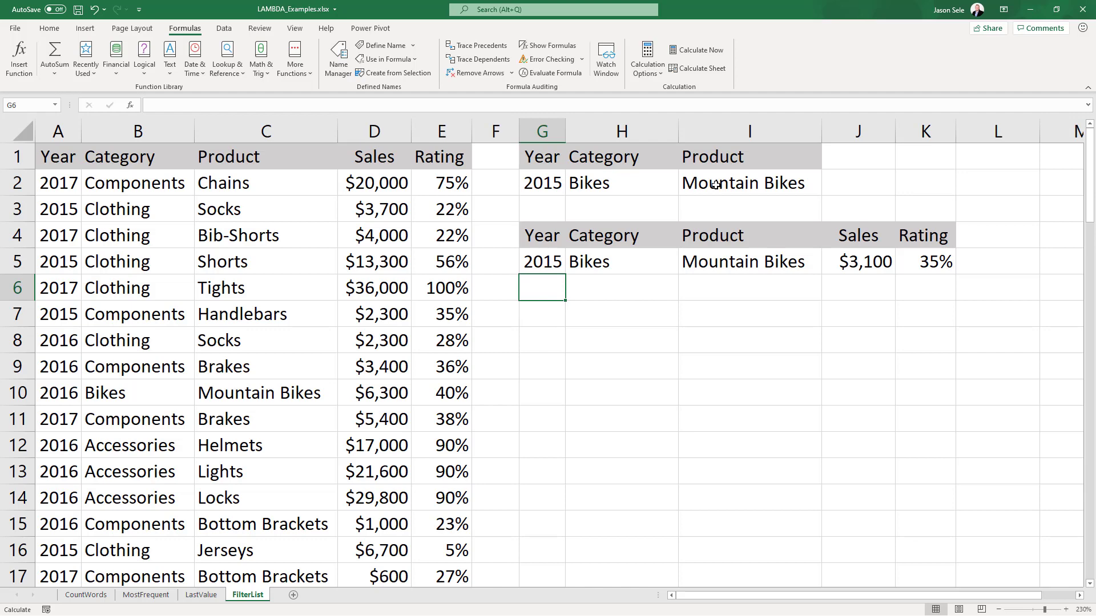
# Step: Clear the year and product criteria so FilterList lists every Bikes row across 2015–2017
pyautogui.write('20')
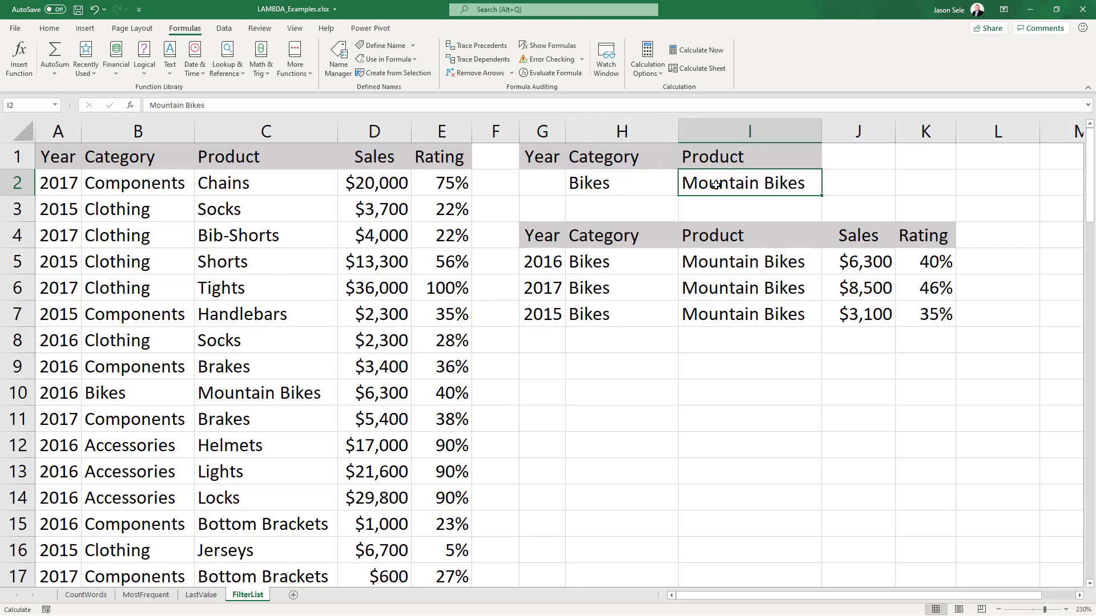
pyautogui.press('Delete')
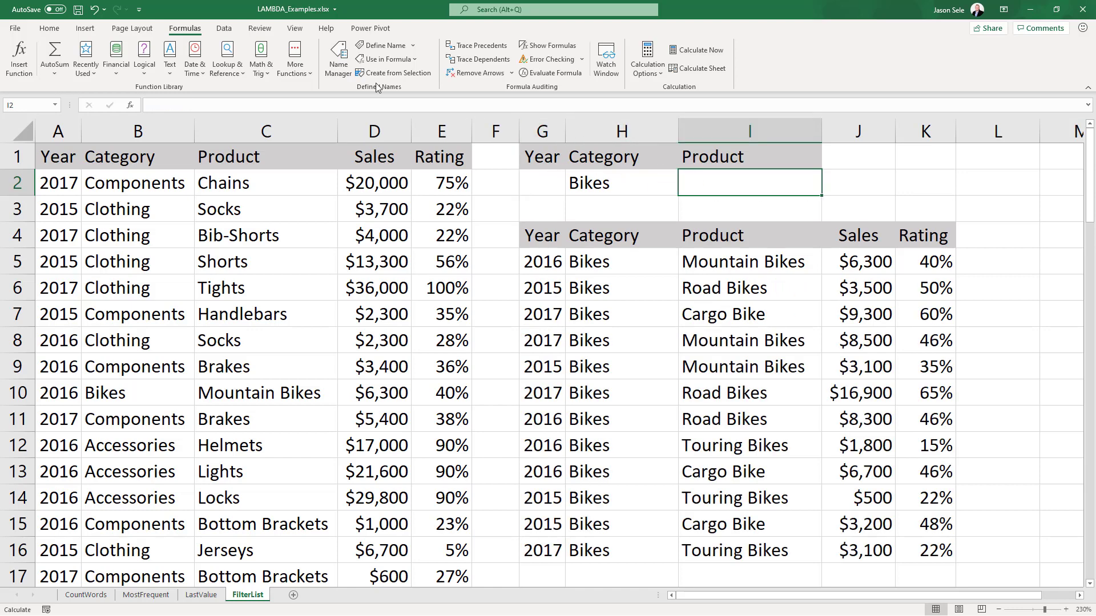